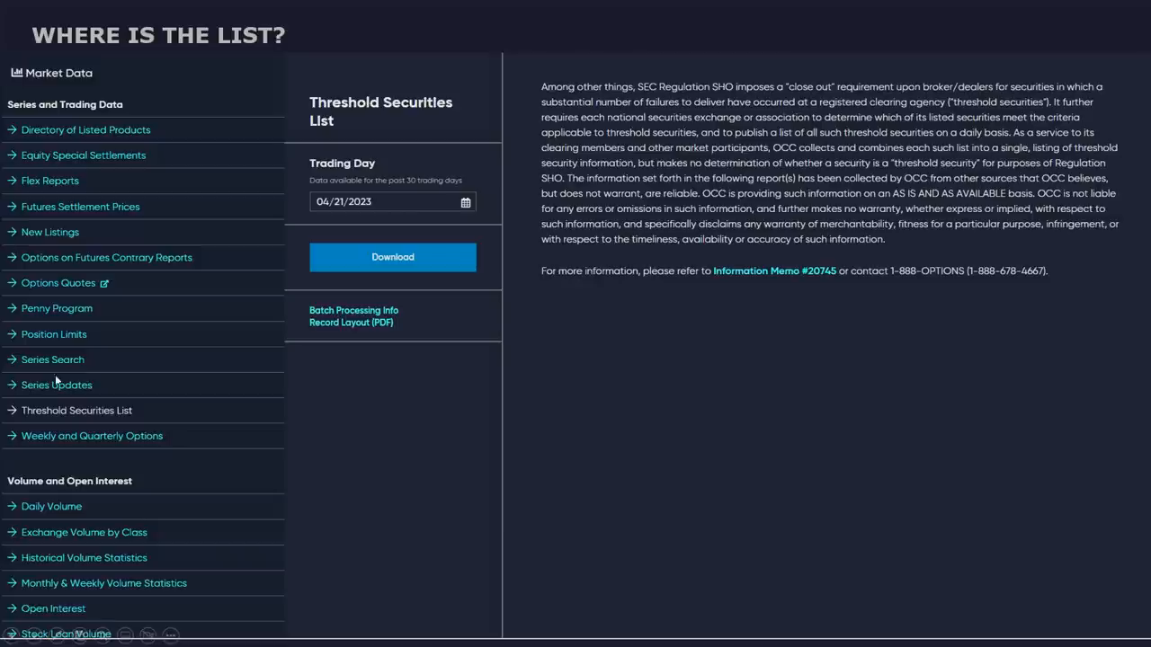
{"action": "mouse_move", "coordinate": [86, 349]}
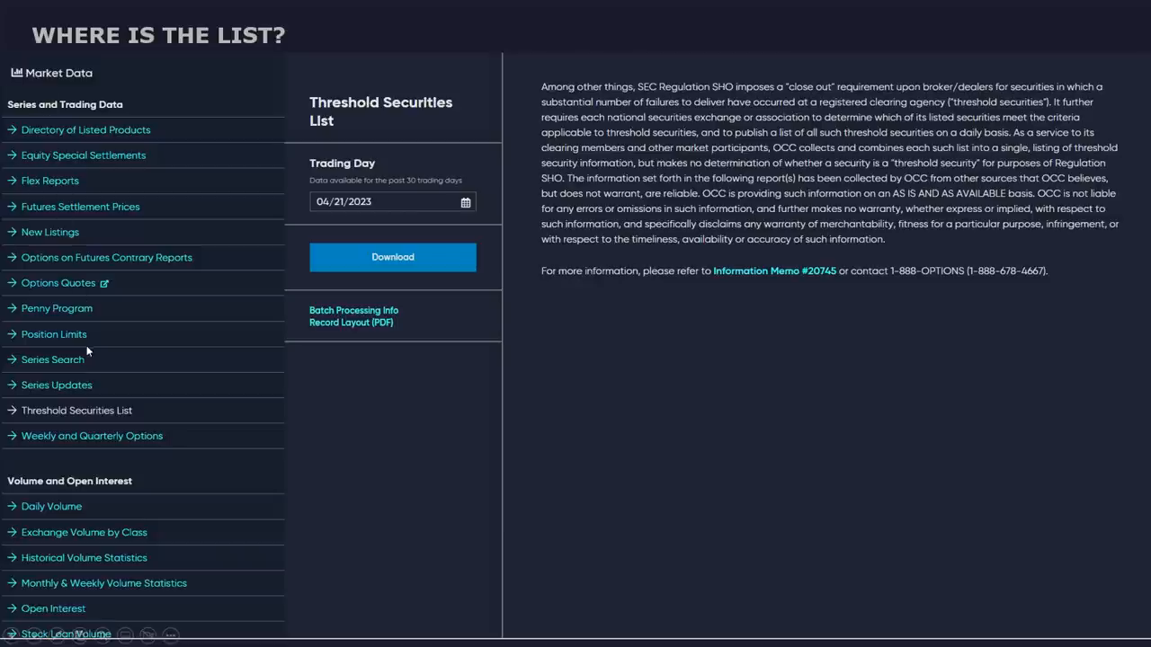
{"action": "mouse_move", "coordinate": [119, 22]}
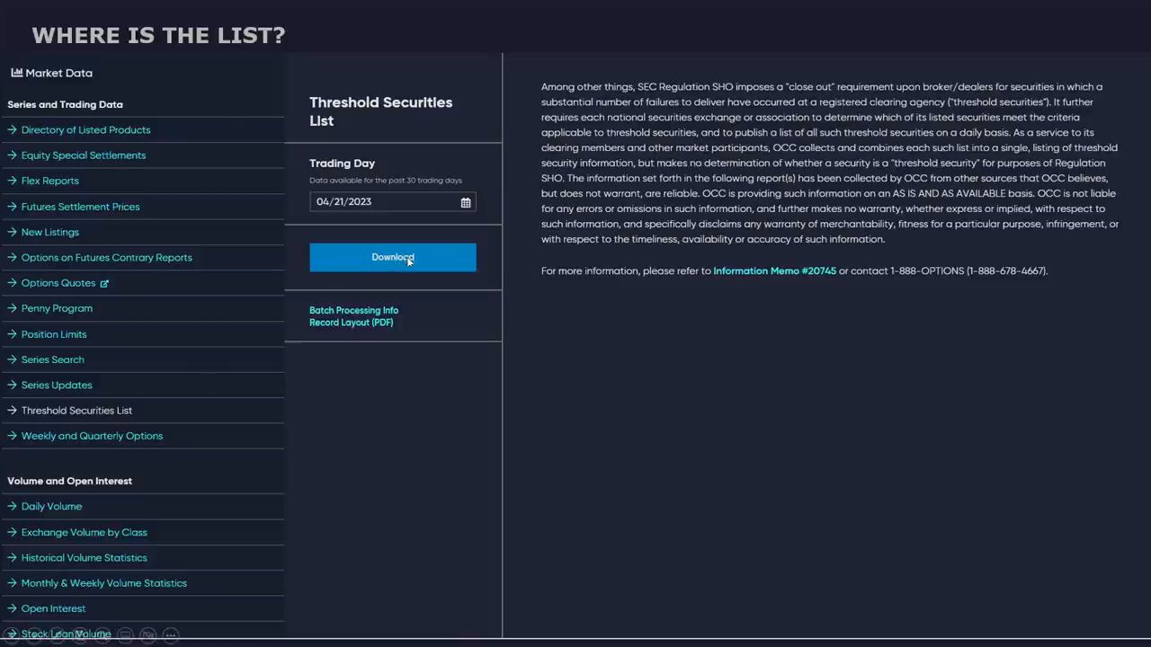
{"action": "mouse_move", "coordinate": [511, 262]}
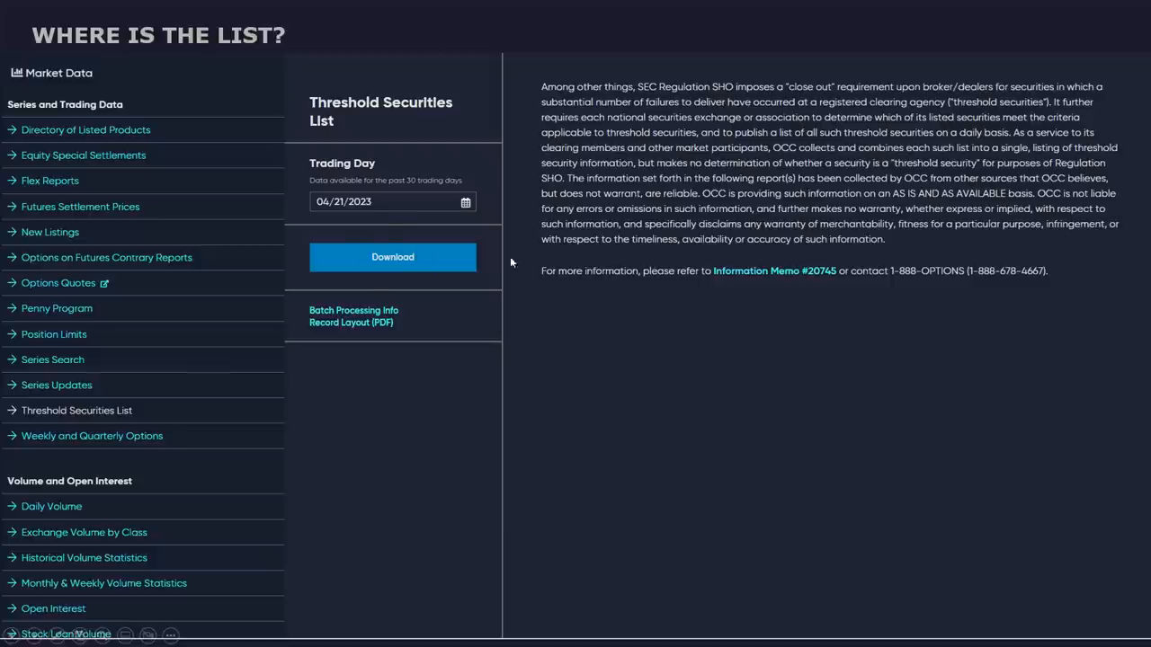
{"action": "mouse_move", "coordinate": [431, 229]}
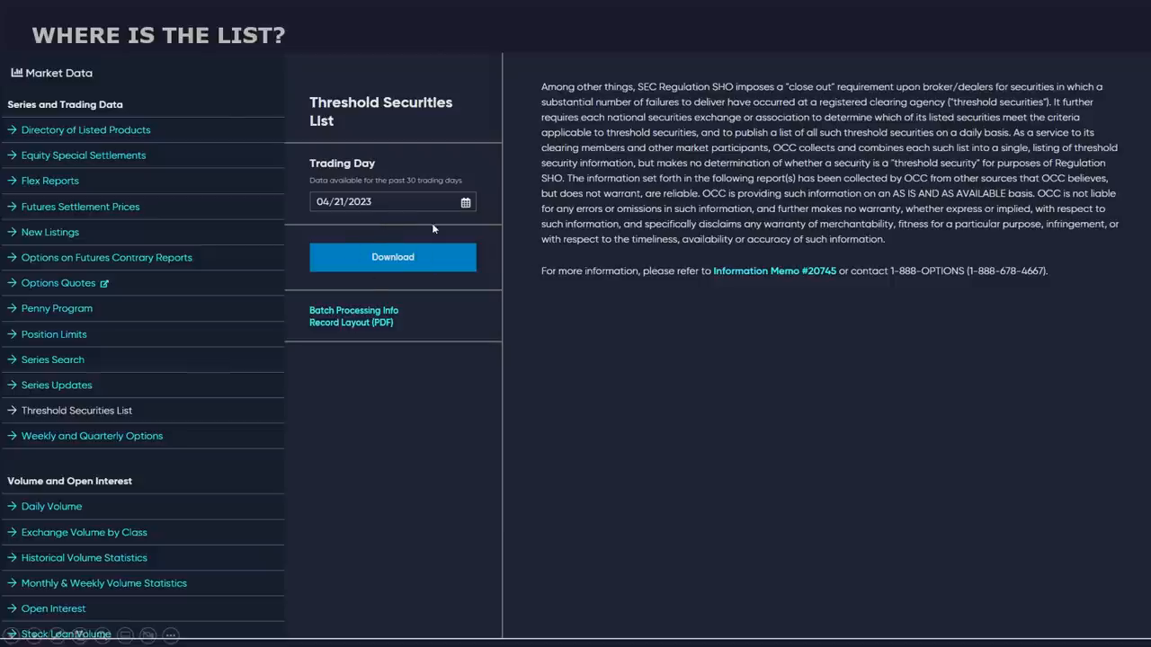
Step: Advance the slide show to the slide noting AMC is on the threshold list
{"action": "left_click", "coordinate": [392, 256]}
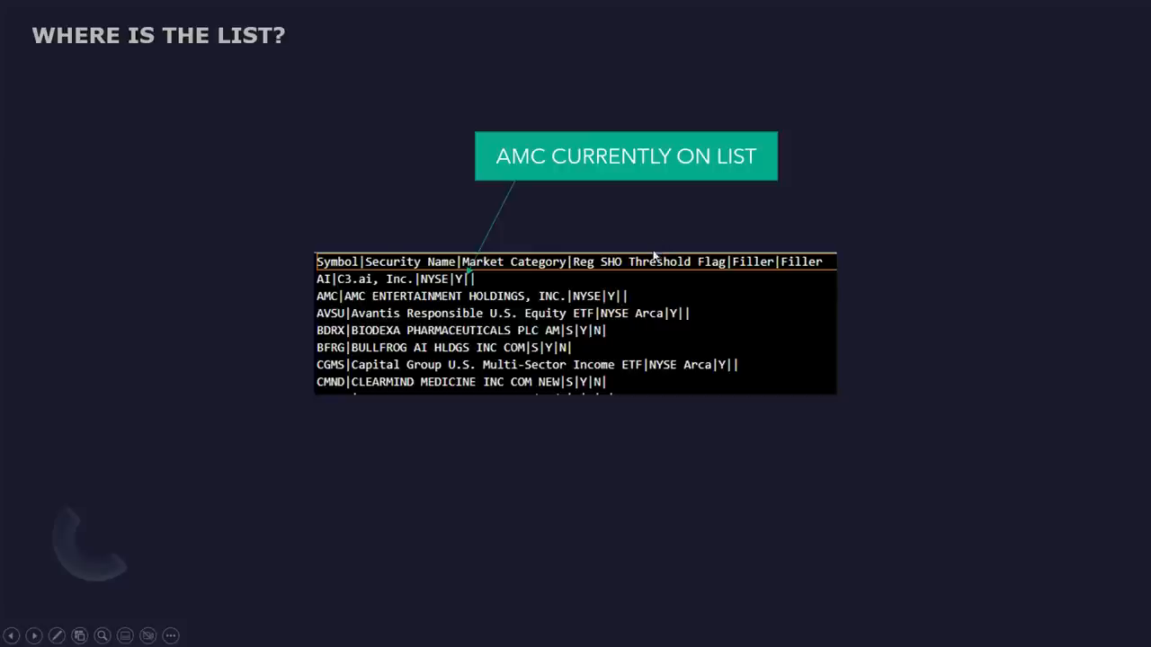
{"action": "mouse_move", "coordinate": [417, 196]}
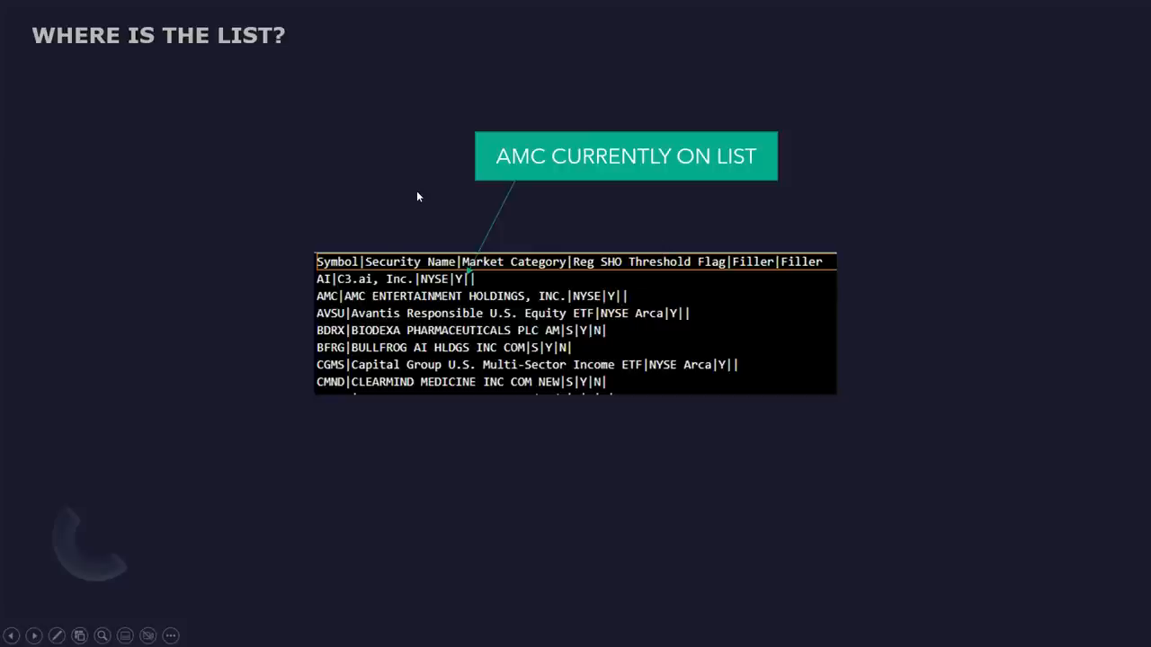
{"action": "mouse_move", "coordinate": [461, 297]}
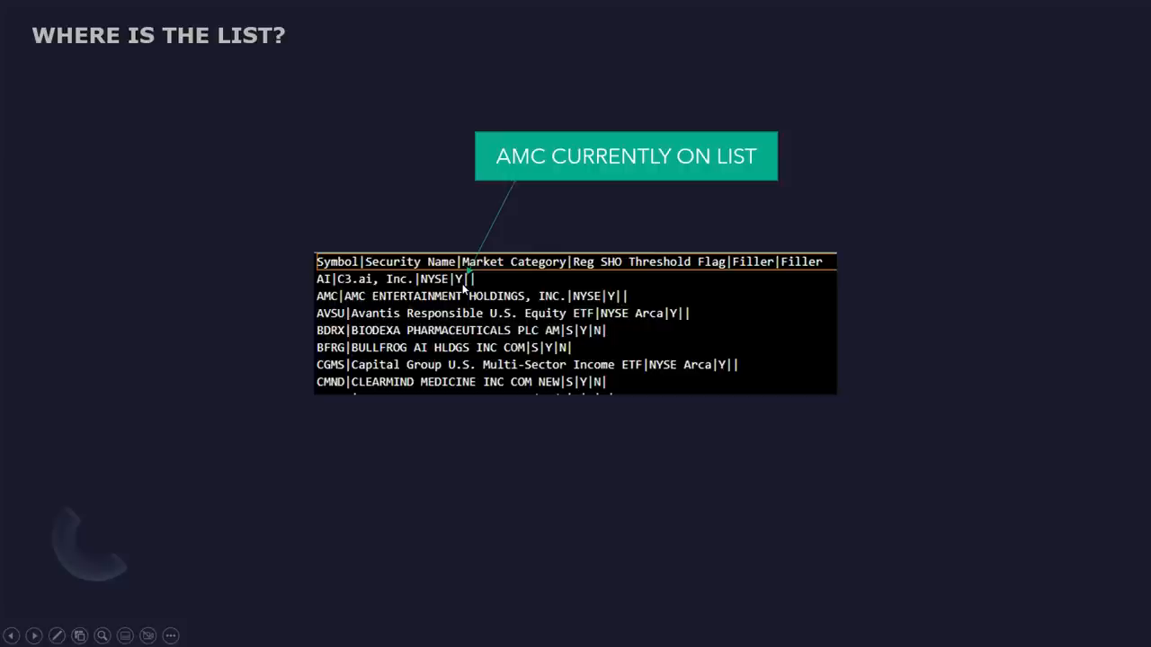
{"action": "mouse_move", "coordinate": [591, 275]}
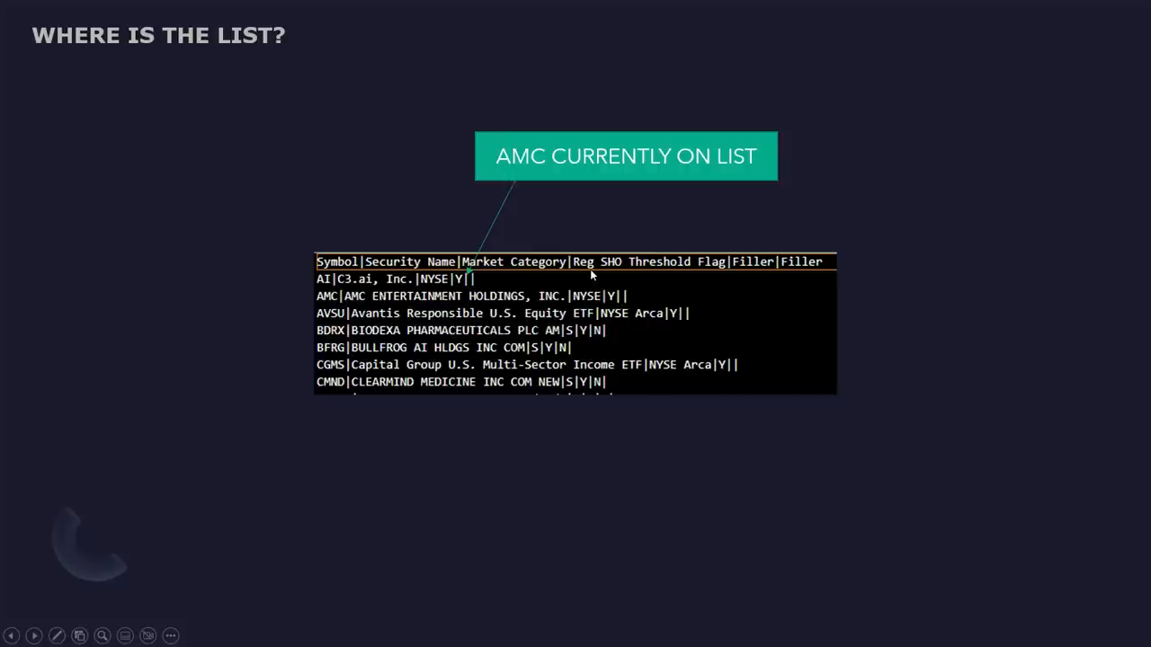
{"action": "mouse_move", "coordinate": [653, 286]}
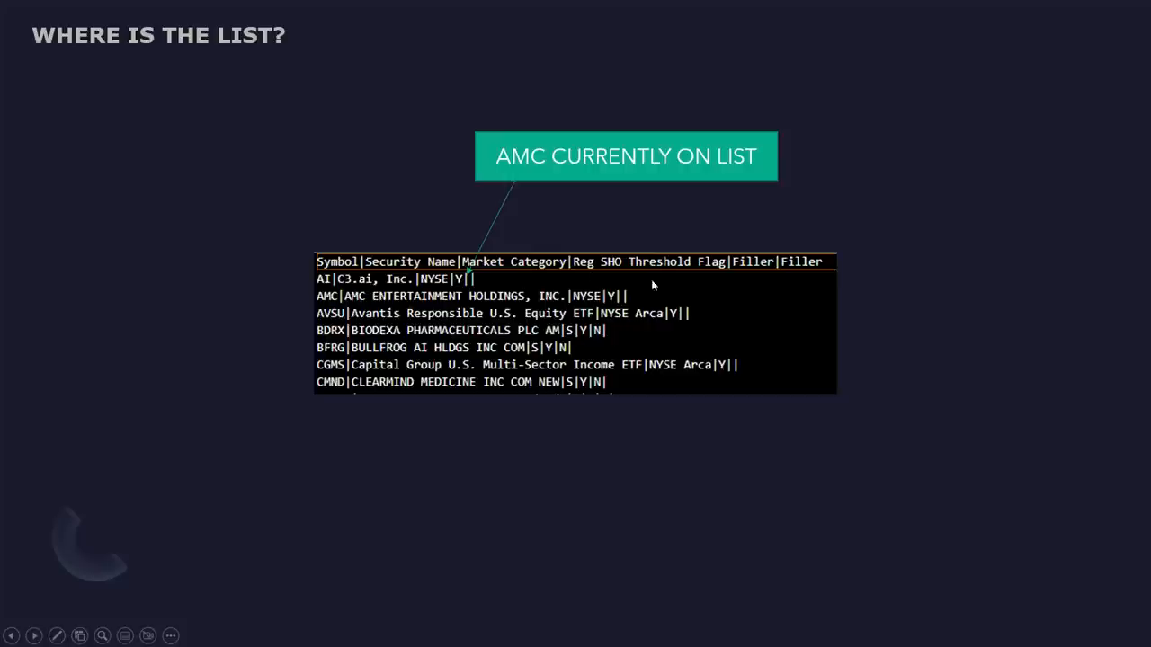
{"action": "mouse_move", "coordinate": [622, 313]}
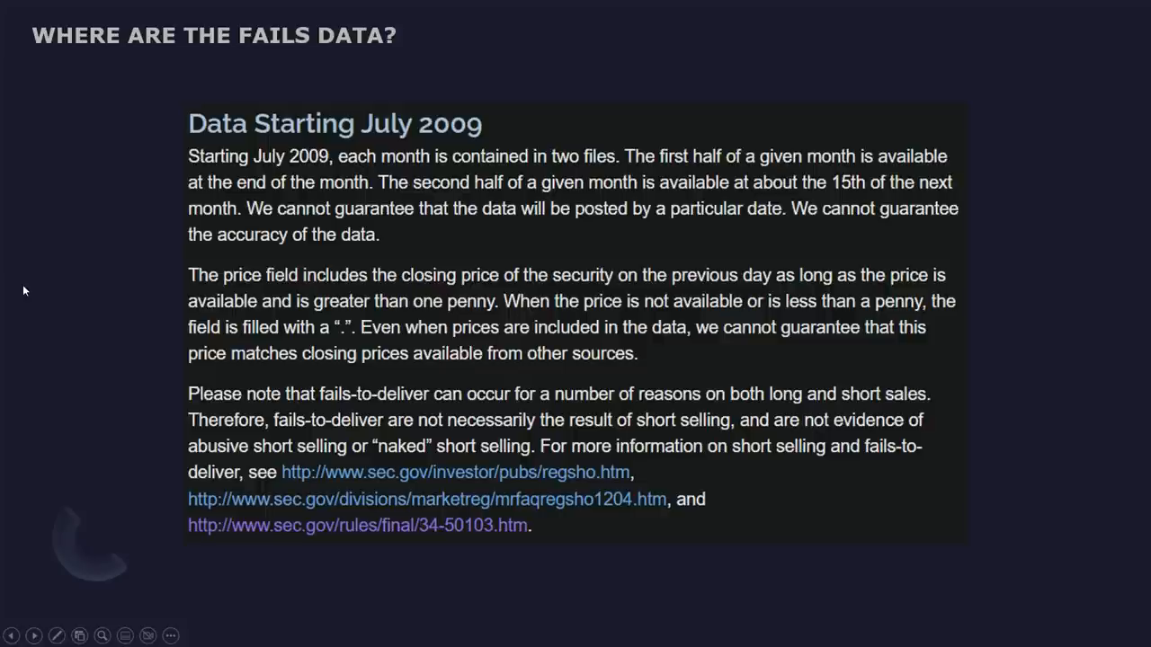
{"action": "mouse_move", "coordinate": [273, 320]}
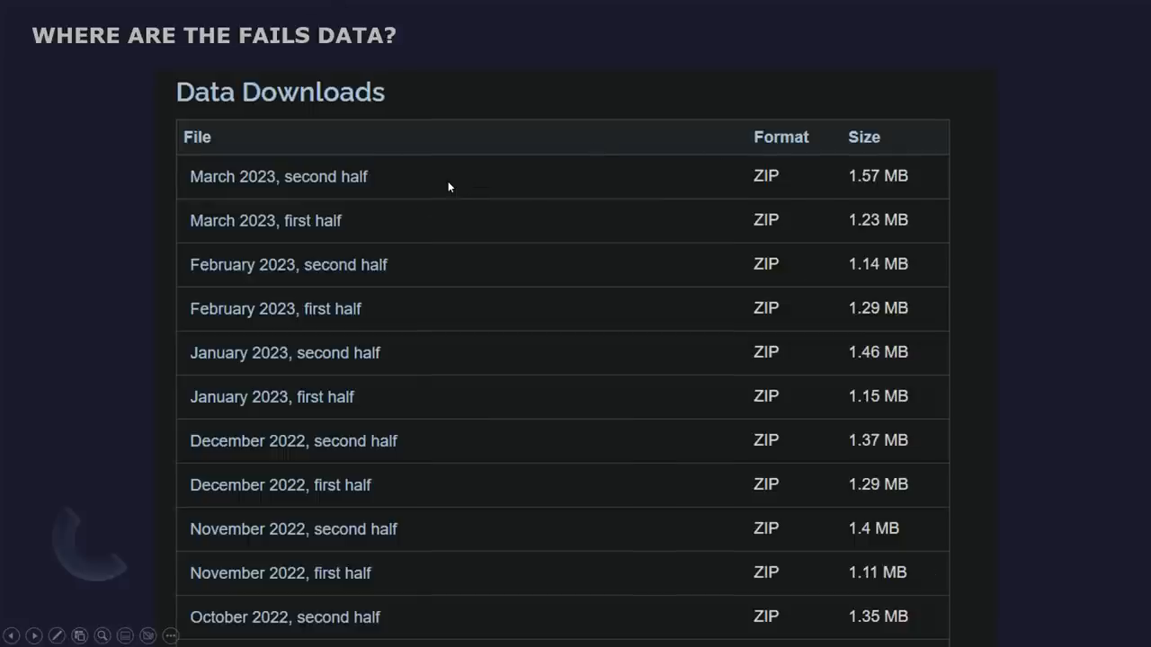
{"action": "mouse_move", "coordinate": [435, 198]}
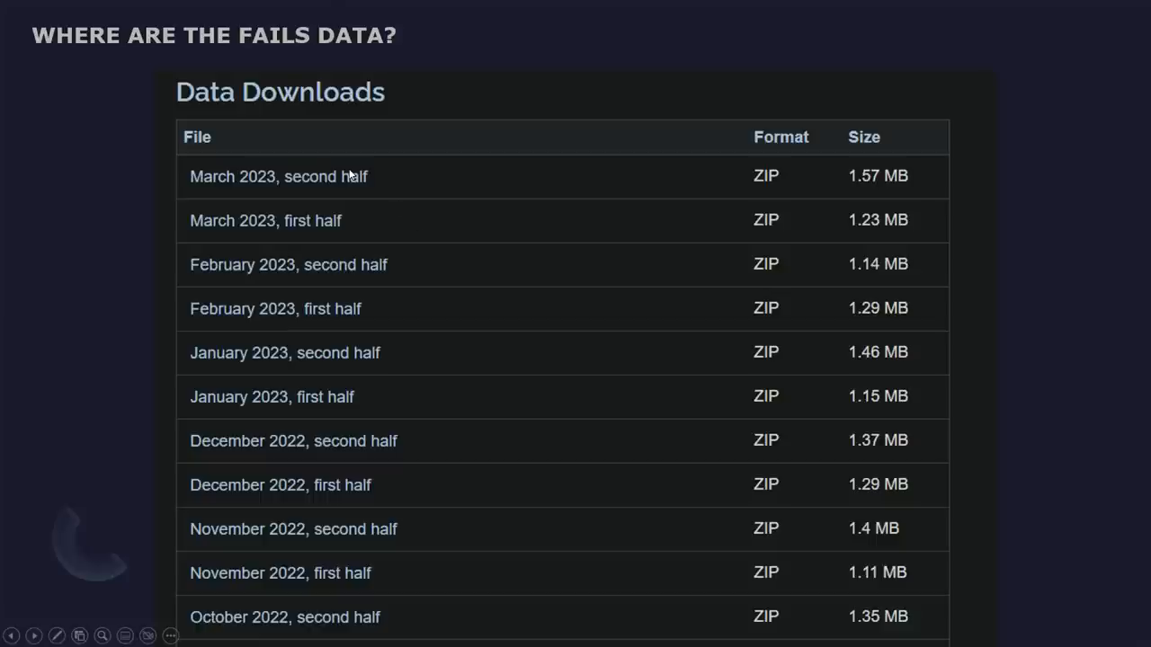
{"action": "mouse_move", "coordinate": [309, 166]}
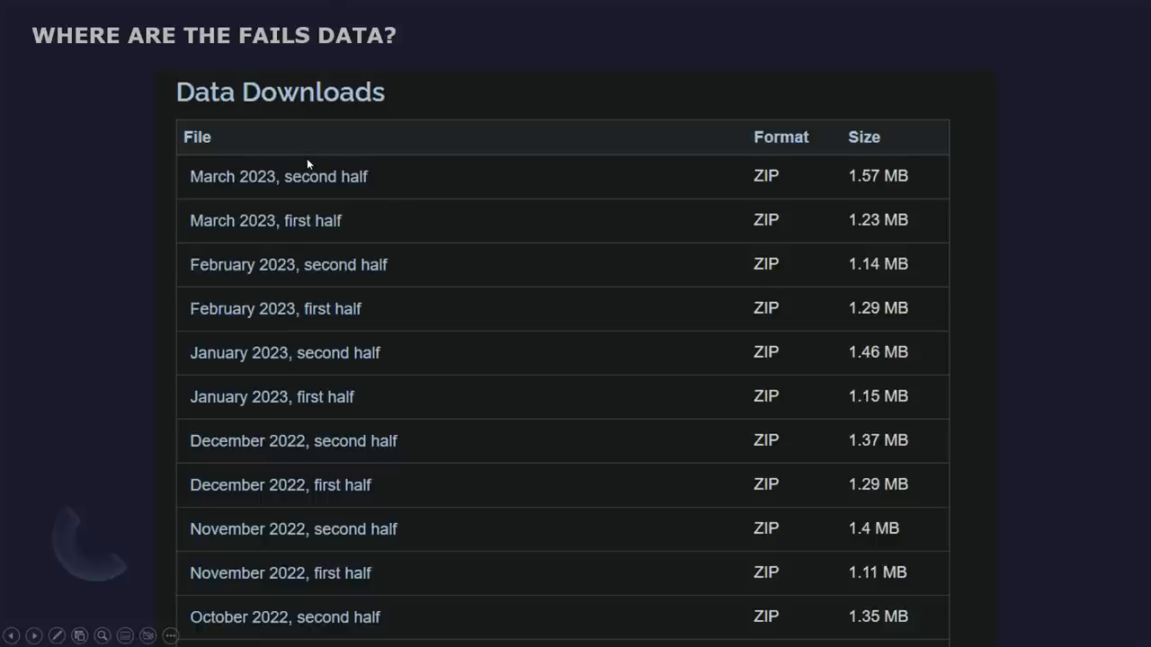
{"action": "mouse_move", "coordinate": [226, 209]}
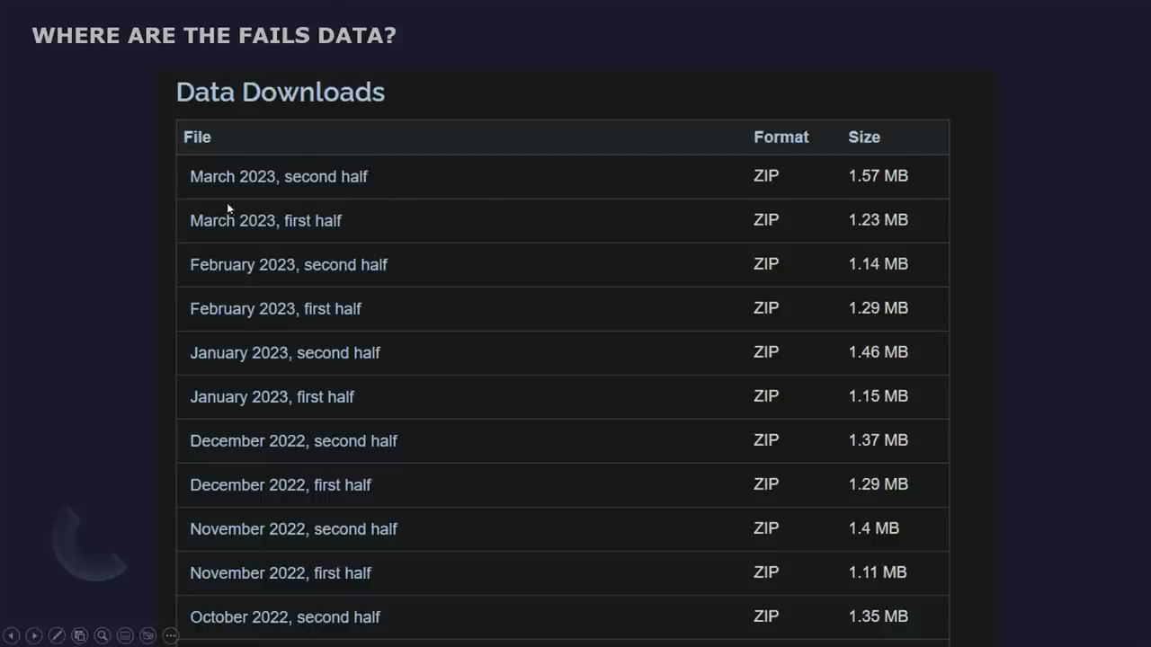
{"action": "mouse_move", "coordinate": [386, 205]}
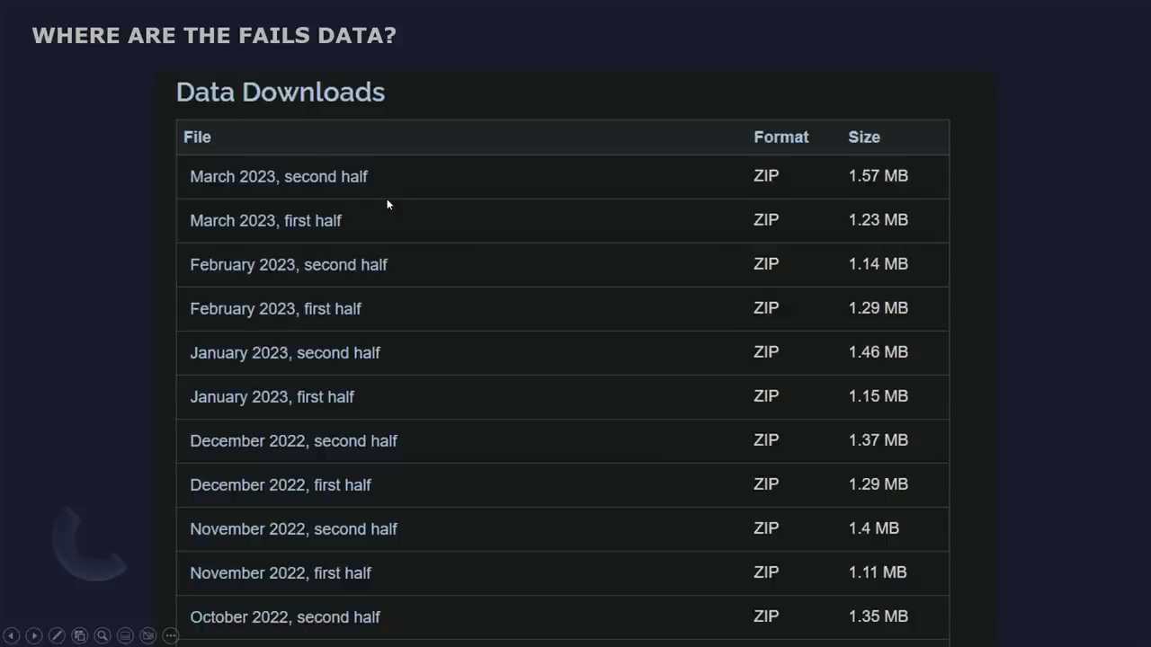
{"action": "mouse_move", "coordinate": [388, 205]}
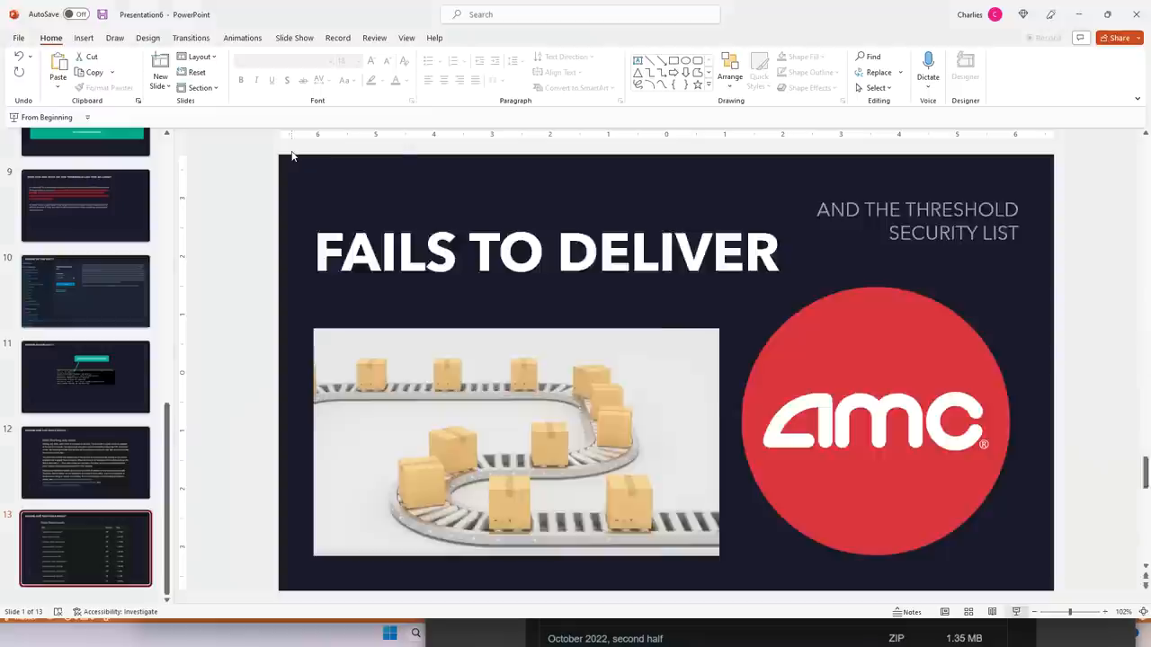
Step: Download the 'March 2023, second half' fails file from the SEC Data Downloads list
{"action": "left_click", "coordinate": [86, 548]}
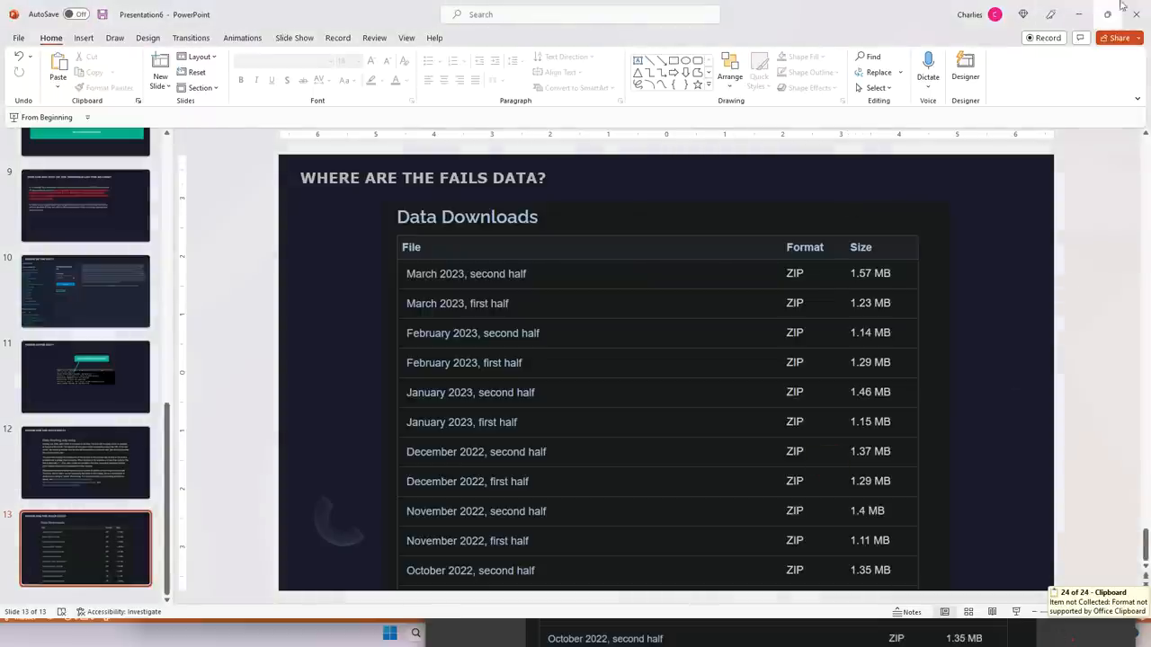
{"action": "mouse_move", "coordinate": [236, 644]}
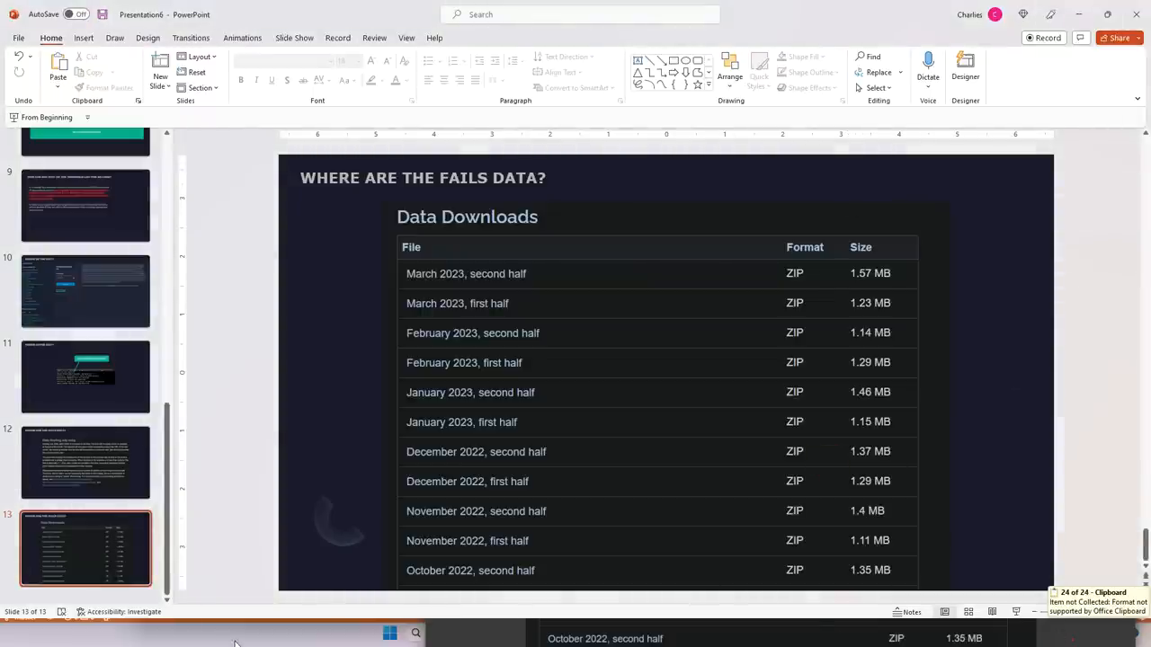
{"action": "mouse_move", "coordinate": [608, 633]}
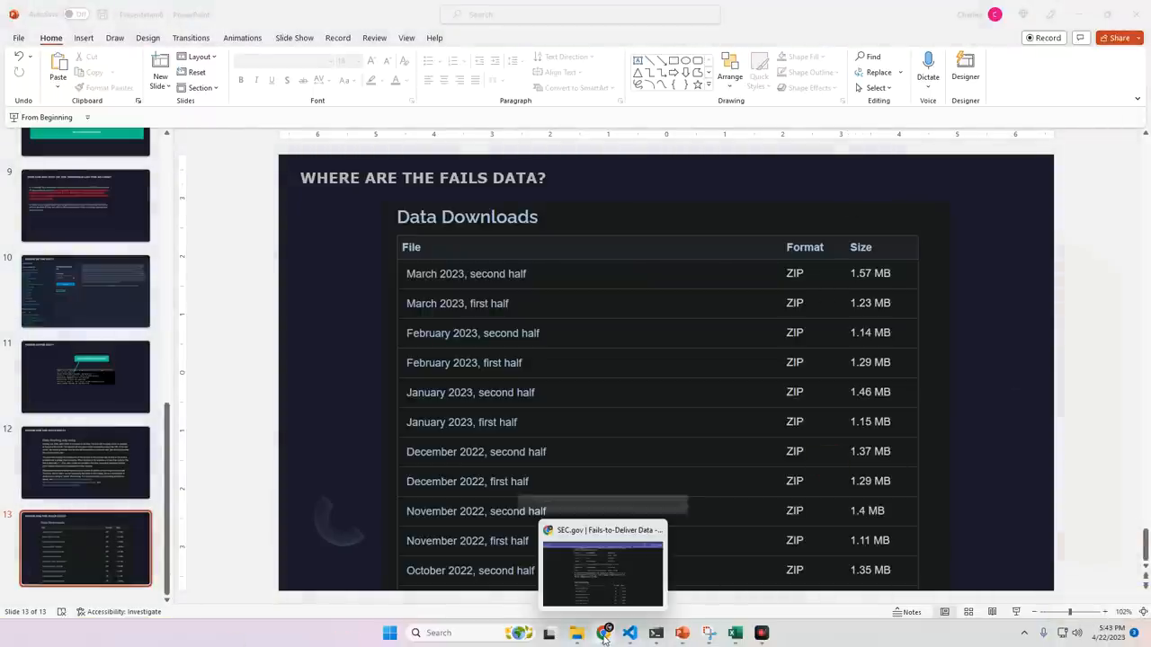
{"action": "left_click", "coordinate": [603, 567]}
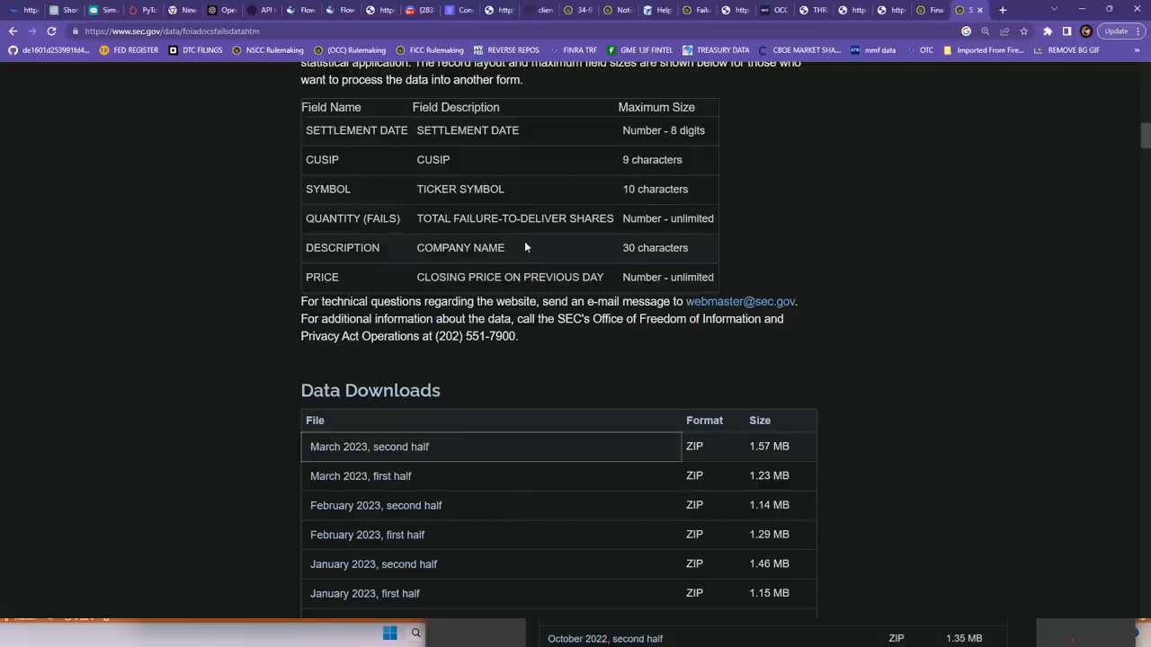
{"action": "scroll", "scroll_direction": "down", "scroll_amount": 3}
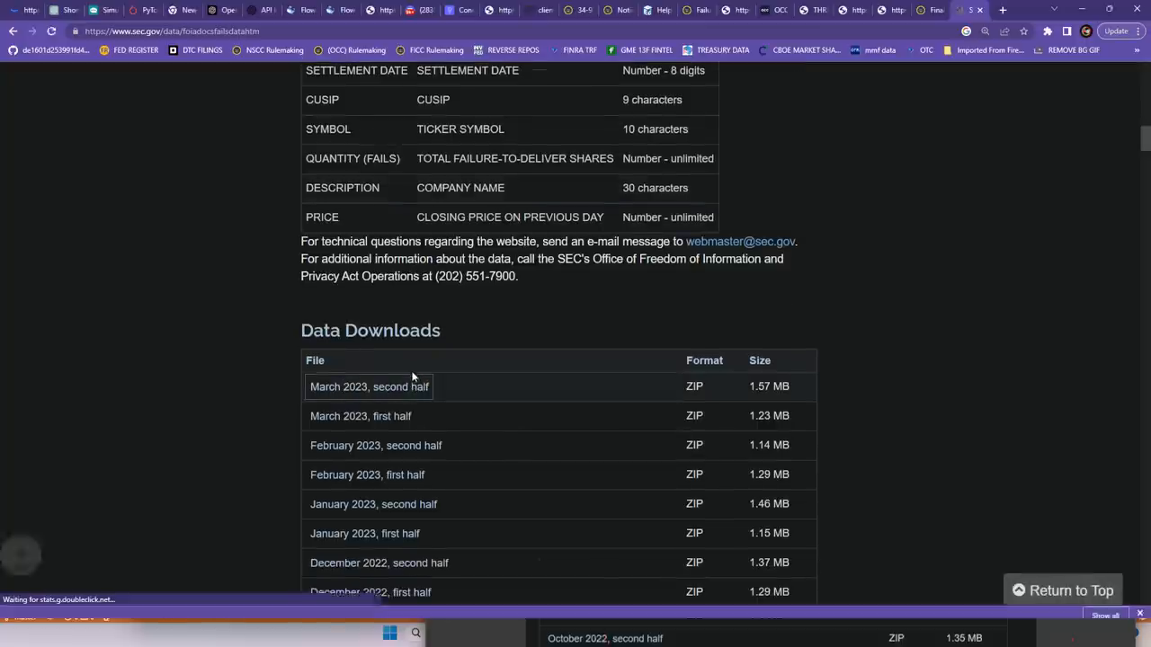
{"action": "left_click", "coordinate": [368, 387]}
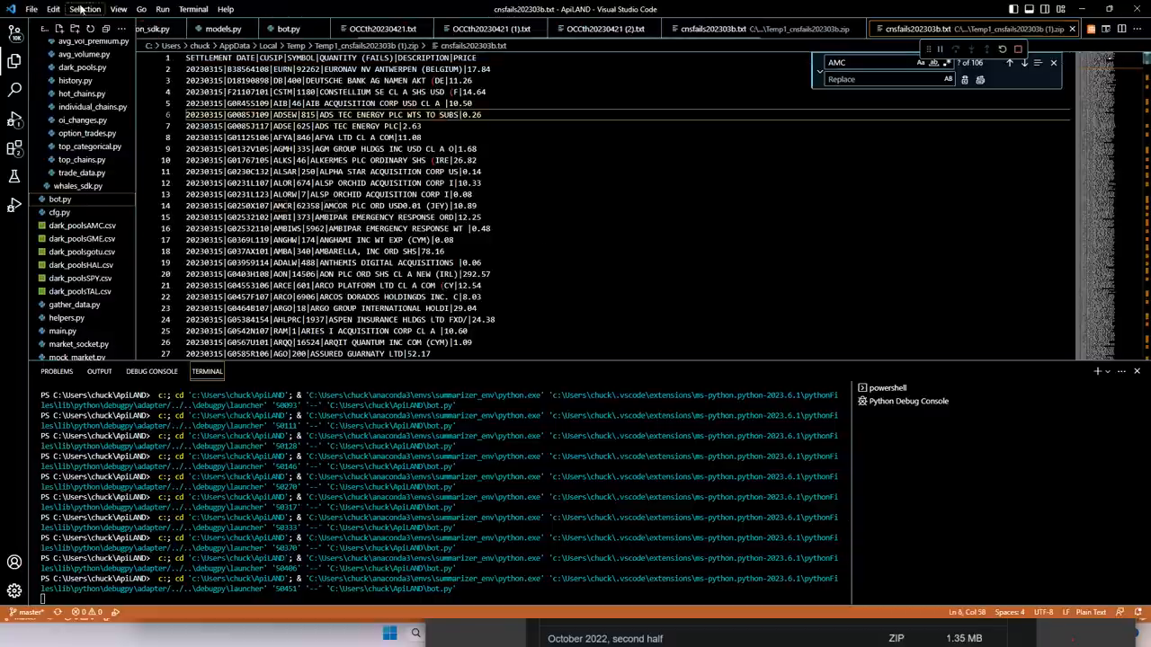
Step: Copy the fails text into Excel Book1, jump to the 74,433-record trailer, and show the Home ribbon
{"action": "key", "text": "ctrl+a"}
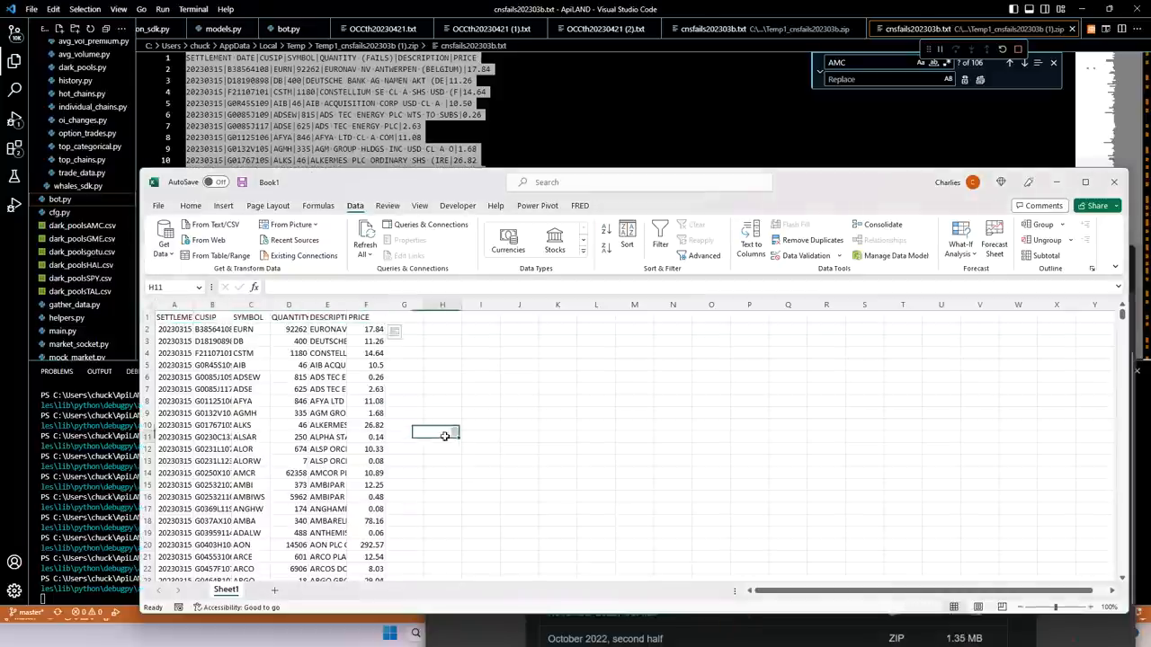
{"action": "left_click", "coordinate": [174, 317]}
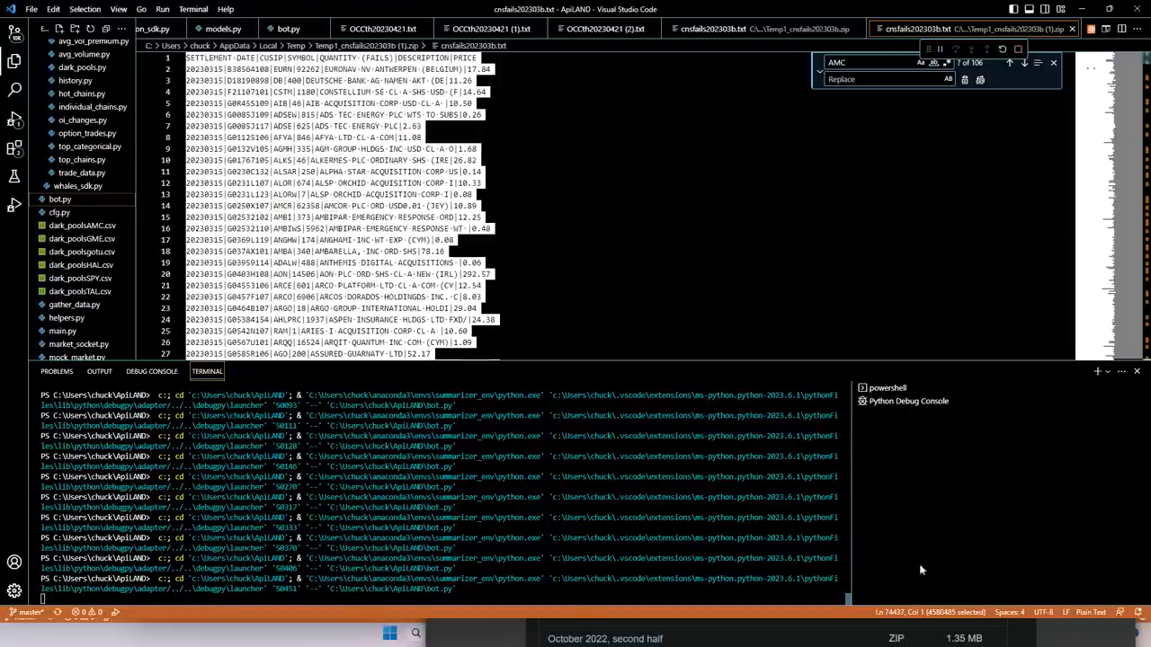
{"action": "left_click", "coordinate": [604, 633]}
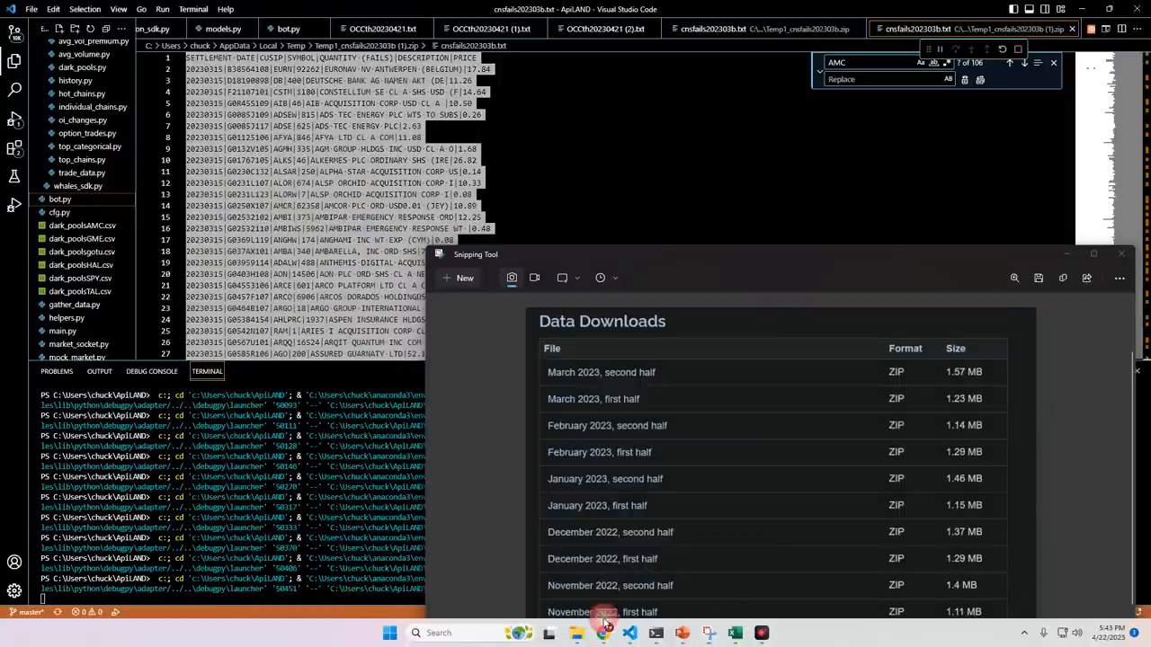
{"action": "left_click", "coordinate": [605, 633]}
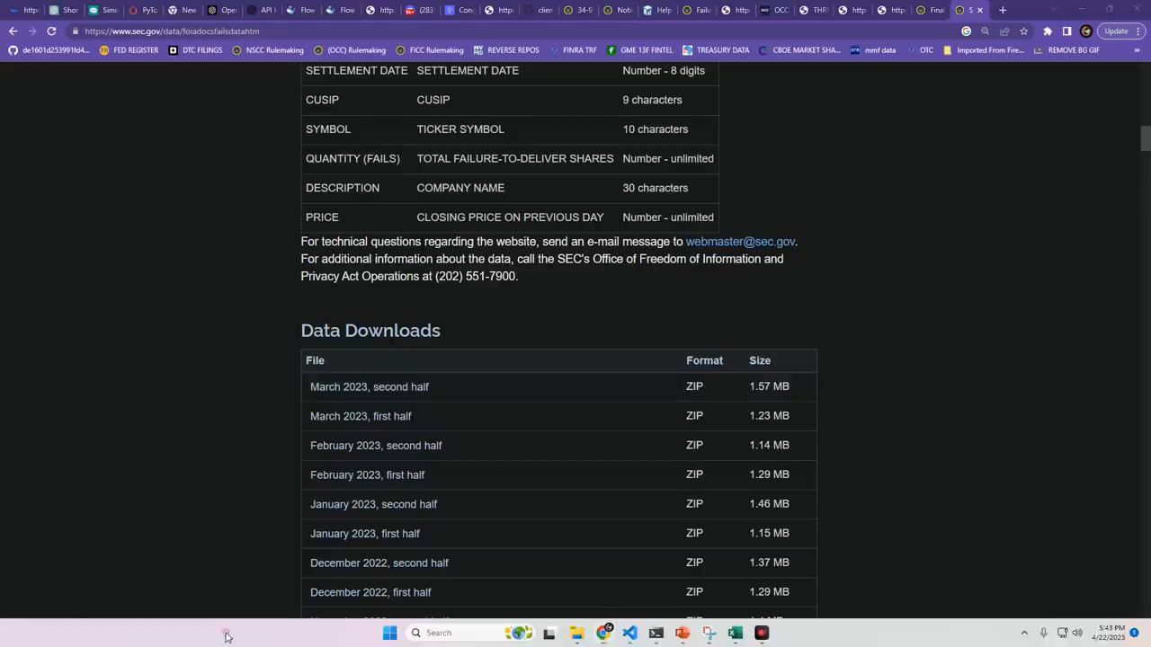
{"action": "left_click", "coordinate": [734, 633]}
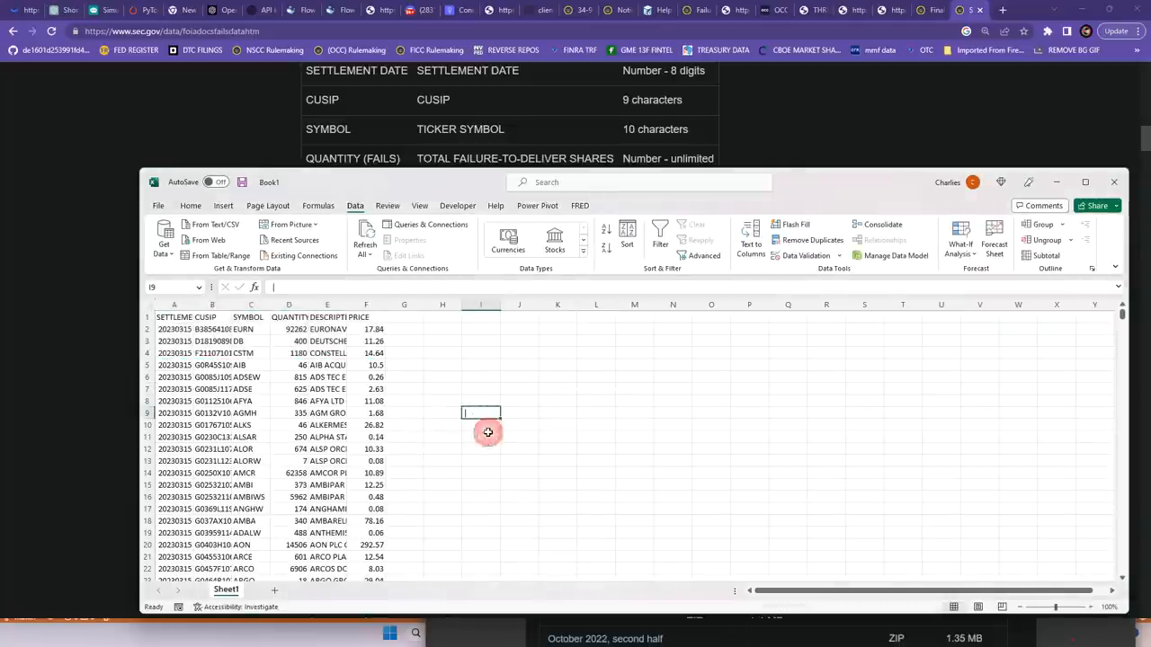
{"action": "left_click", "coordinate": [597, 461]}
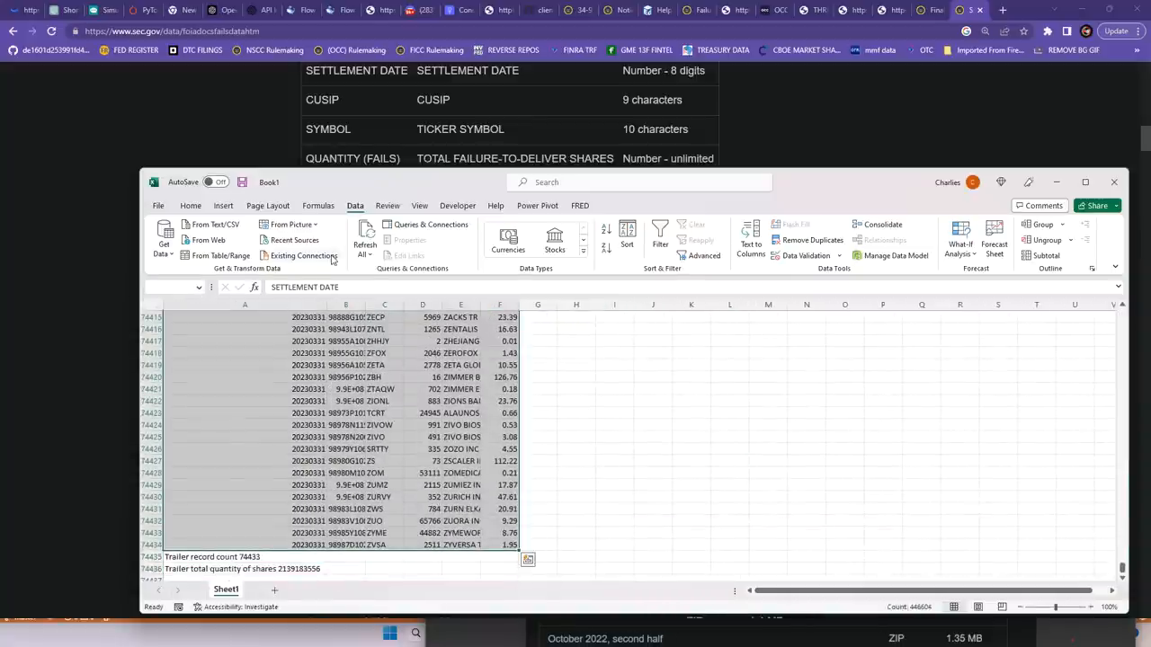
{"action": "left_click", "coordinate": [191, 205]}
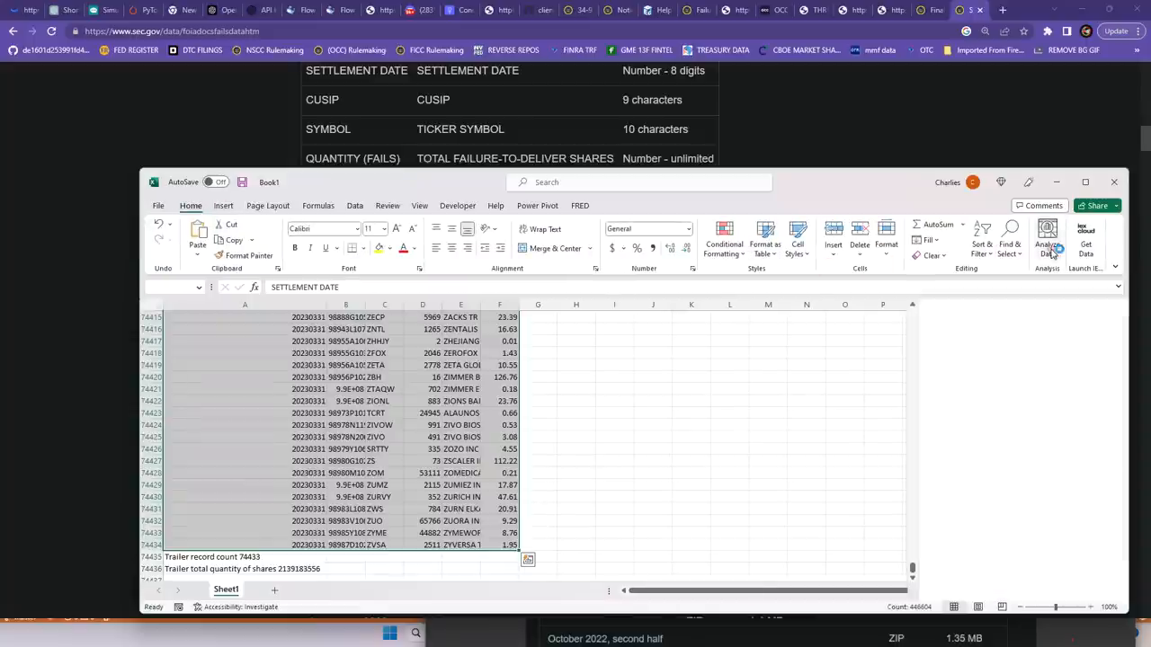
Step: Run Analyze Data on the fails table and select the SYMBOL quantity-of-fails chart
{"action": "left_click", "coordinate": [1047, 237]}
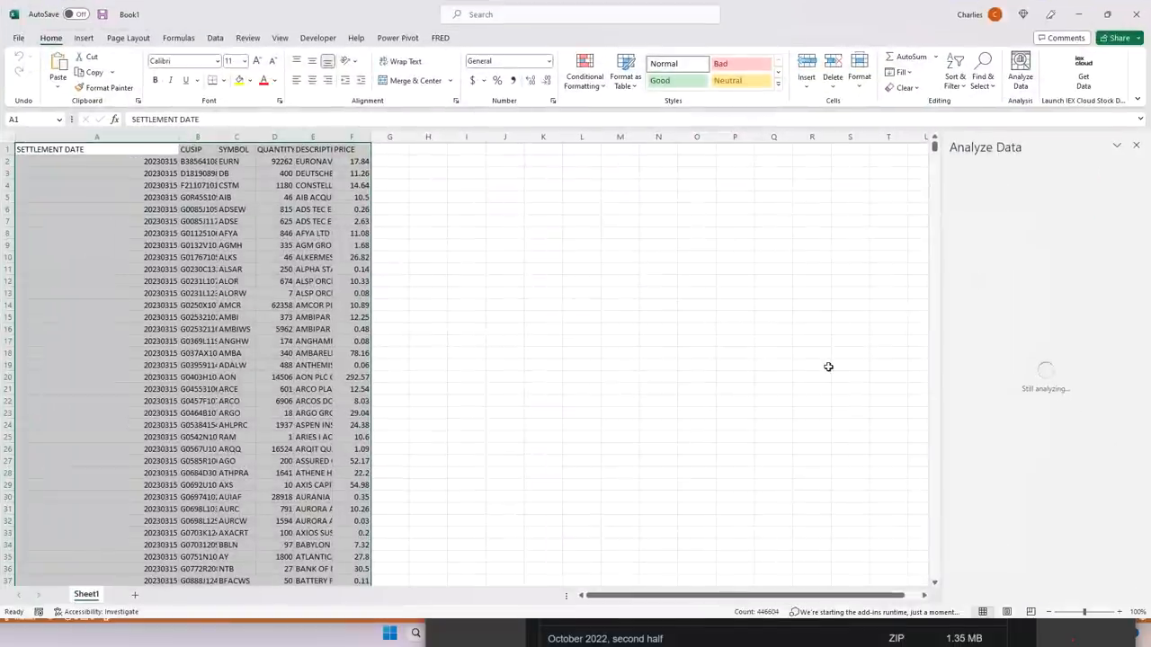
{"action": "mouse_move", "coordinate": [698, 335]}
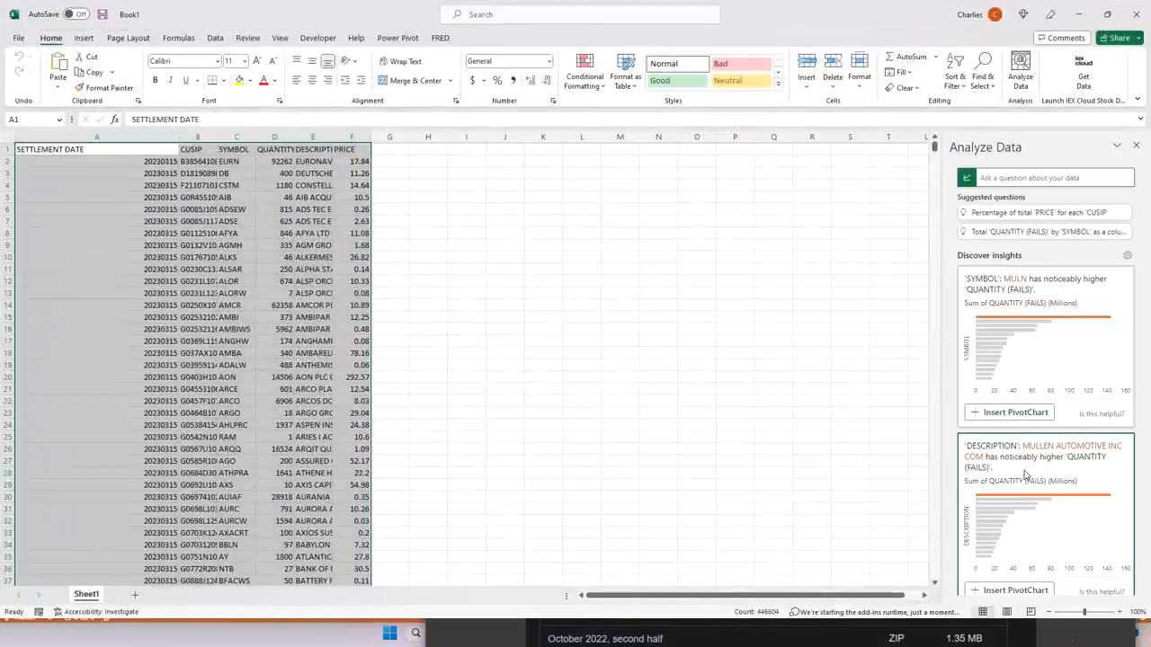
{"action": "left_click", "coordinate": [1009, 411]}
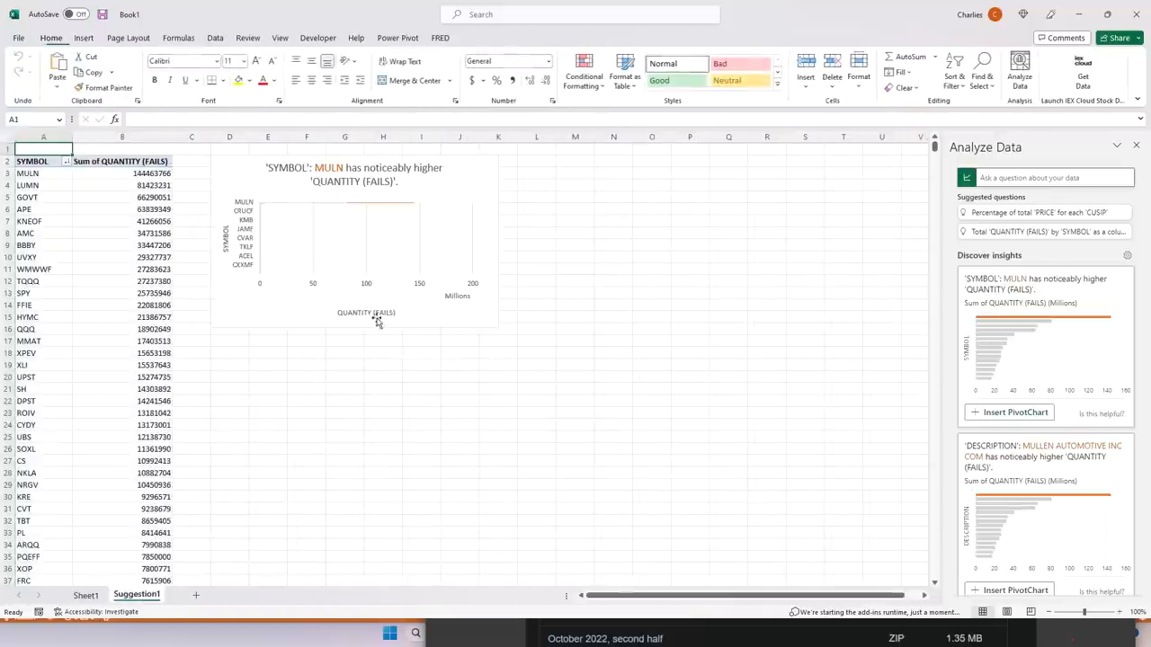
{"action": "left_click", "coordinate": [1008, 412]}
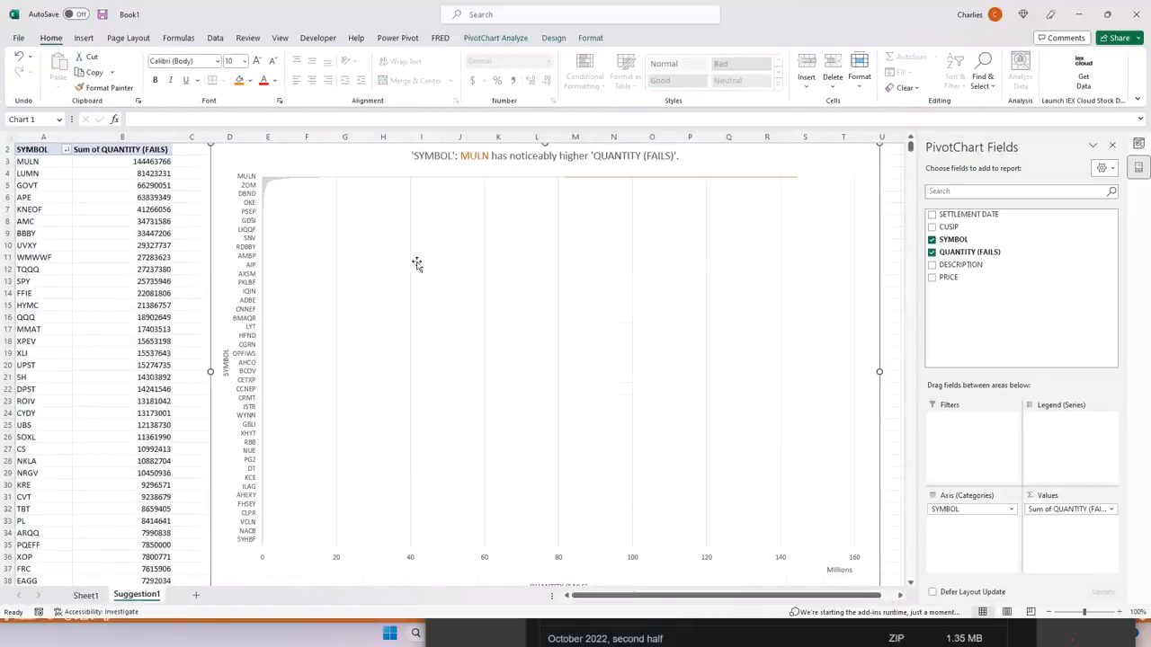
{"action": "mouse_move", "coordinate": [306, 249]}
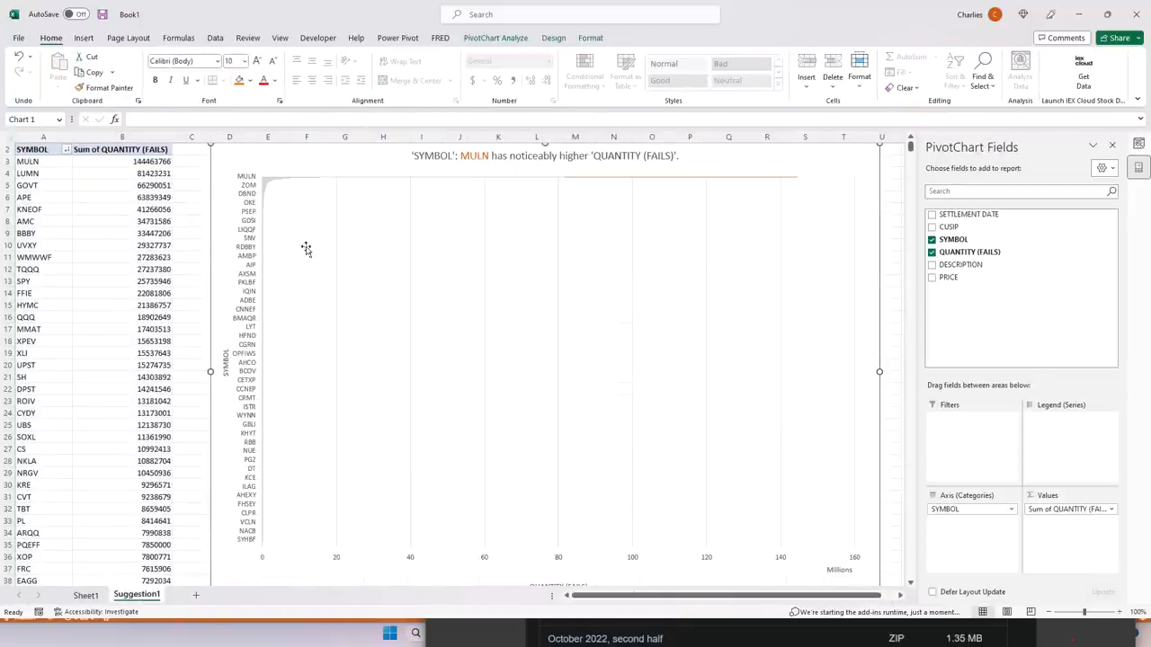
{"action": "mouse_move", "coordinate": [407, 231]}
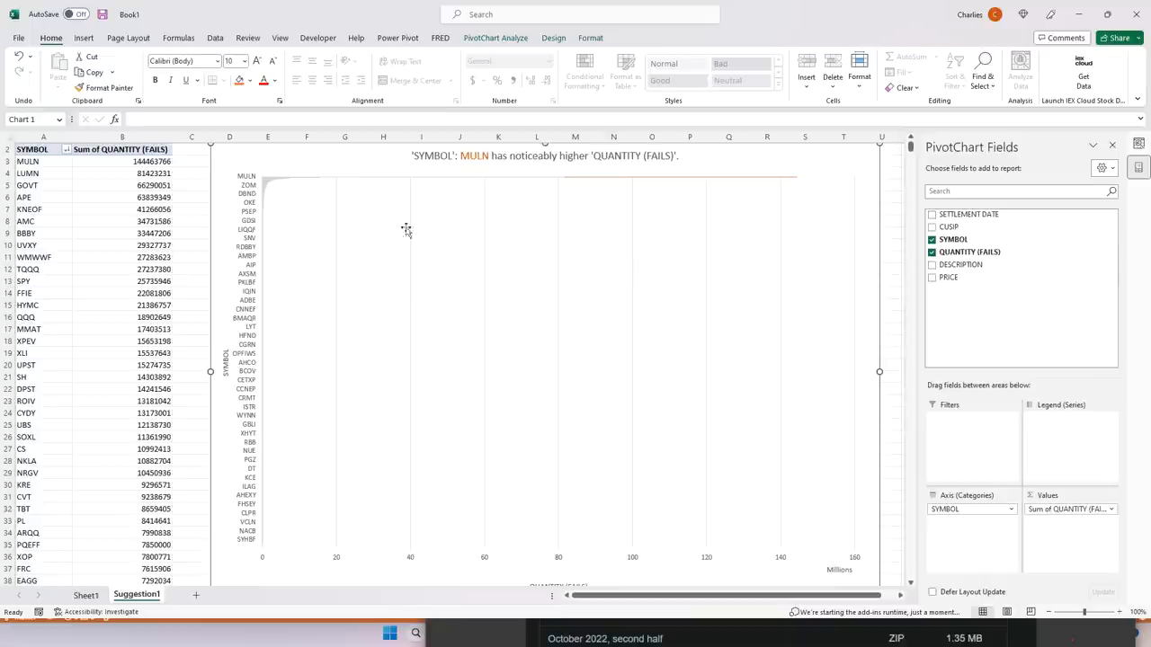
{"action": "mouse_move", "coordinate": [1104, 180]}
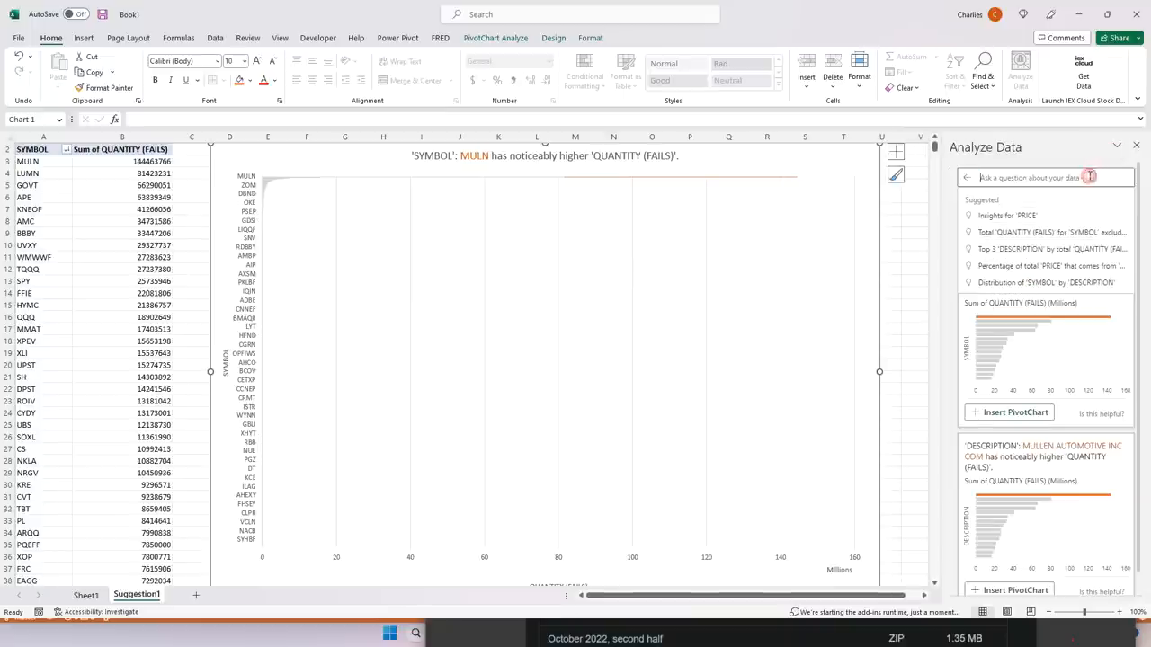
{"action": "type", "text": "FAILS FOR AMC"}
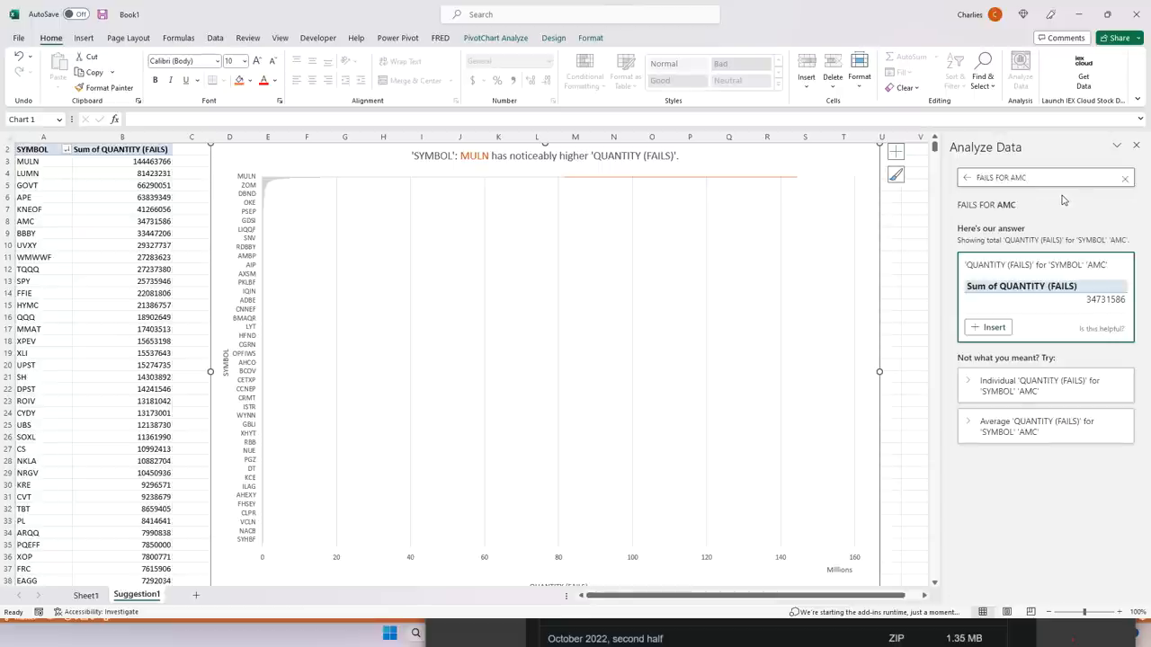
{"action": "left_click", "coordinate": [992, 327]}
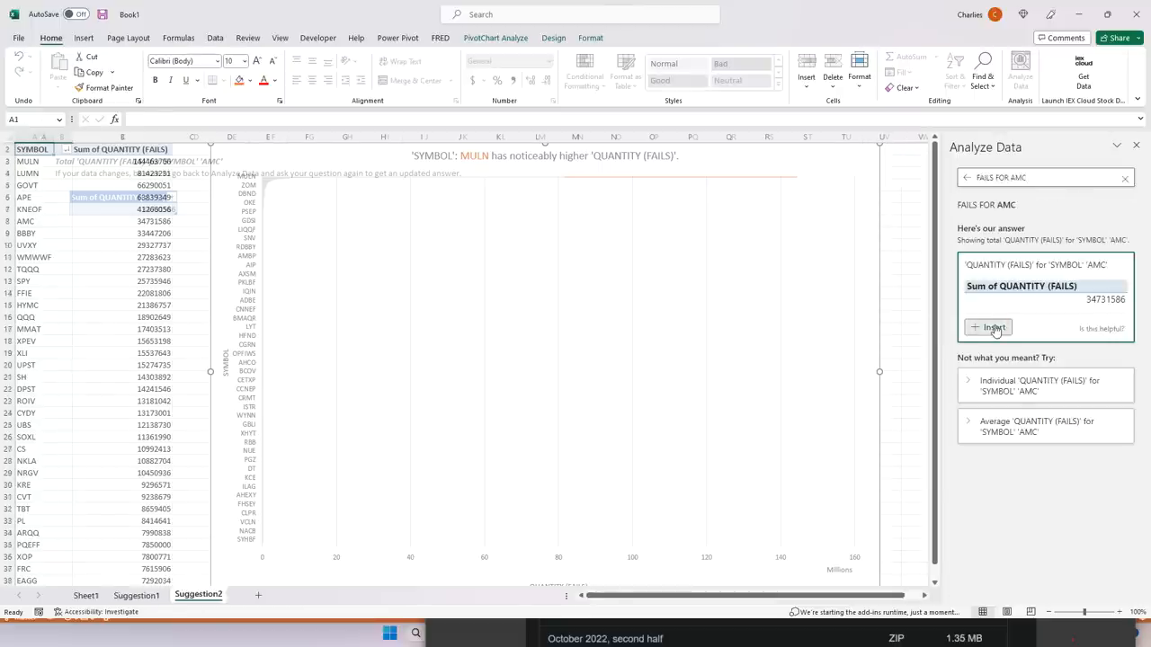
{"action": "left_click", "coordinate": [993, 327]}
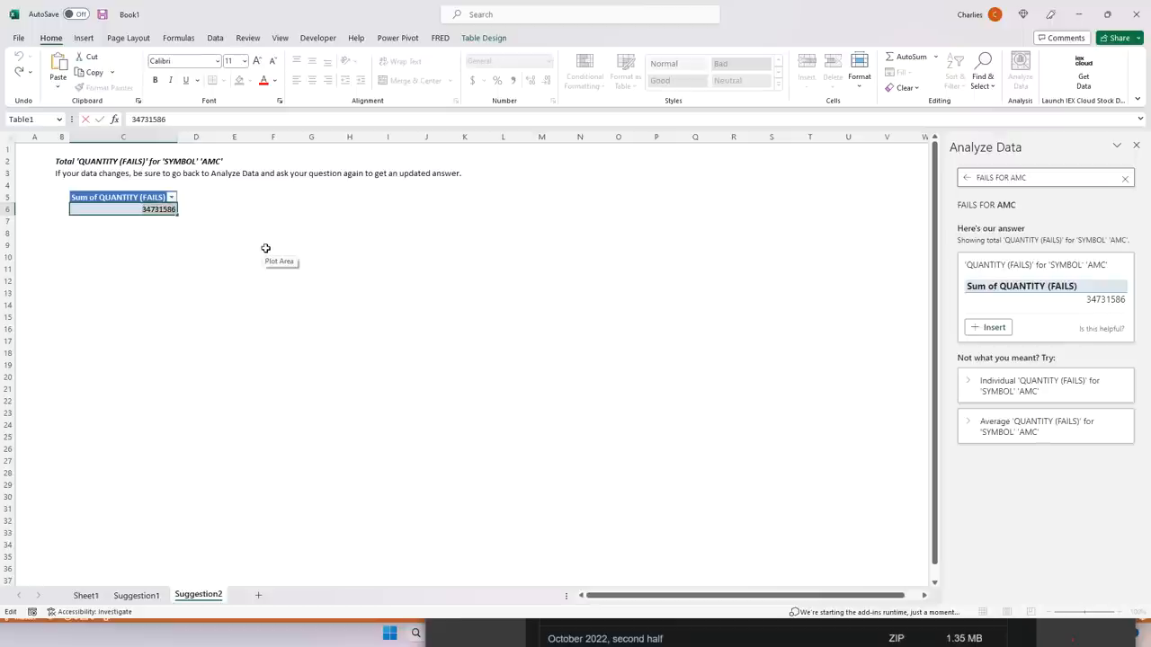
{"action": "mouse_move", "coordinate": [268, 245]}
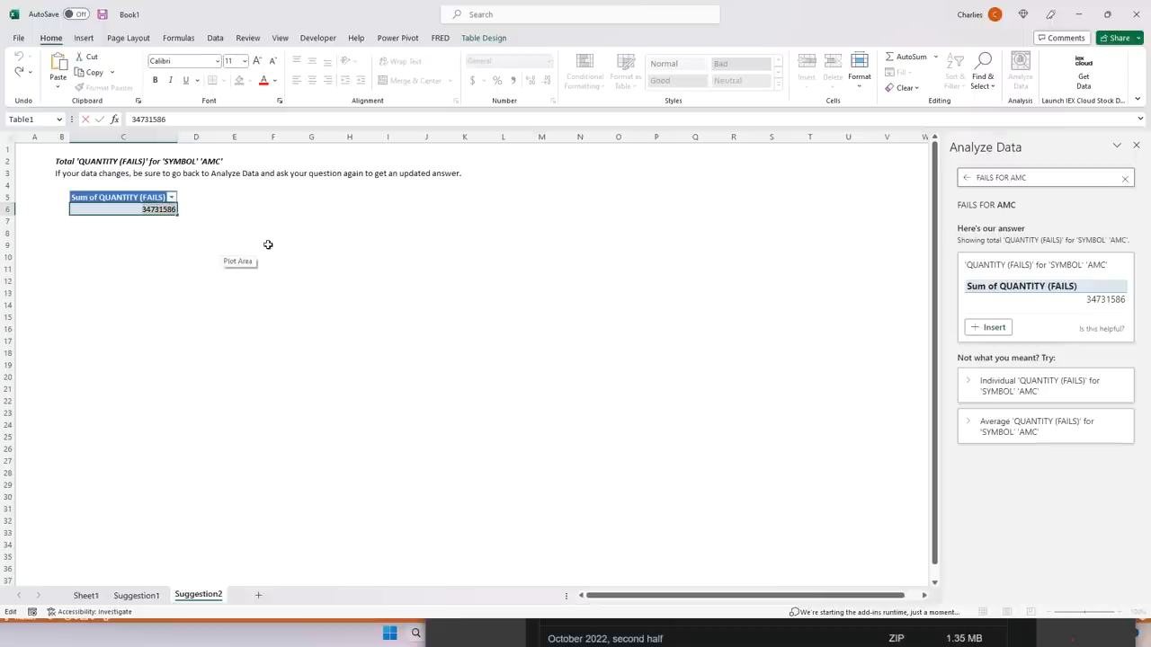
{"action": "mouse_move", "coordinate": [309, 259]}
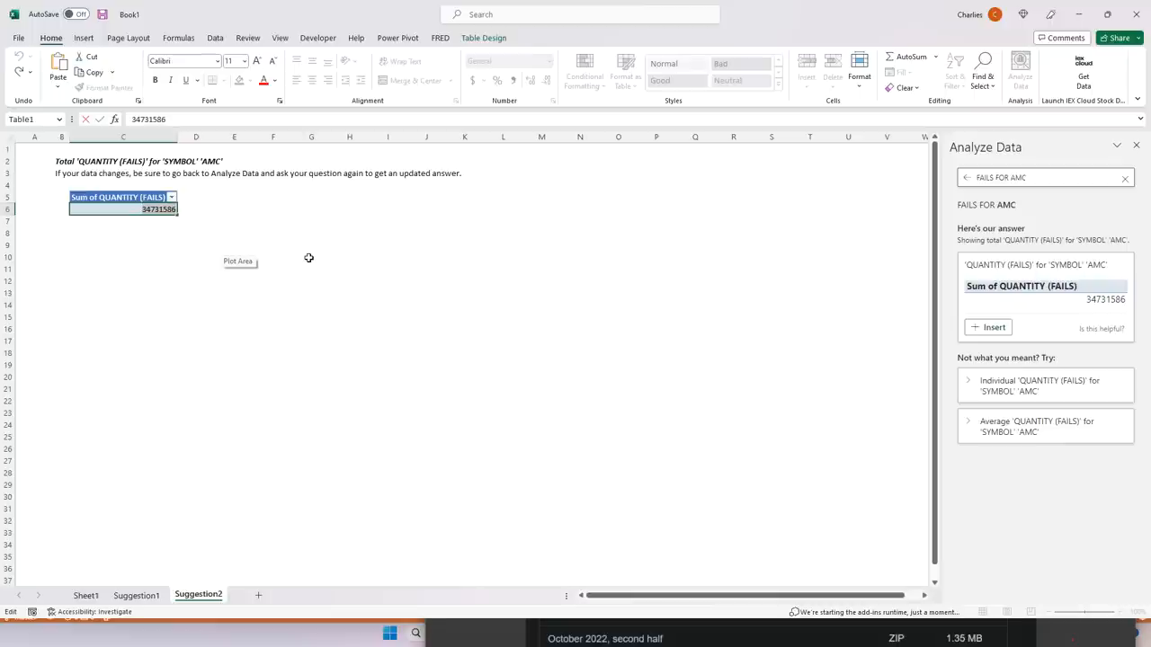
{"action": "mouse_move", "coordinate": [271, 234]}
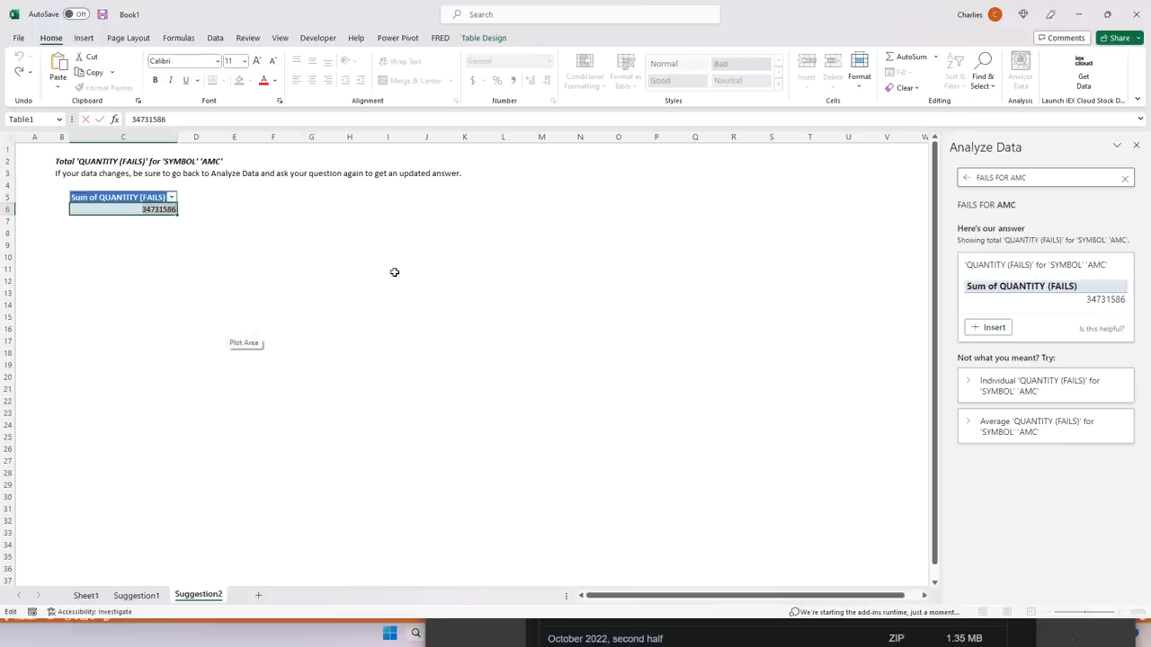
{"action": "mouse_move", "coordinate": [305, 220]}
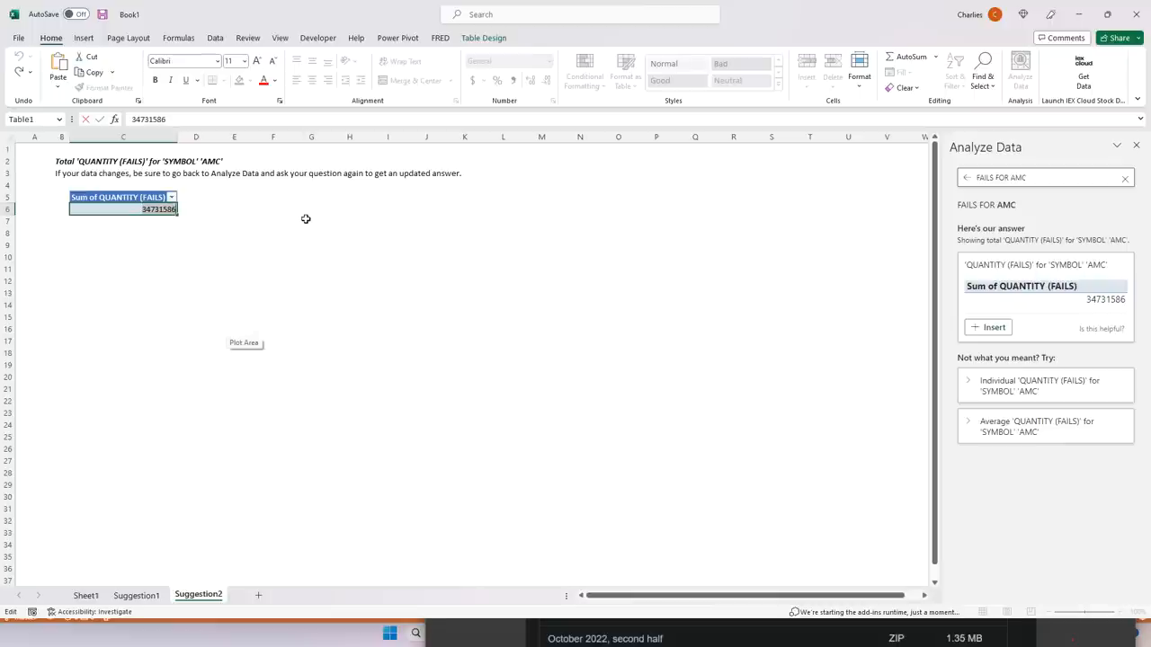
{"action": "mouse_move", "coordinate": [254, 219]}
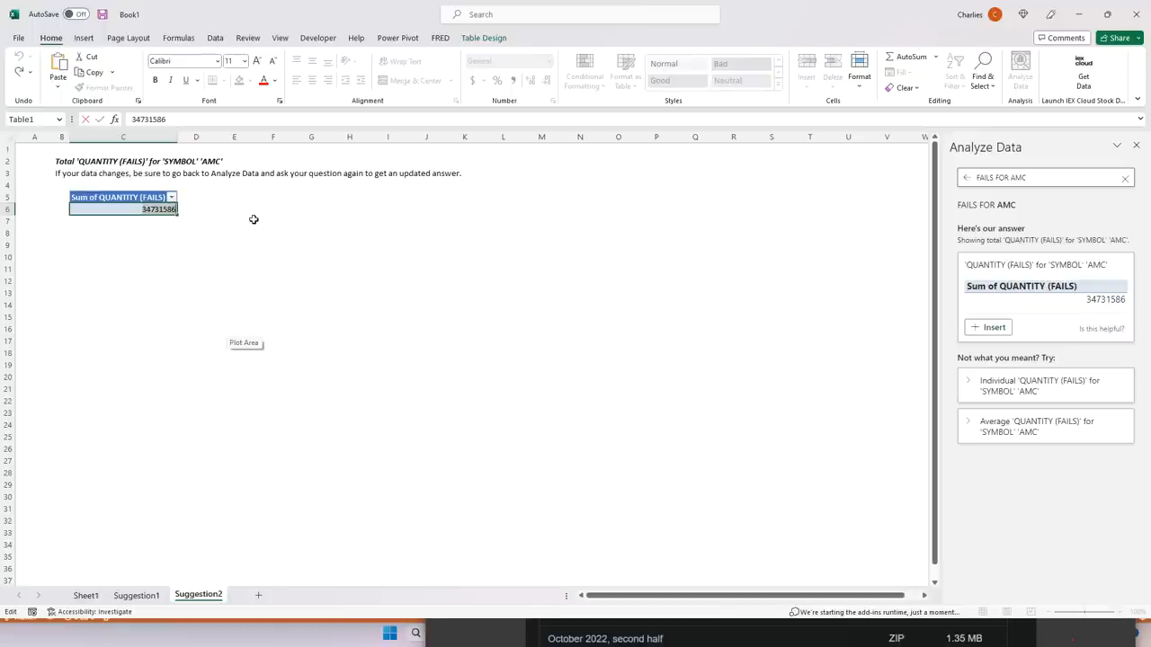
{"action": "mouse_move", "coordinate": [259, 233]}
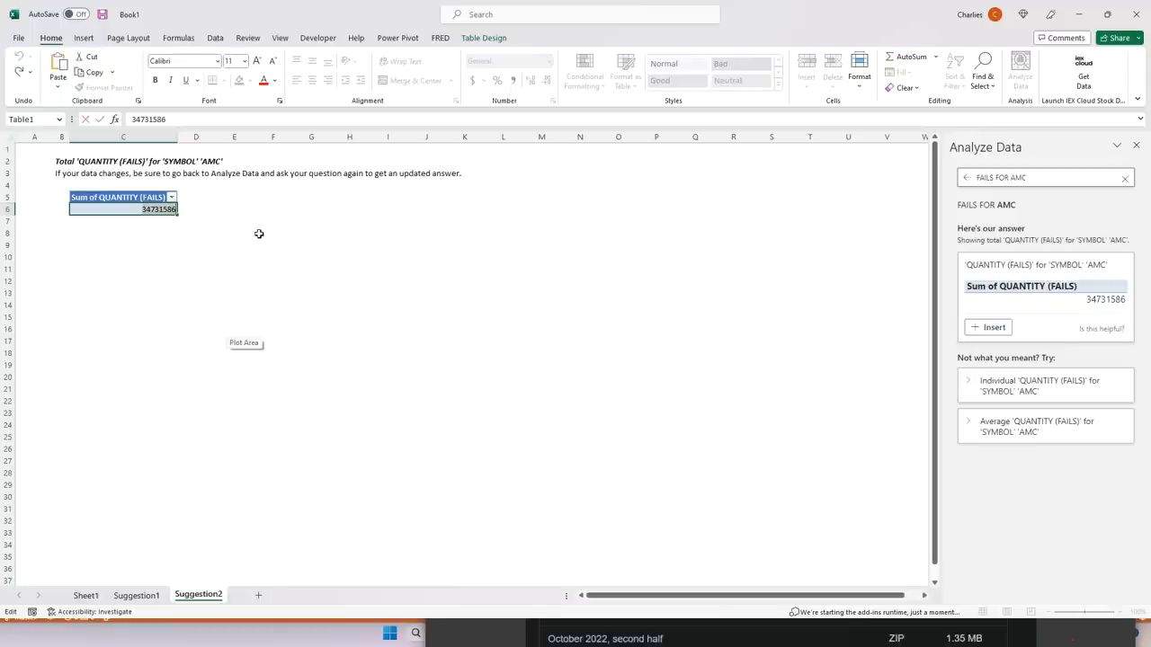
{"action": "mouse_move", "coordinate": [230, 234]}
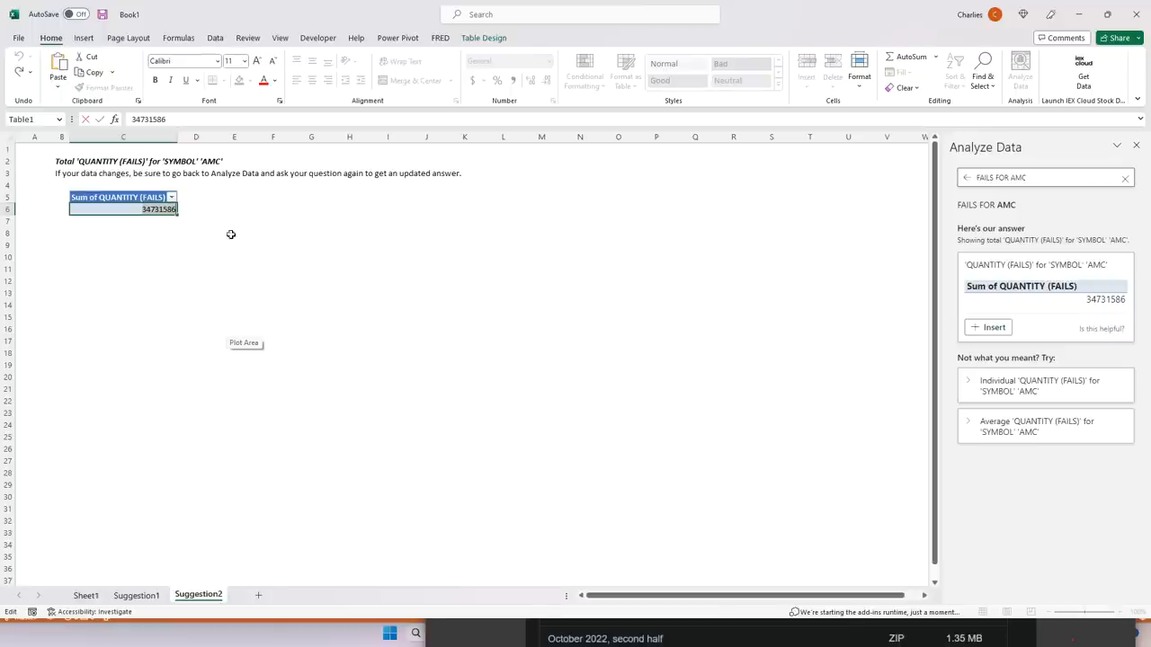
{"action": "mouse_move", "coordinate": [252, 248]}
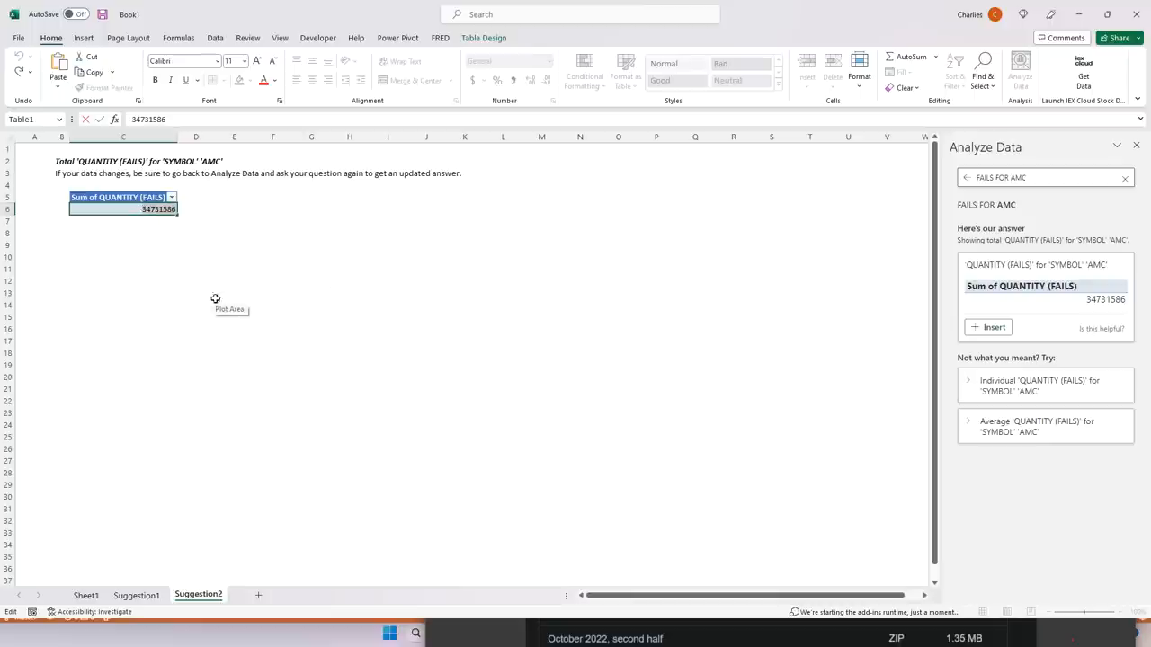
{"action": "left_click", "coordinate": [273, 244]}
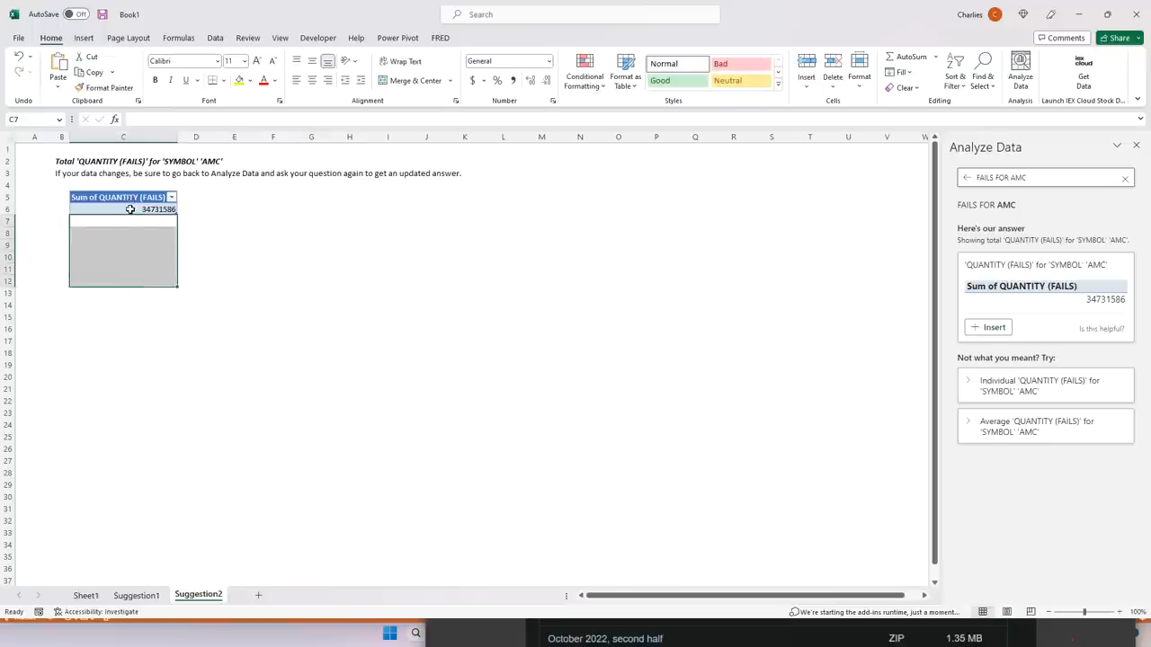
{"action": "left_click", "coordinate": [117, 197]}
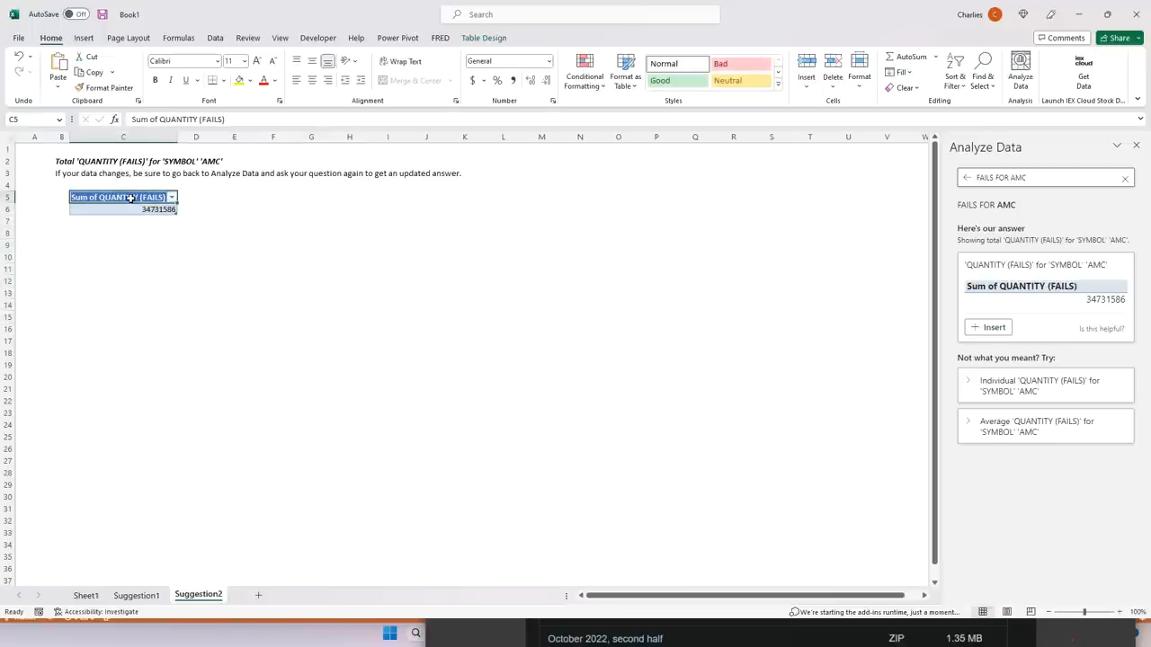
{"action": "mouse_move", "coordinate": [184, 277]}
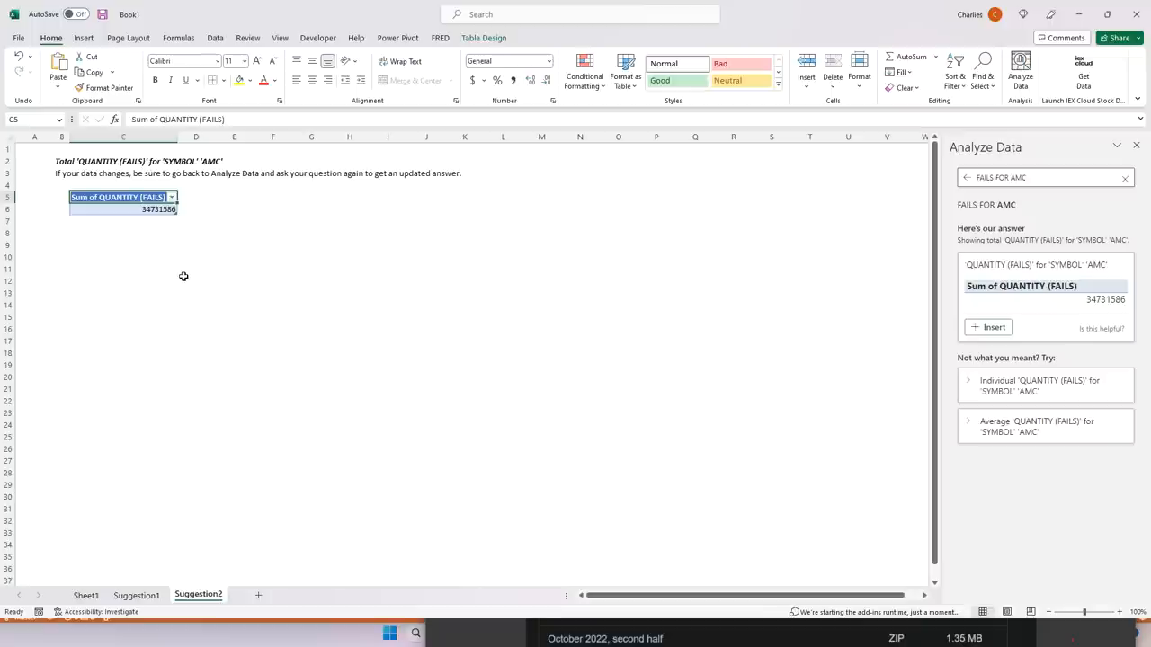
{"action": "mouse_move", "coordinate": [207, 293]}
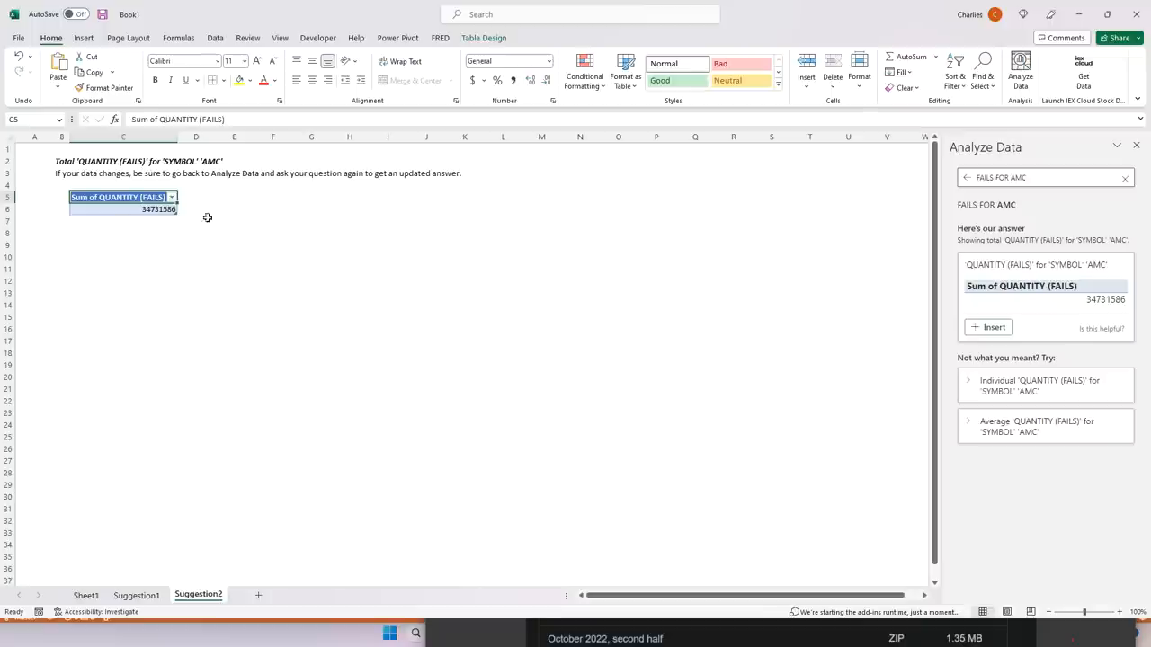
{"action": "mouse_move", "coordinate": [237, 204]}
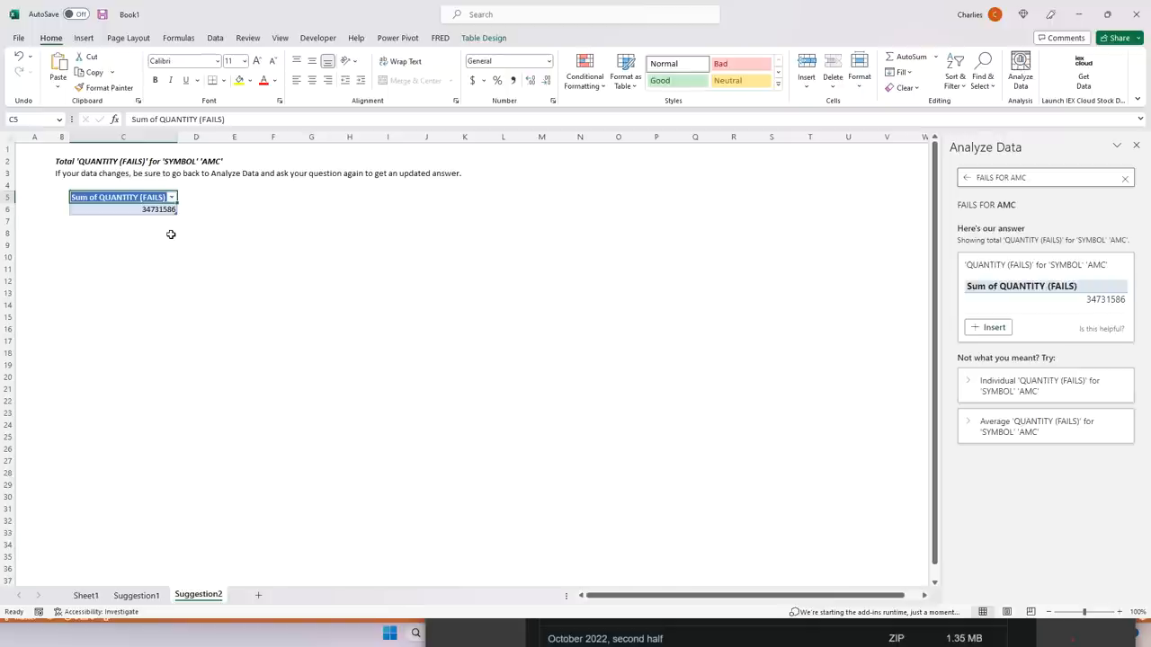
{"action": "mouse_move", "coordinate": [183, 241]}
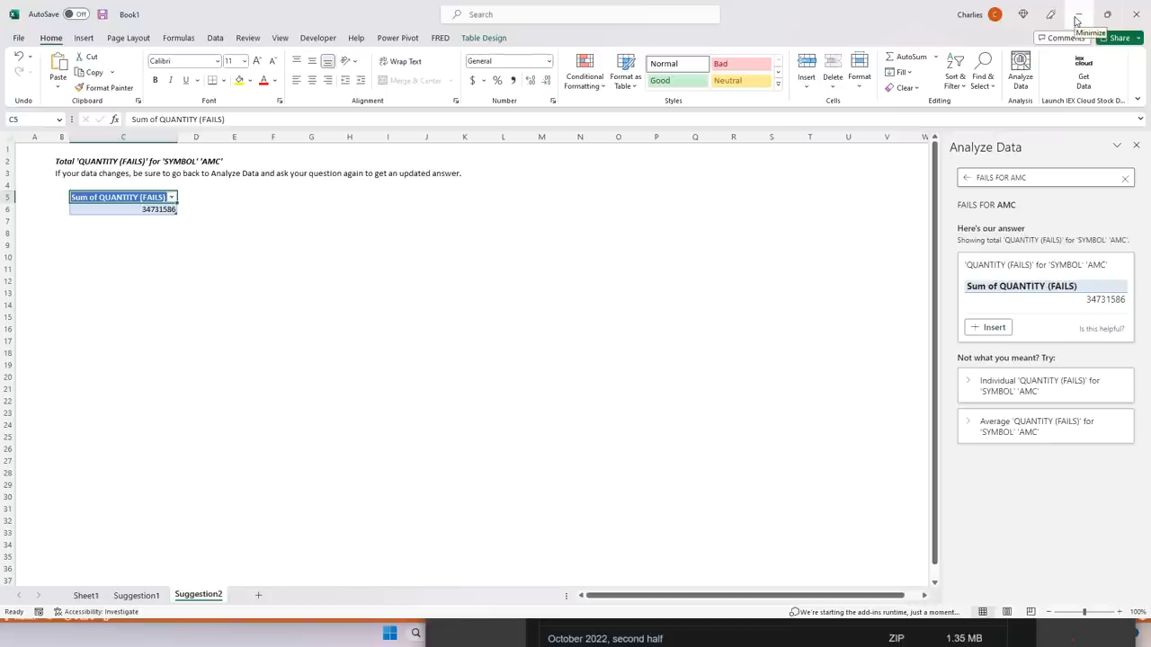
{"action": "mouse_move", "coordinate": [121, 274]}
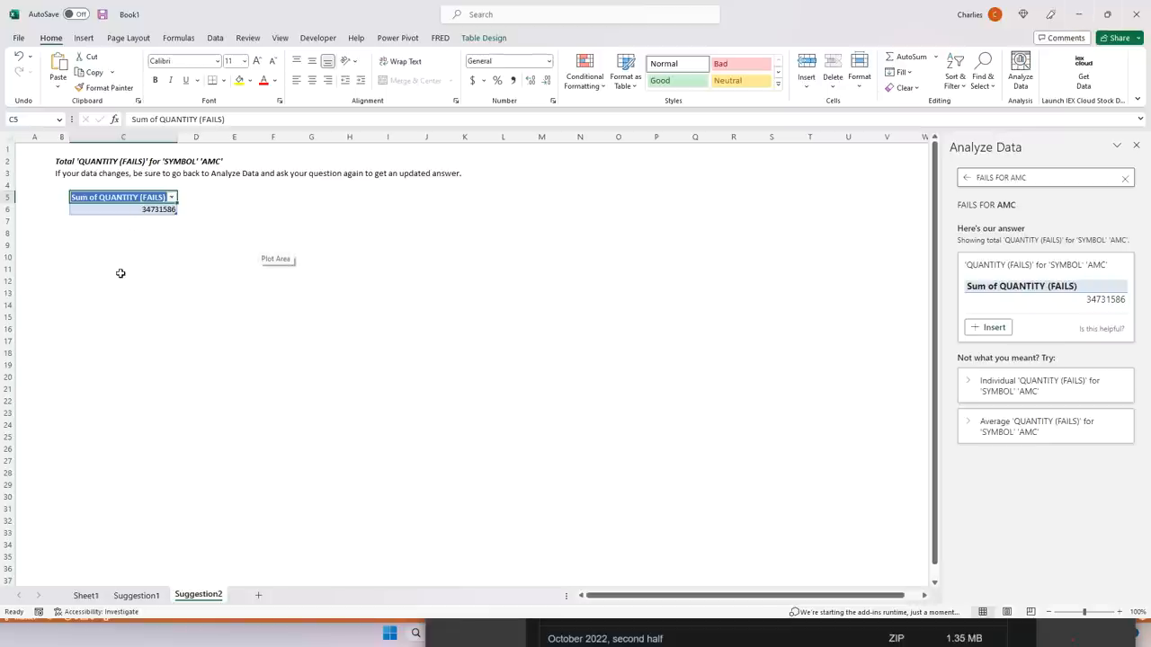
{"action": "mouse_move", "coordinate": [367, 205]}
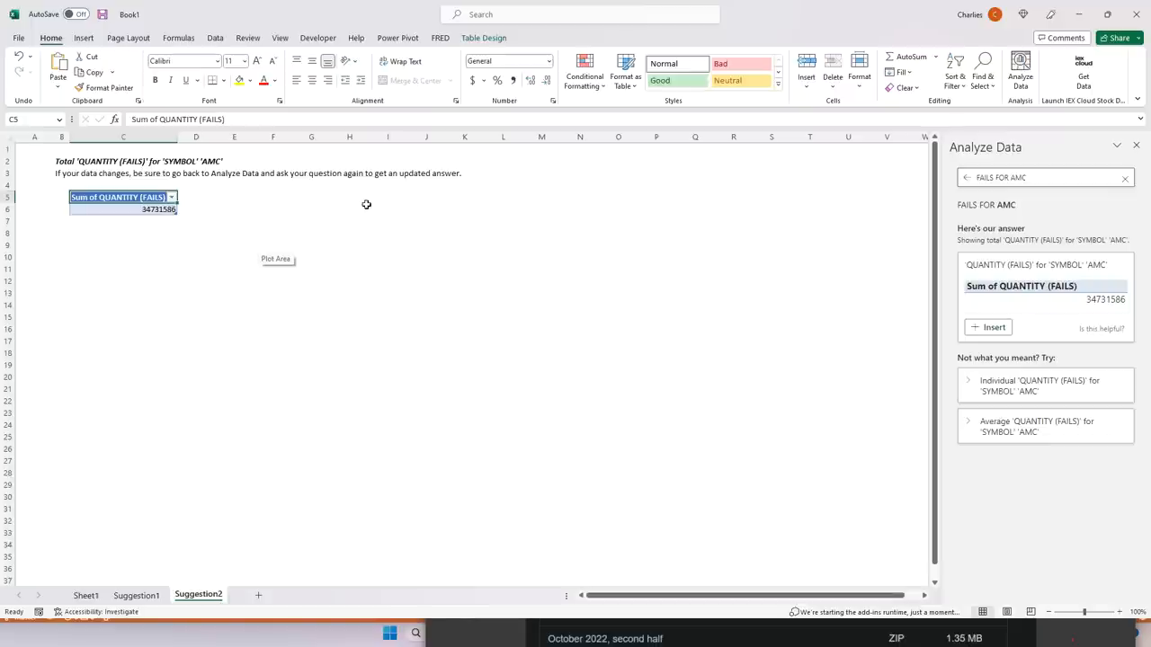
{"action": "left_click", "coordinate": [122, 209]}
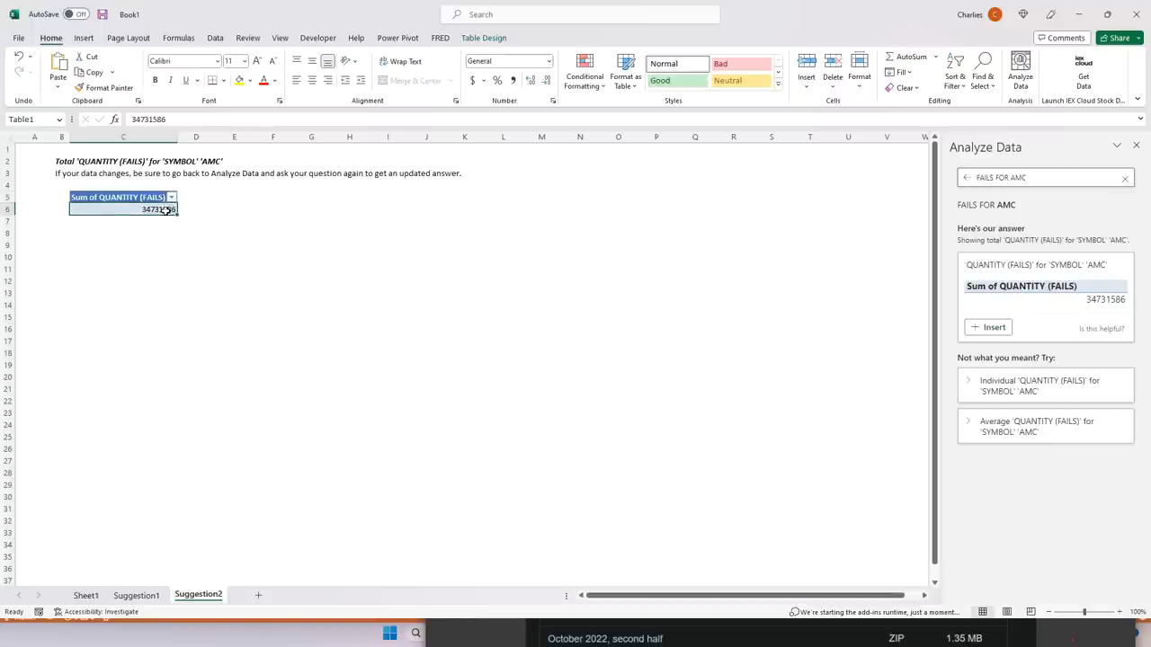
{"action": "mouse_move", "coordinate": [252, 234]}
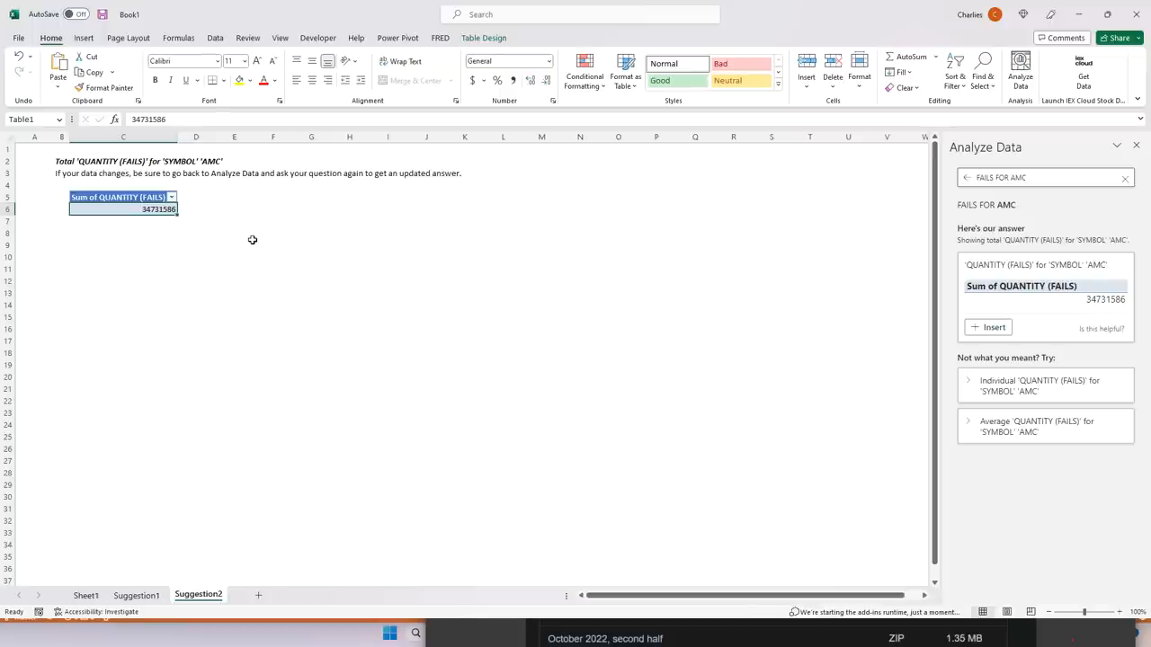
{"action": "mouse_move", "coordinate": [214, 209]}
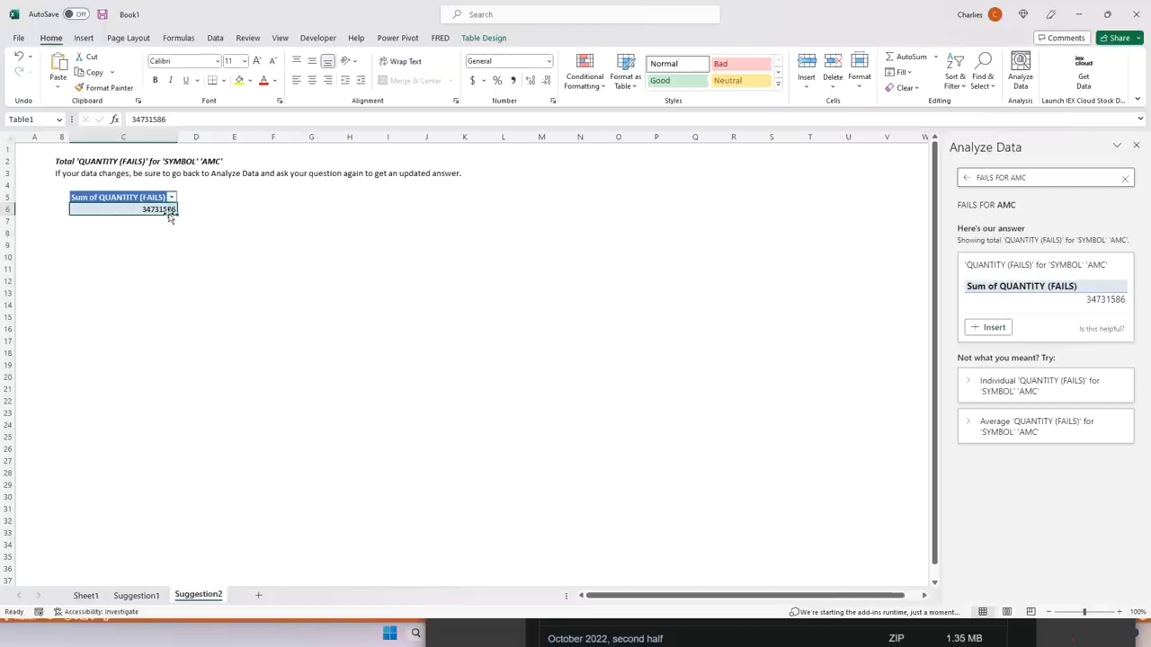
{"action": "mouse_move", "coordinate": [169, 212]}
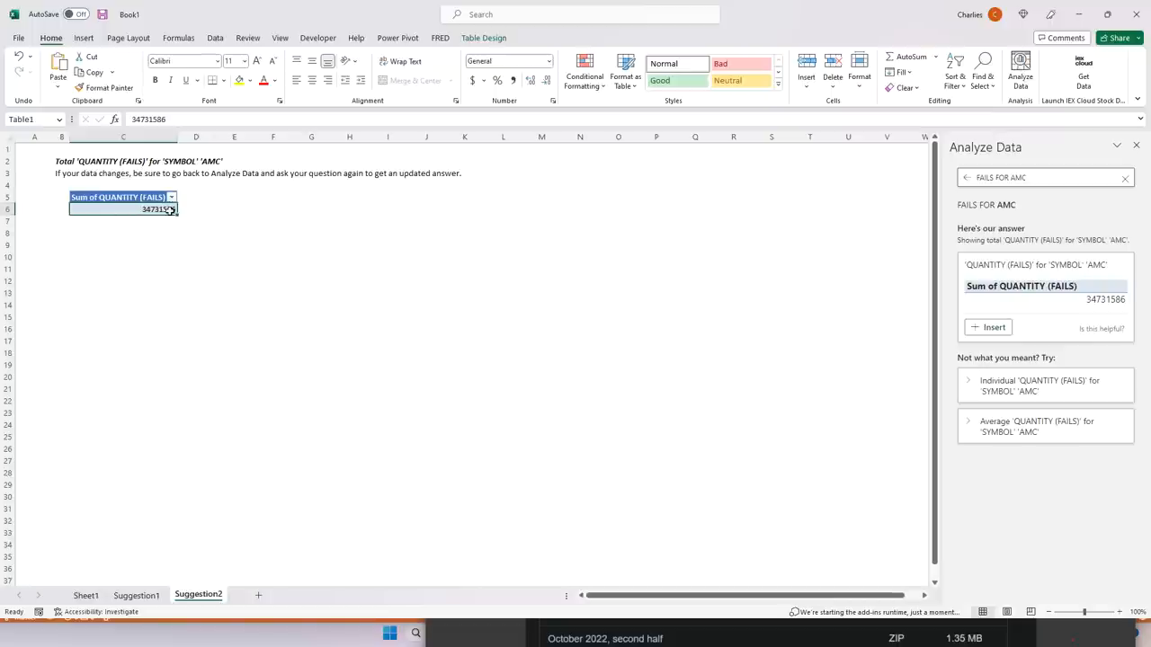
{"action": "mouse_move", "coordinate": [578, 248]}
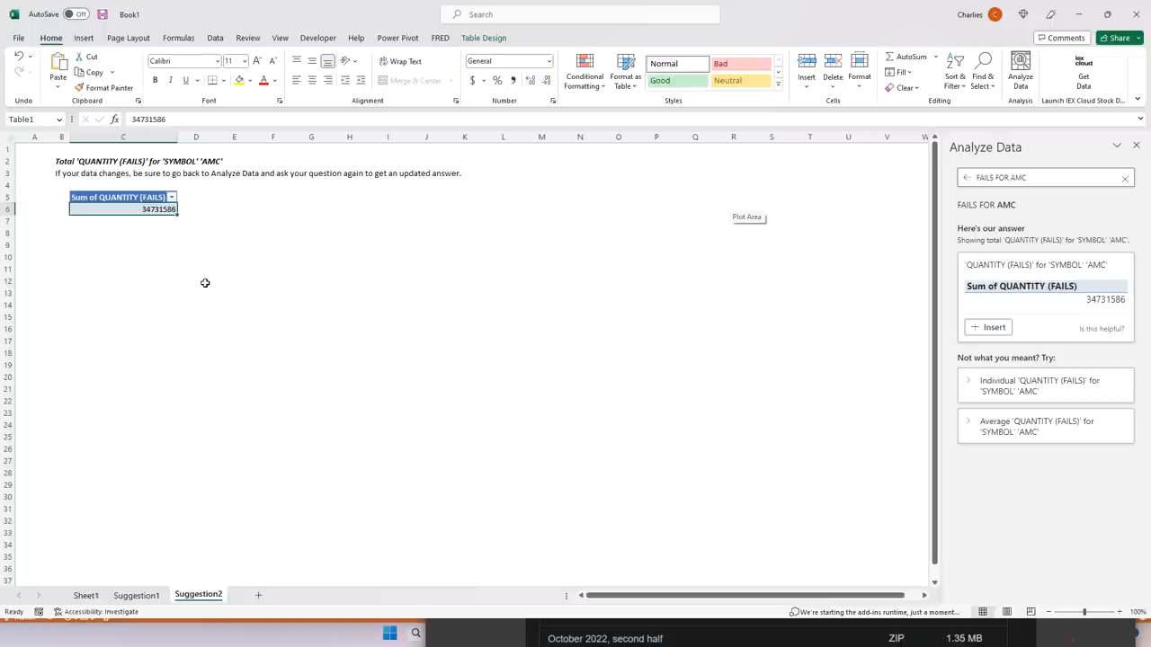
{"action": "left_click", "coordinate": [122, 232]}
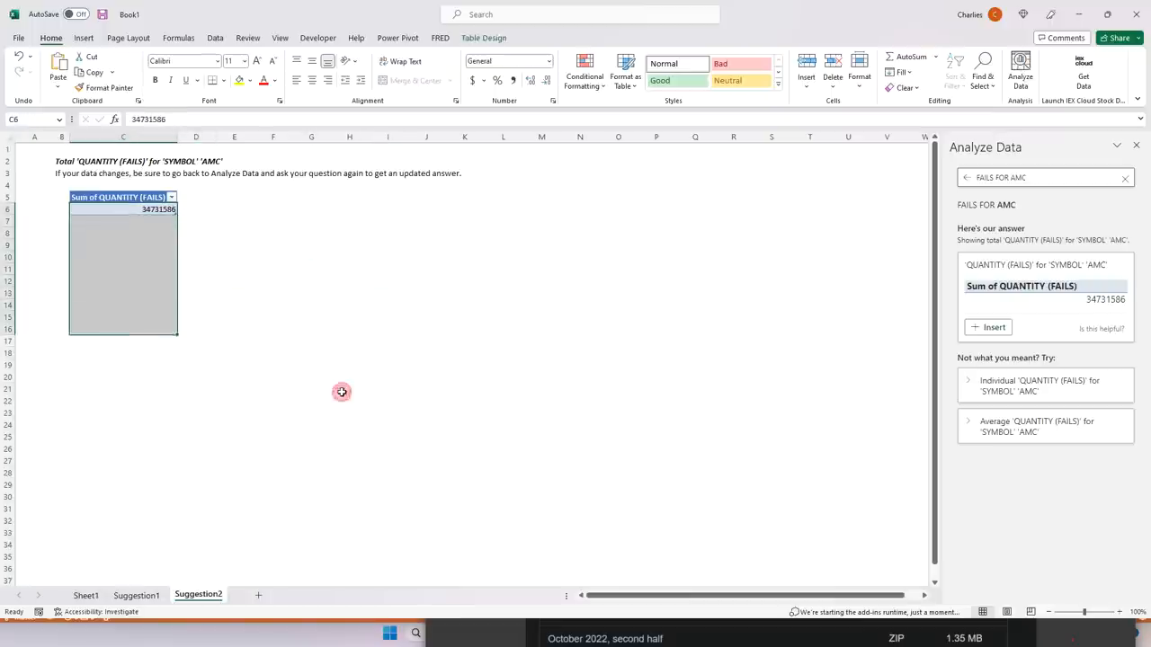
{"action": "left_click", "coordinate": [349, 389]}
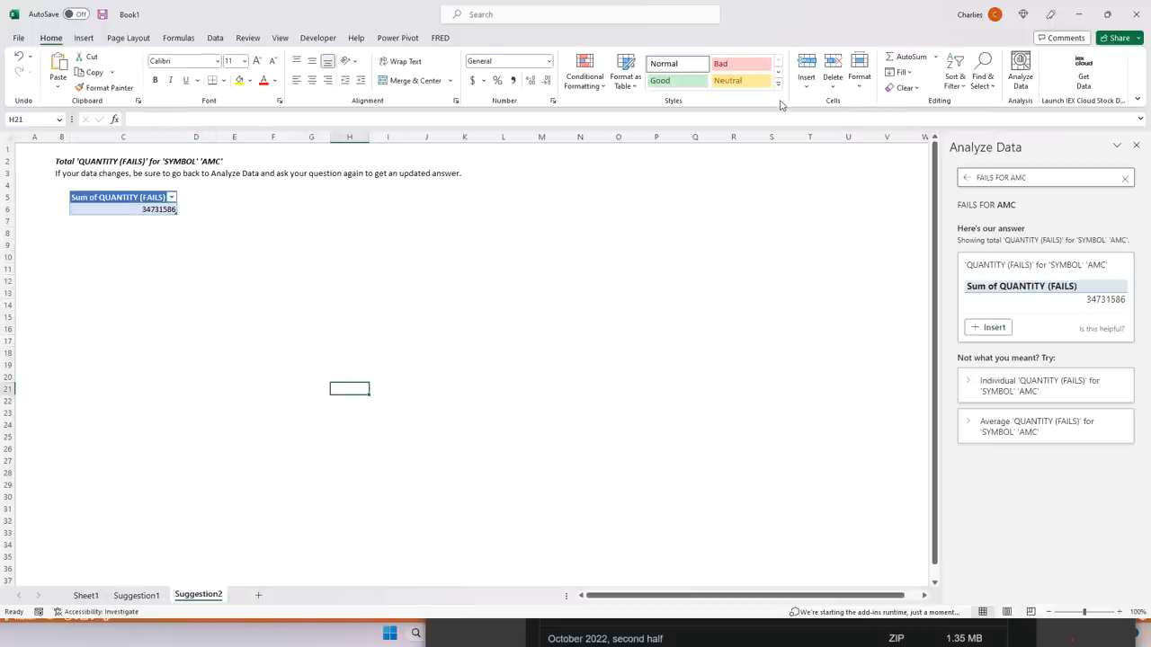
{"action": "mouse_move", "coordinate": [101, 240]}
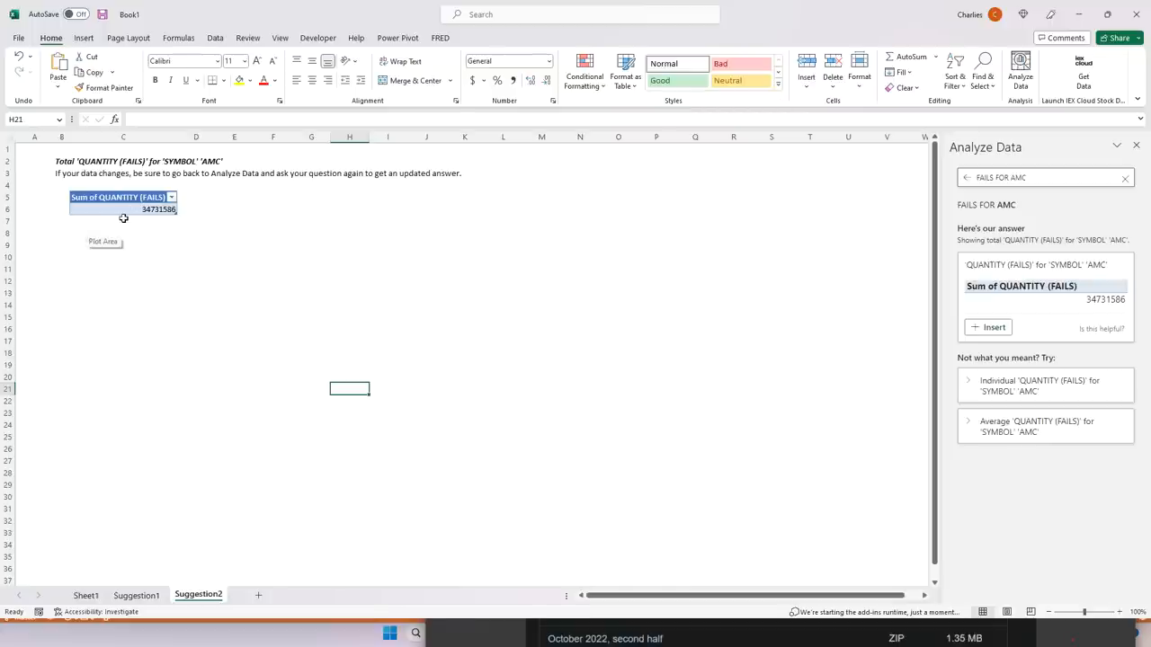
{"action": "mouse_move", "coordinate": [147, 238]}
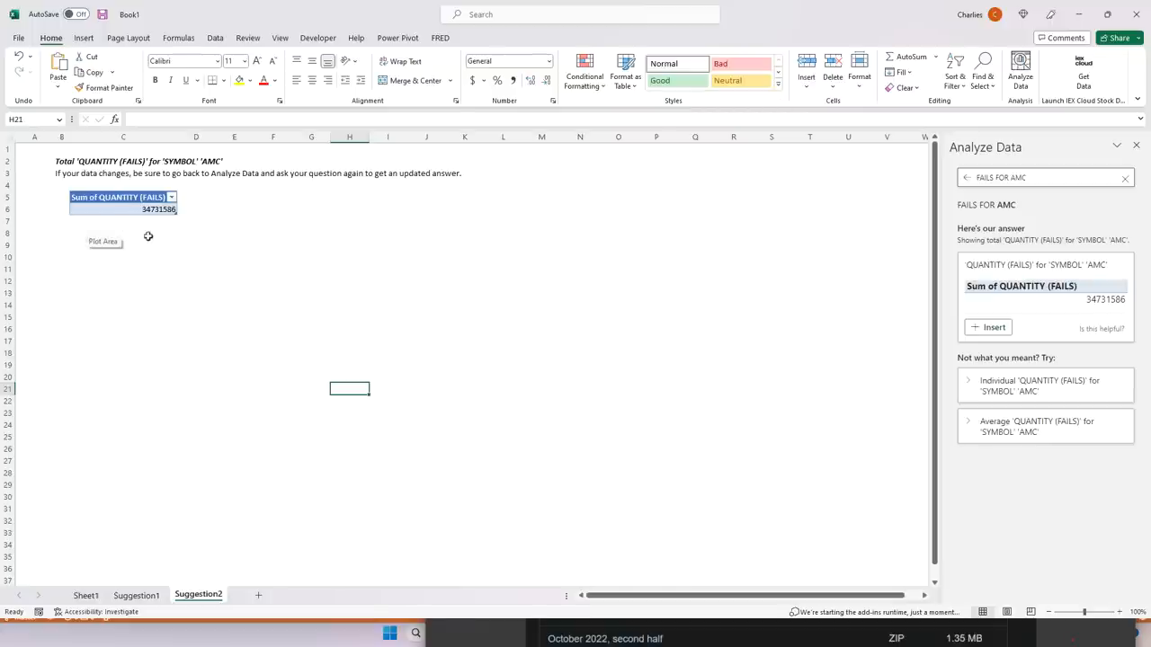
{"action": "left_click", "coordinate": [122, 364]}
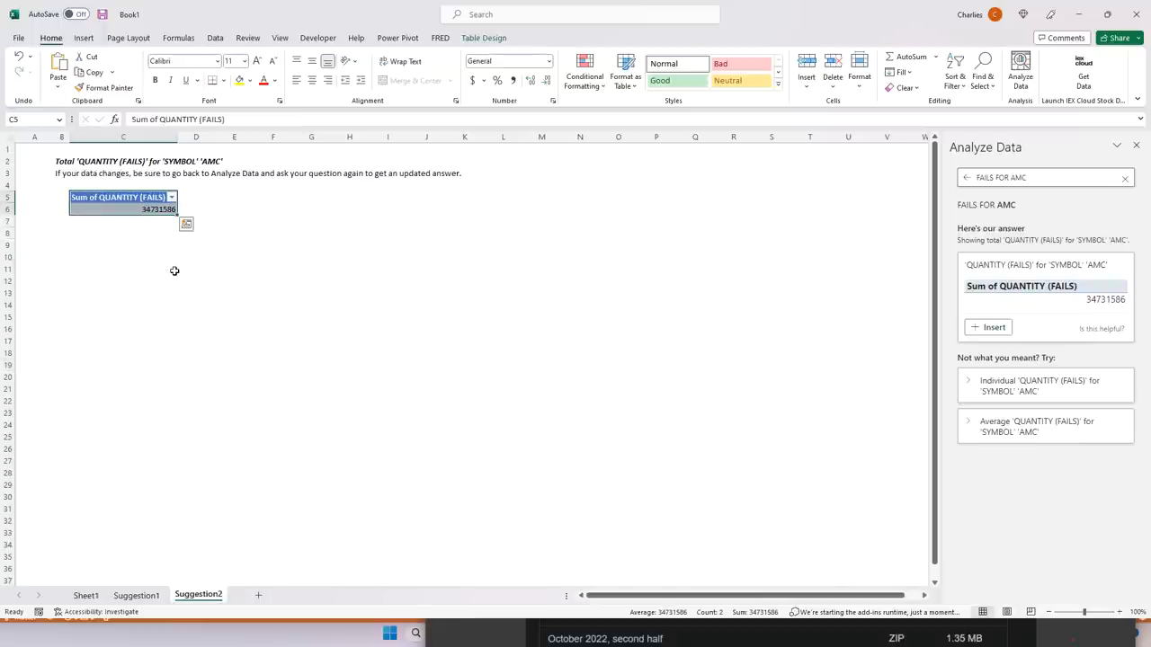
{"action": "left_click", "coordinate": [122, 281]}
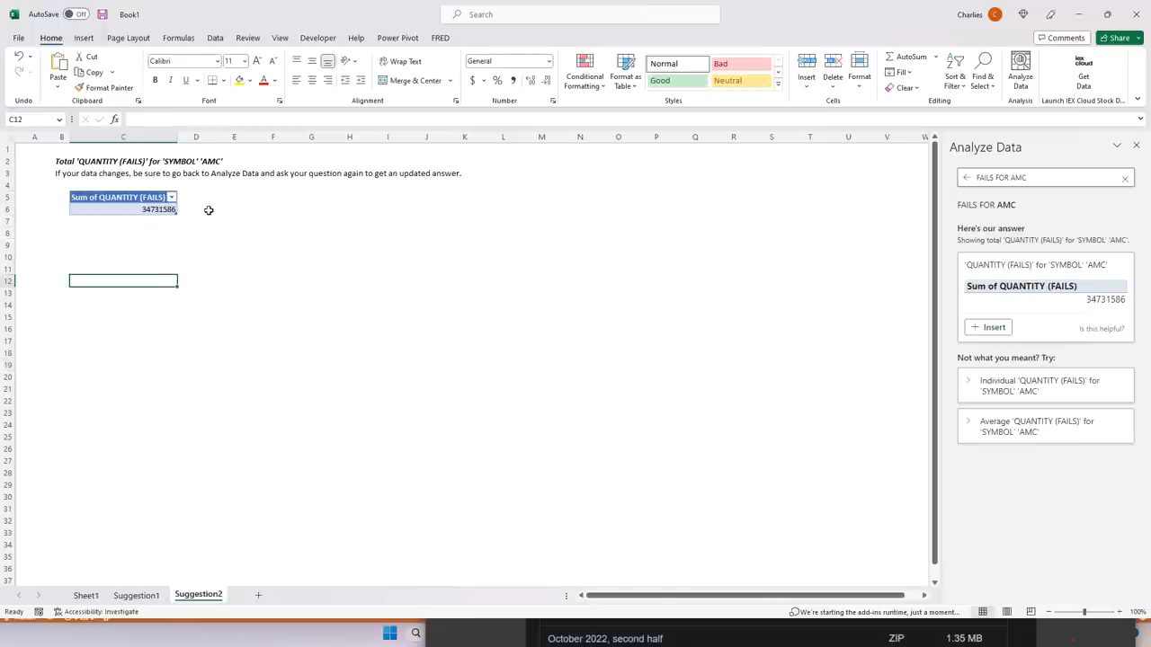
{"action": "mouse_move", "coordinate": [376, 183]}
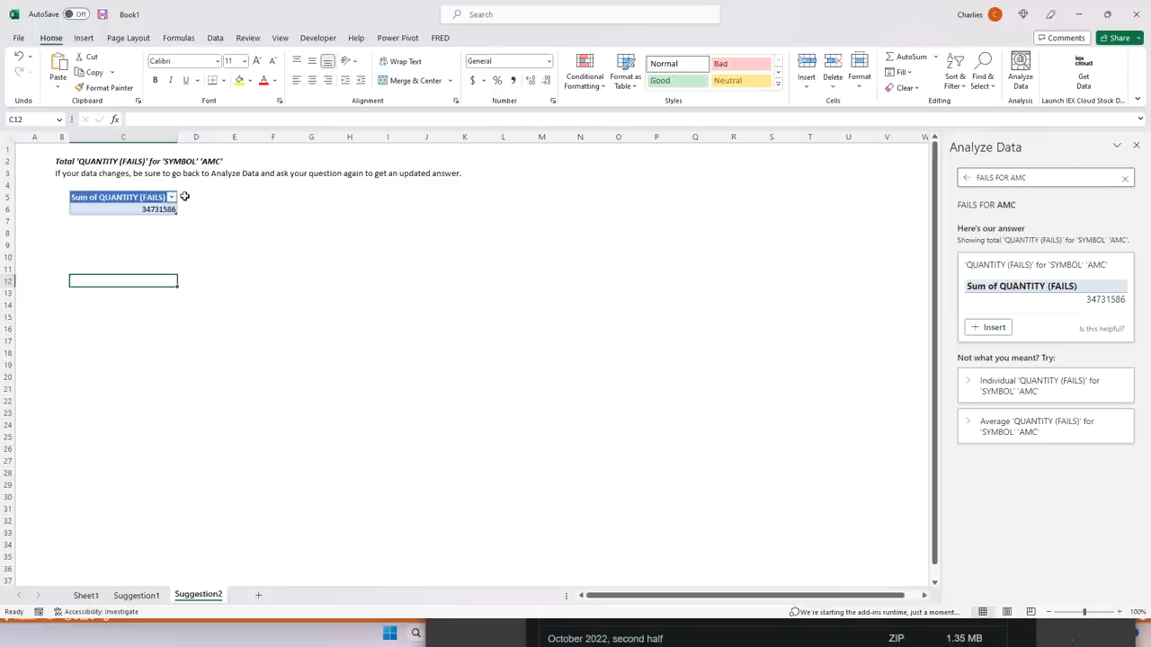
{"action": "mouse_move", "coordinate": [187, 250]}
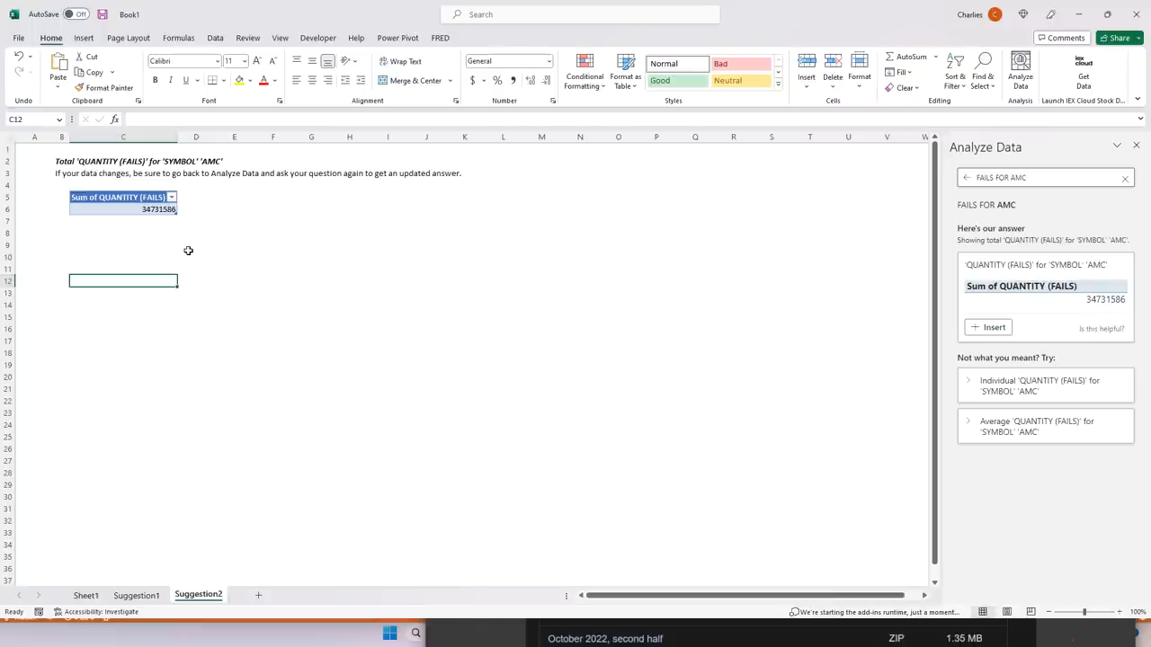
{"action": "left_click", "coordinate": [234, 267]}
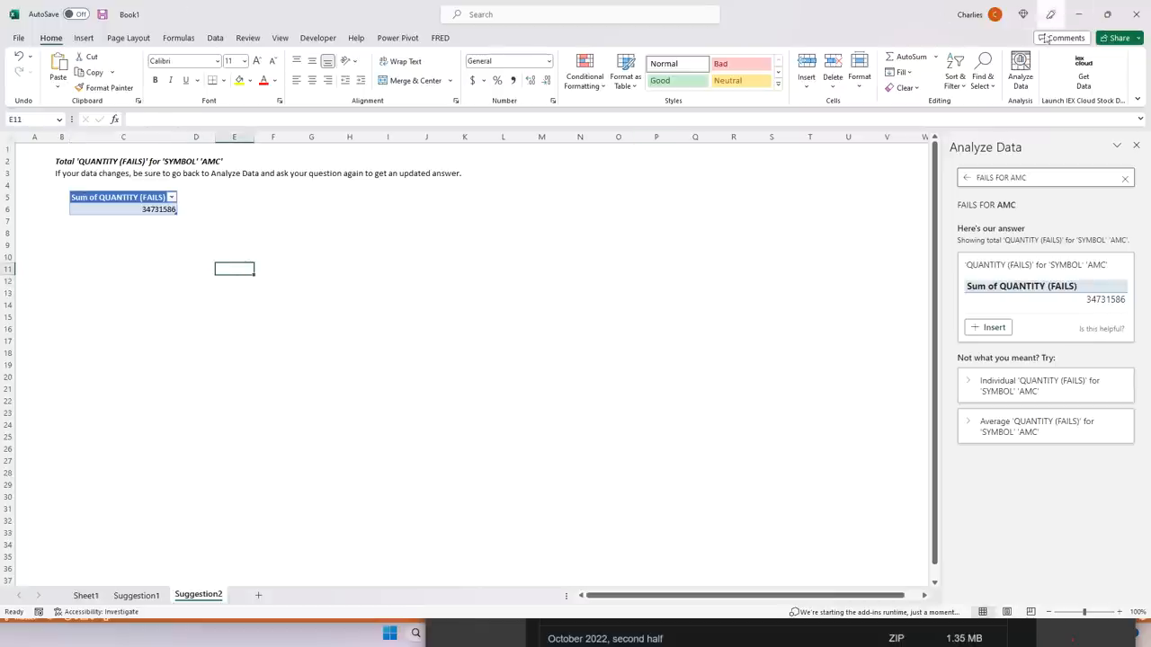
{"action": "left_click", "coordinate": [234, 245]}
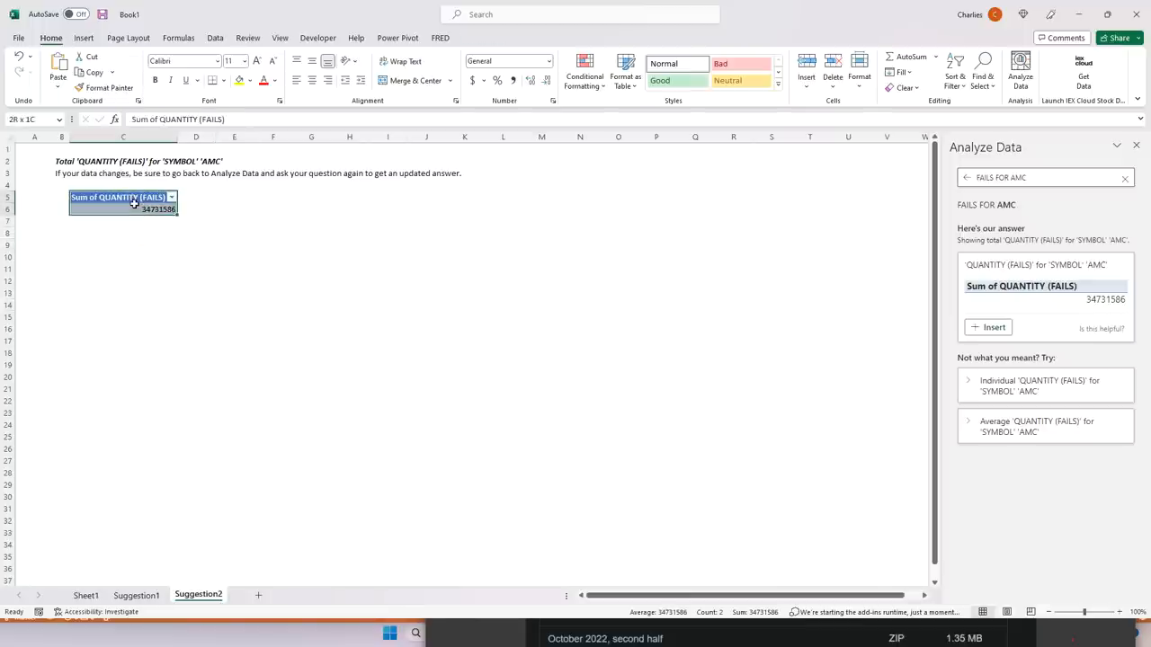
{"action": "left_click", "coordinate": [122, 257]}
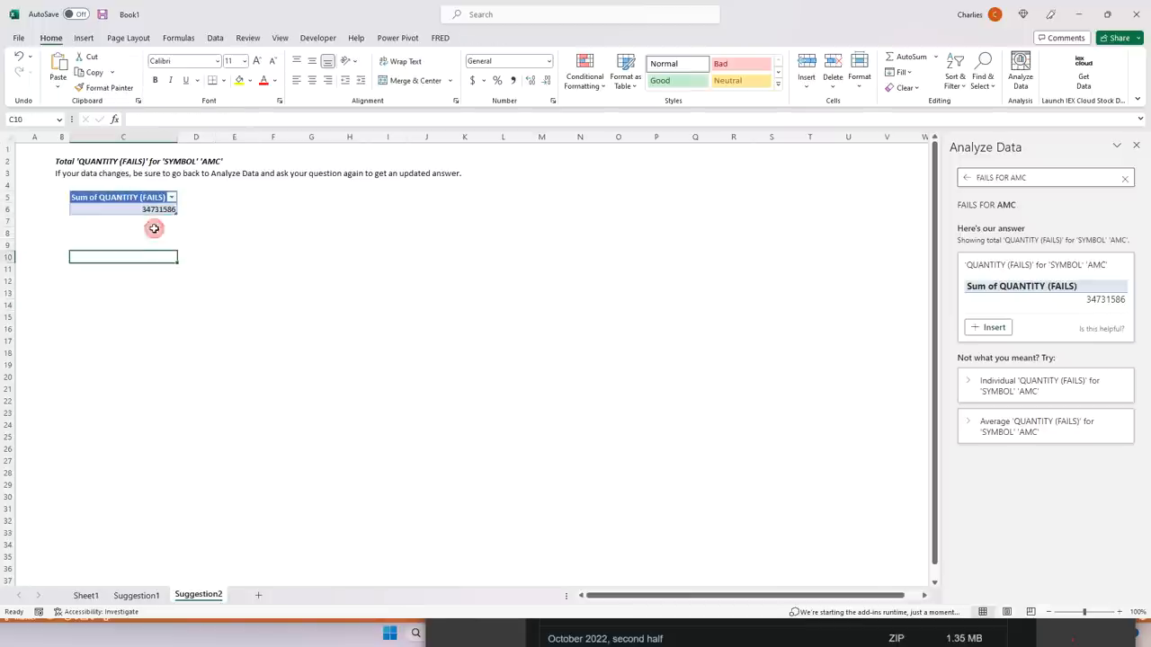
{"action": "left_click", "coordinate": [122, 281]}
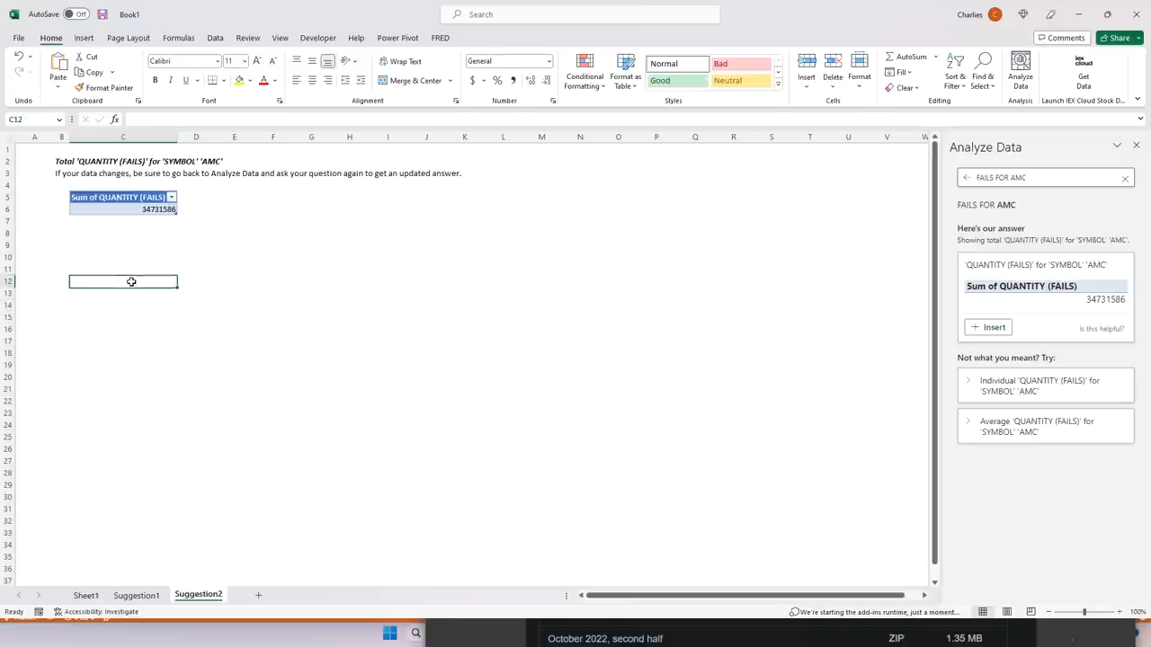
{"action": "left_click", "coordinate": [122, 327]}
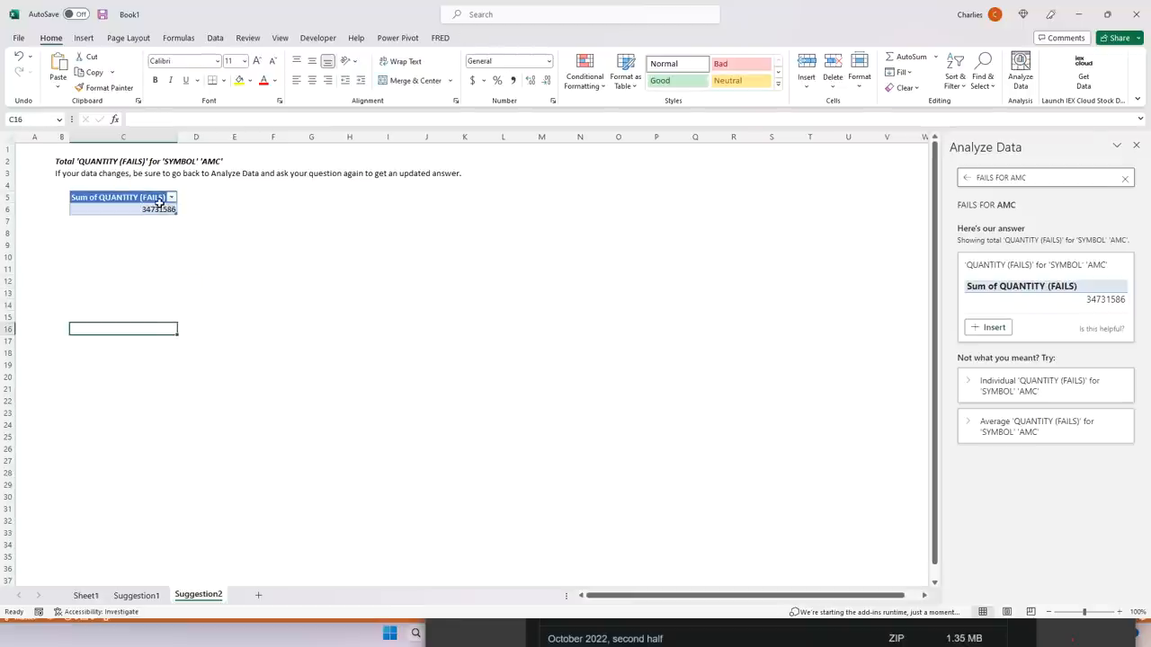
{"action": "mouse_move", "coordinate": [170, 255]}
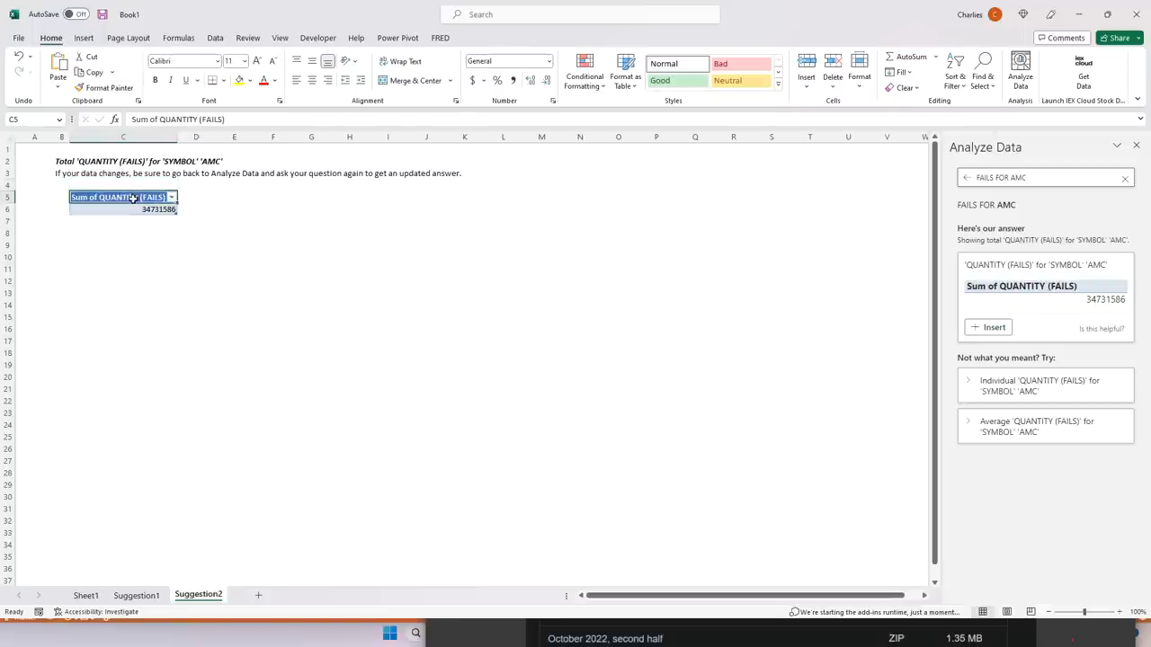
{"action": "left_click", "coordinate": [234, 292]}
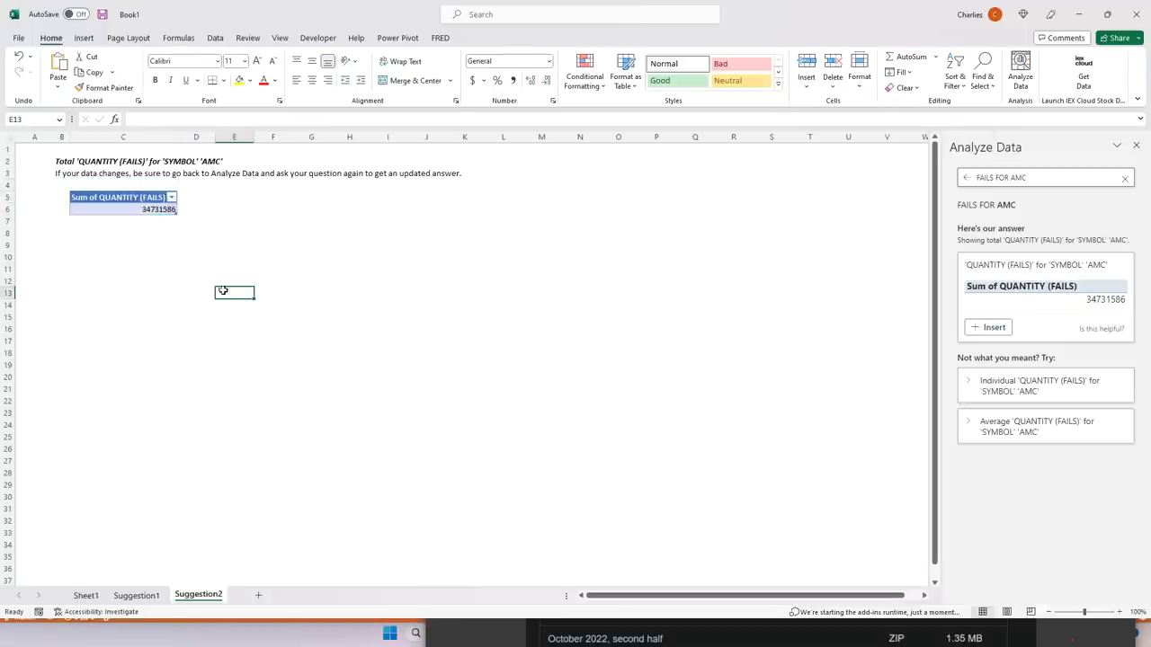
{"action": "left_click", "coordinate": [123, 450]}
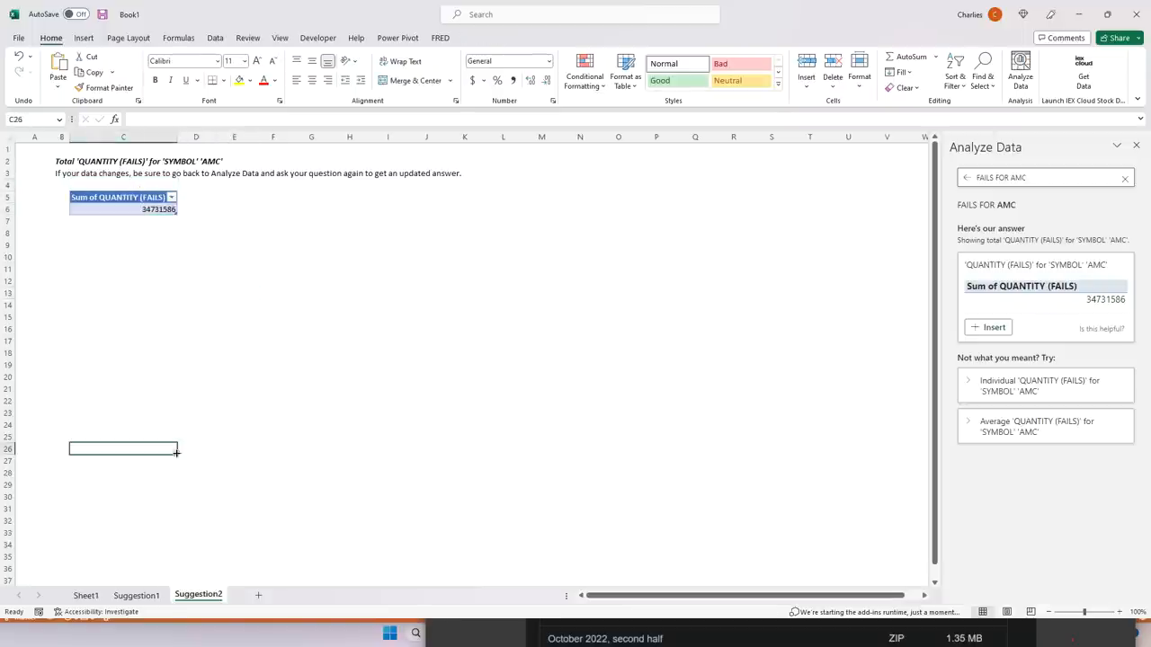
{"action": "mouse_move", "coordinate": [442, 349]}
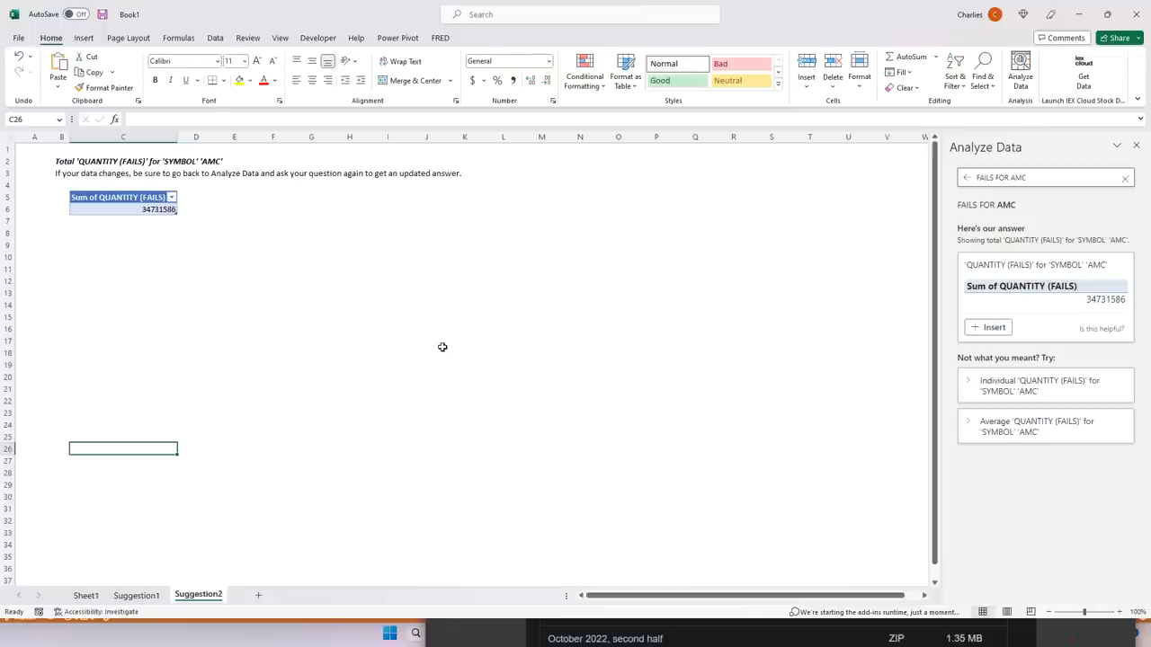
{"action": "mouse_move", "coordinate": [474, 333]}
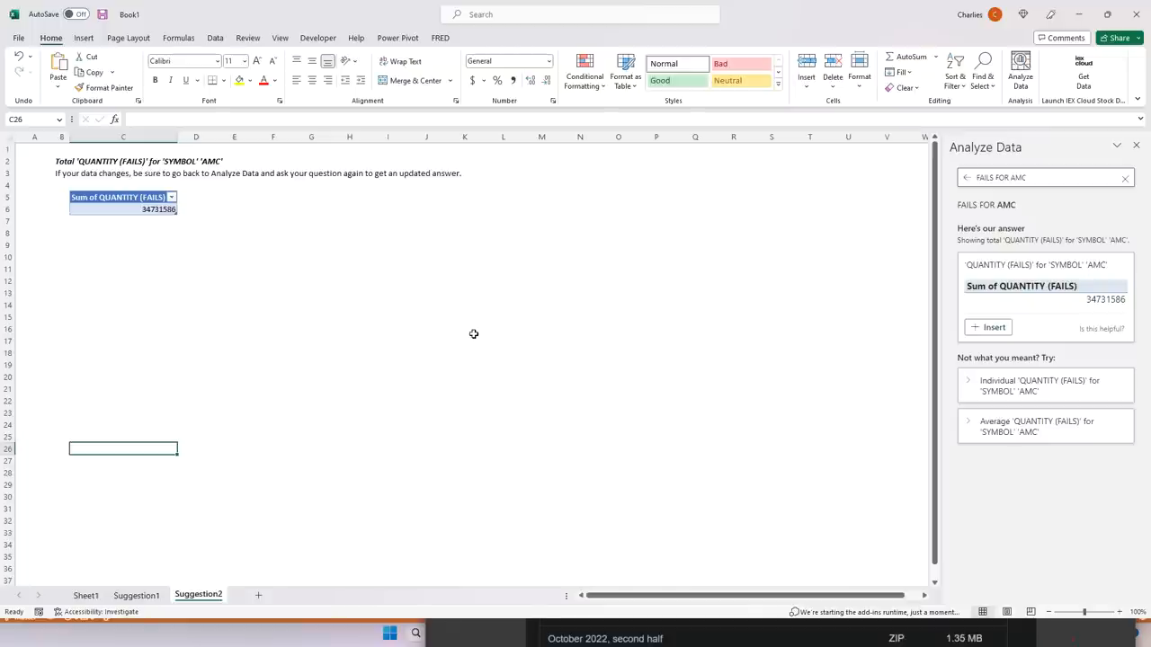
{"action": "mouse_move", "coordinate": [708, 152]}
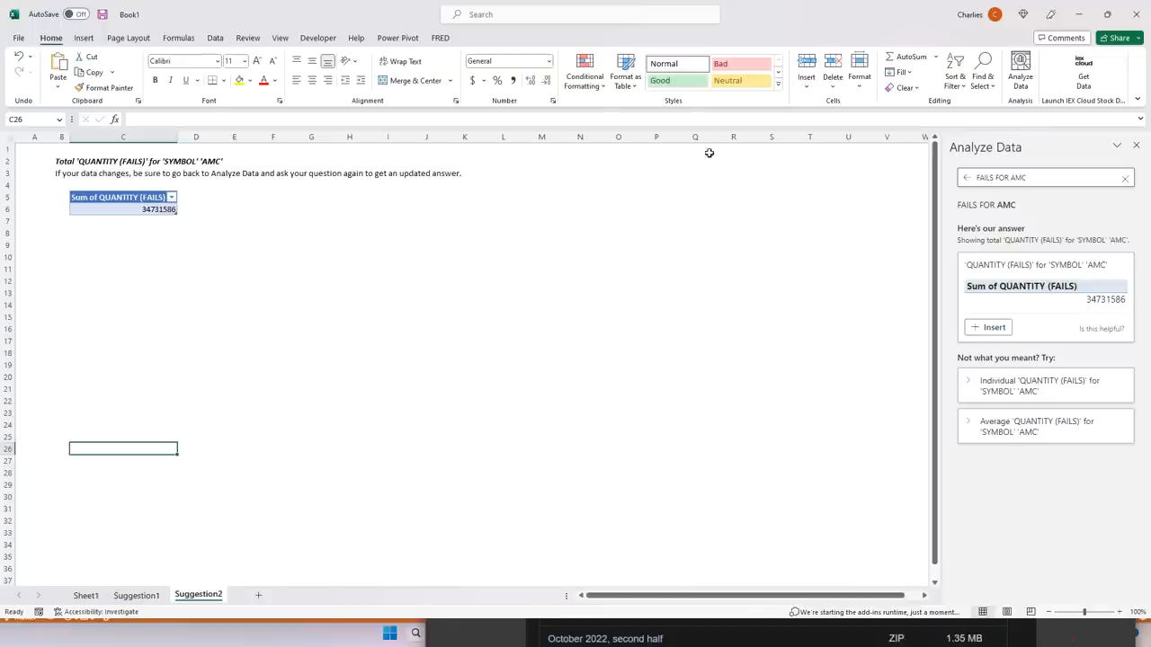
{"action": "mouse_move", "coordinate": [201, 268]}
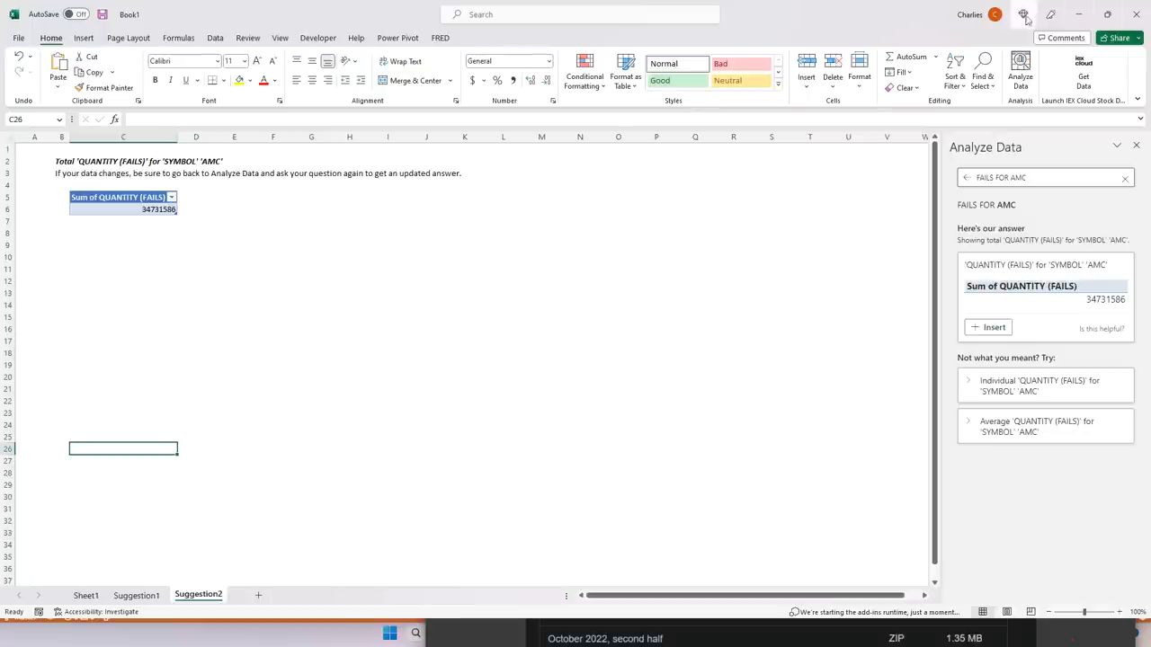
{"action": "mouse_move", "coordinate": [1079, 14]}
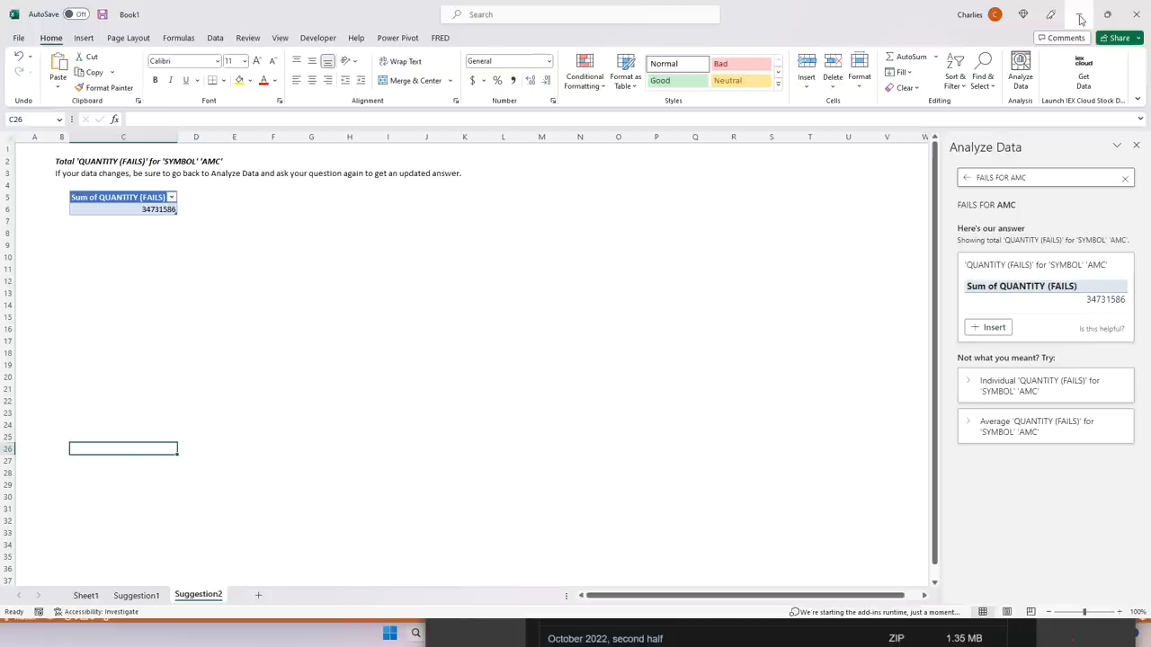
{"action": "mouse_move", "coordinate": [1079, 16]}
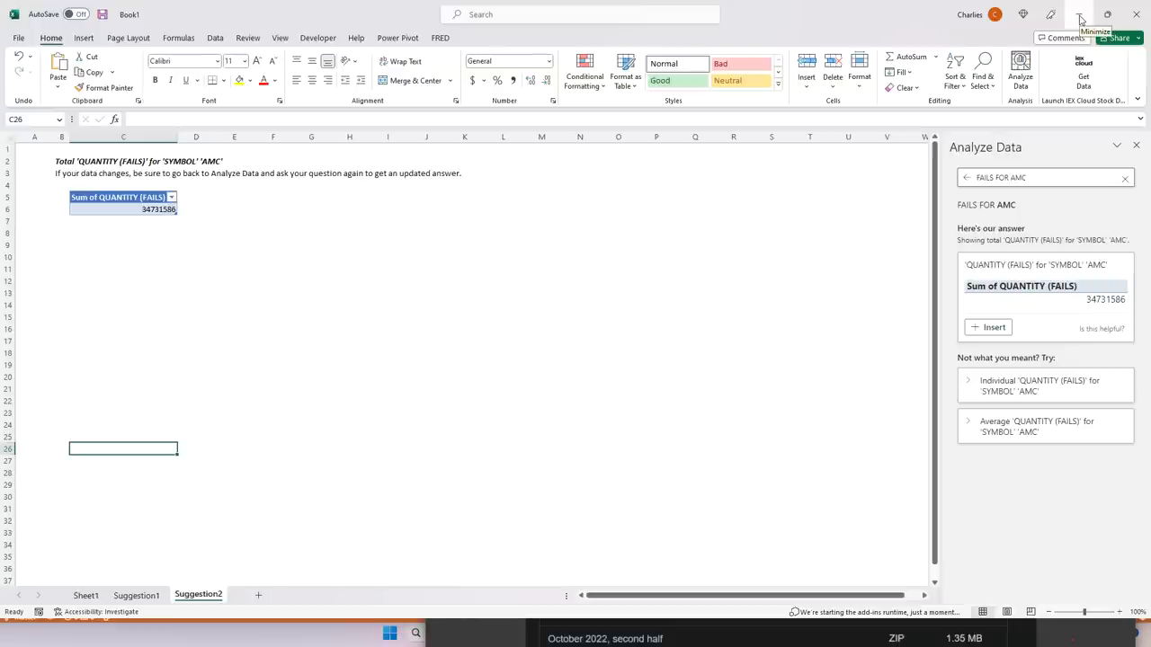
{"action": "mouse_move", "coordinate": [590, 260]}
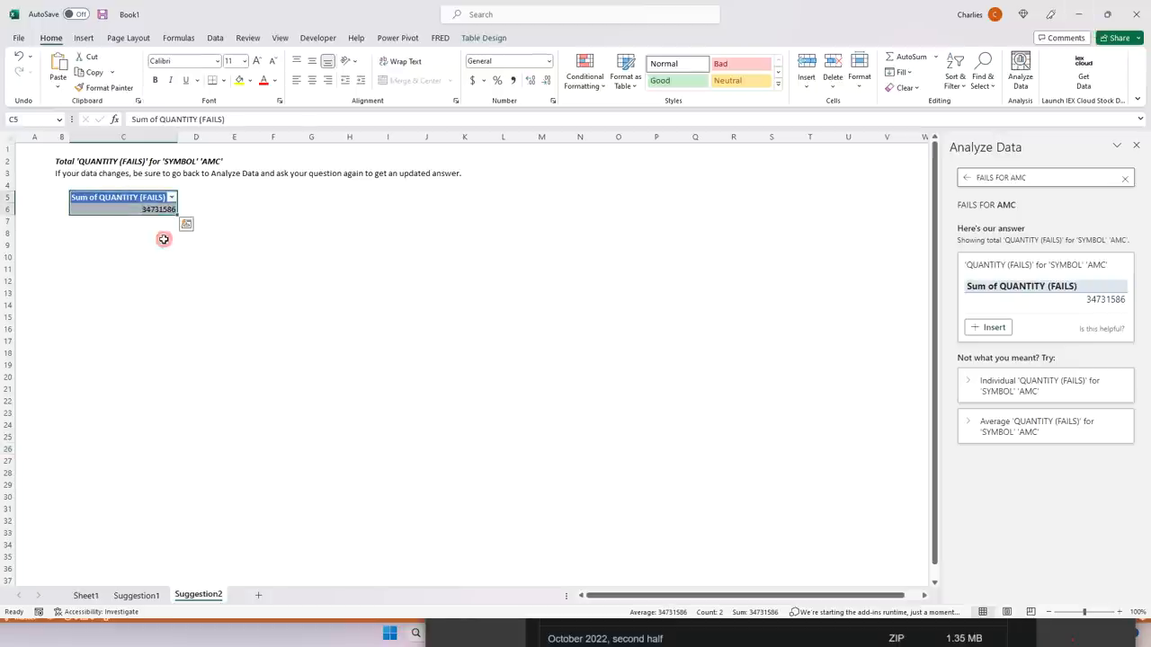
{"action": "mouse_move", "coordinate": [169, 342]}
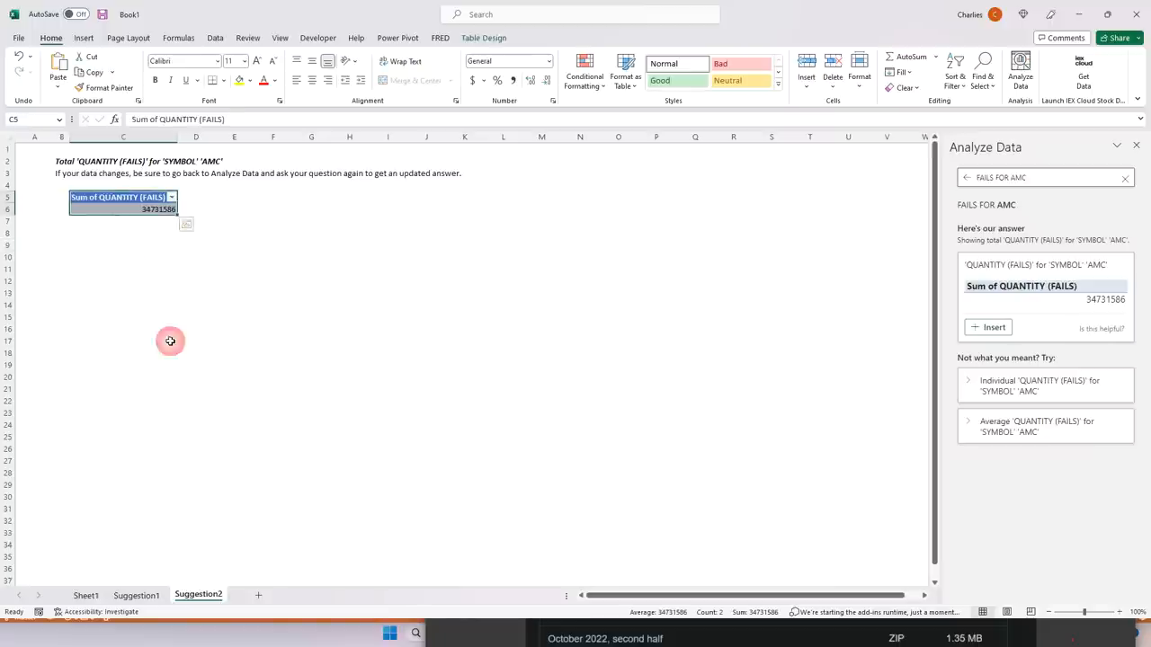
{"action": "left_click", "coordinate": [123, 340]}
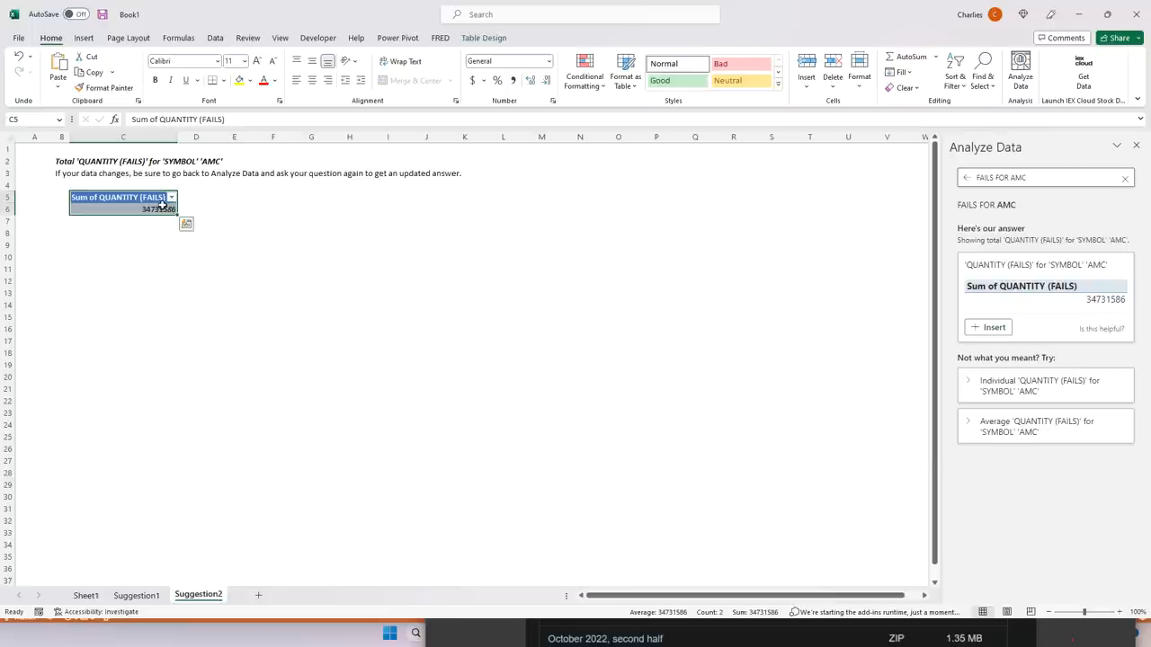
{"action": "mouse_move", "coordinate": [449, 299]}
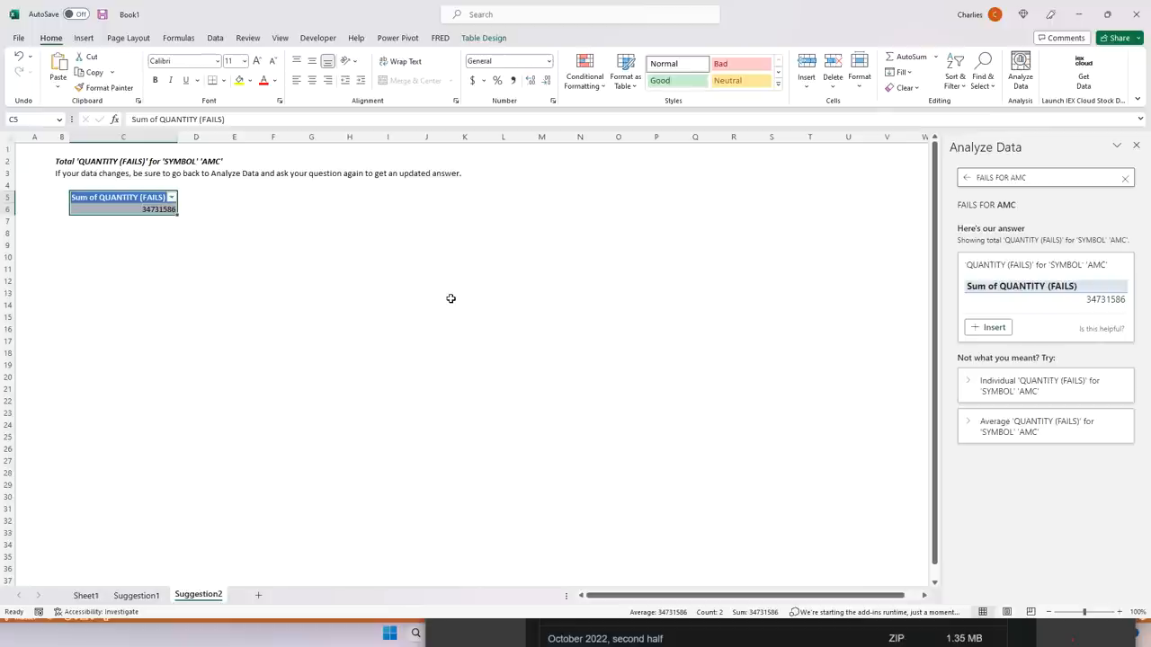
Step: Return to the Suggestion1 sheet and select the symbol fails chart led by MULN
{"action": "left_click", "coordinate": [136, 595]}
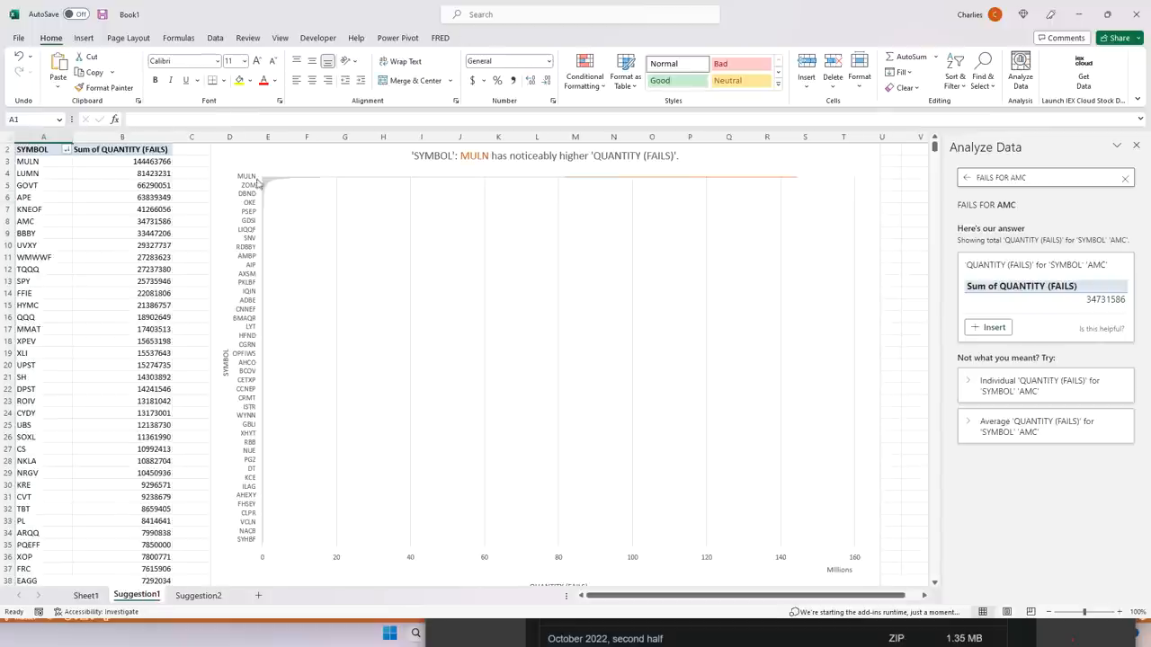
{"action": "left_click", "coordinate": [507, 324]}
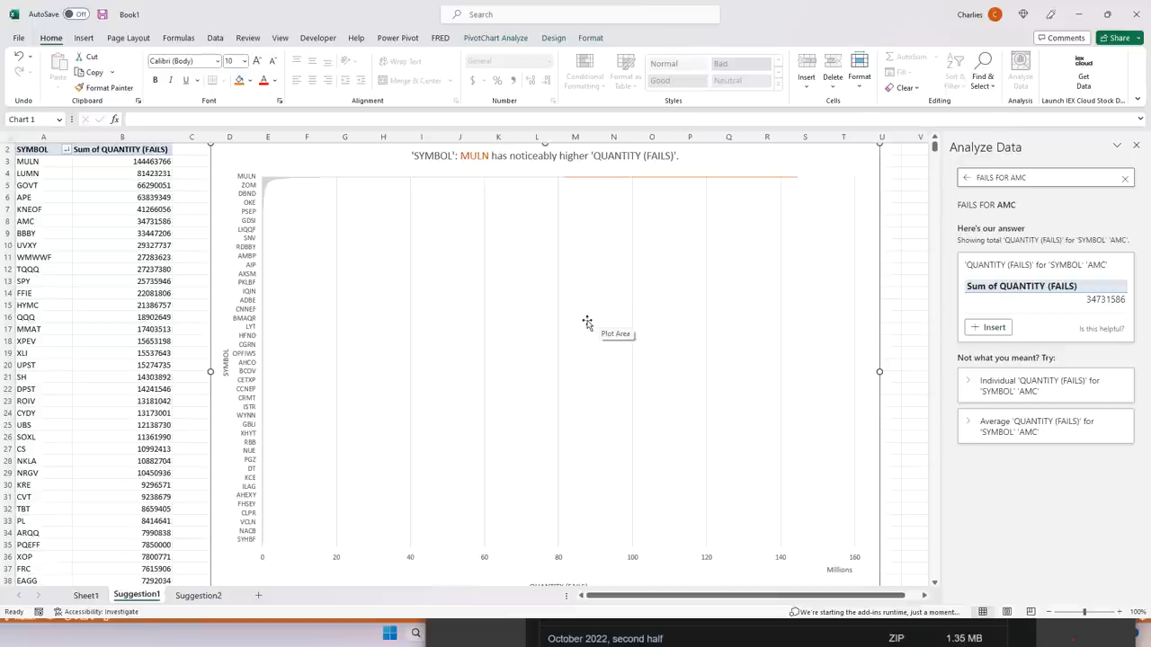
{"action": "mouse_move", "coordinate": [389, 237]}
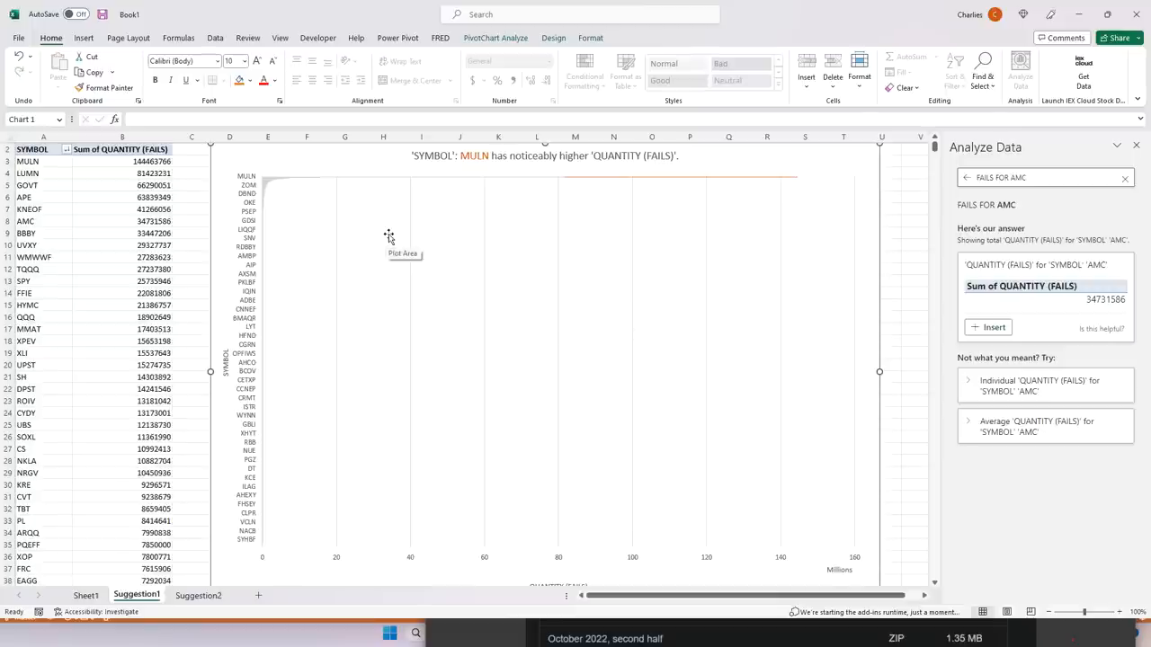
{"action": "mouse_move", "coordinate": [370, 216]}
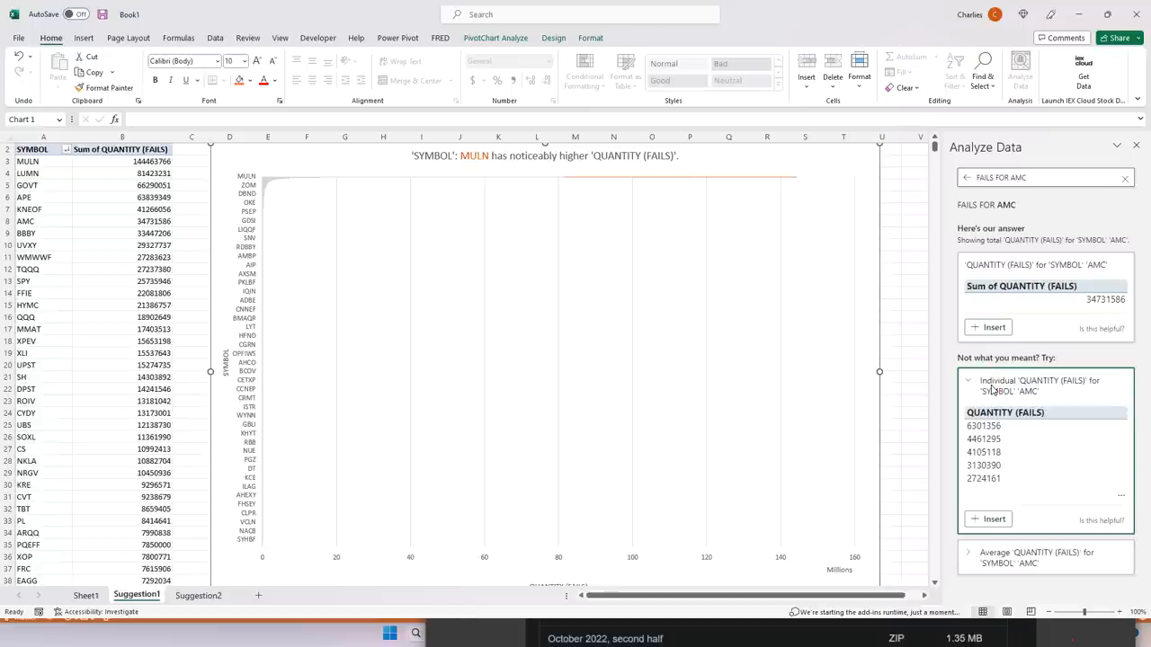
Step: Insert the individual AMC QUANTITY (FAILS) values as a new Suggestion3 sheet
{"action": "left_click", "coordinate": [992, 518]}
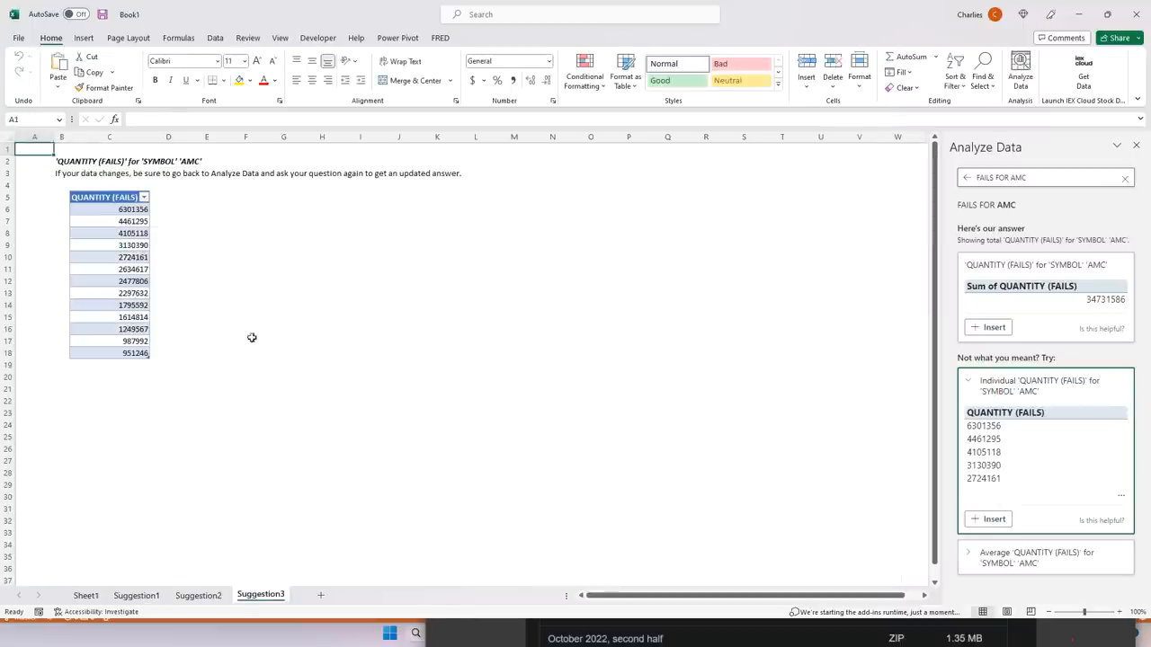
{"action": "left_click", "coordinate": [169, 412]}
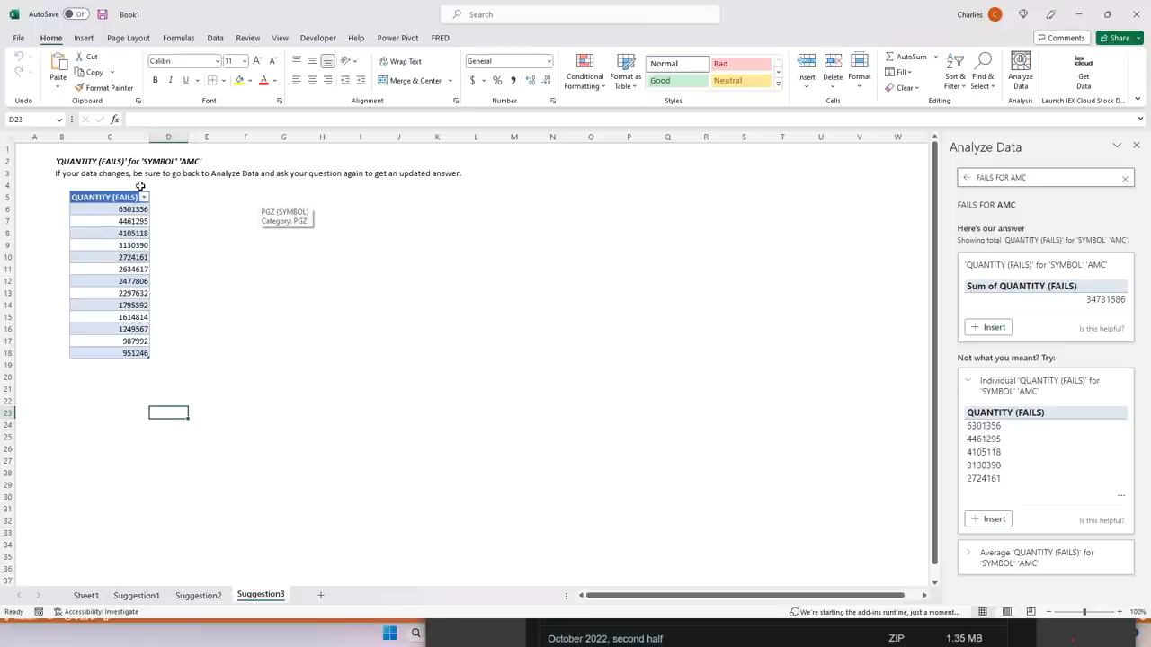
{"action": "mouse_move", "coordinate": [98, 261]}
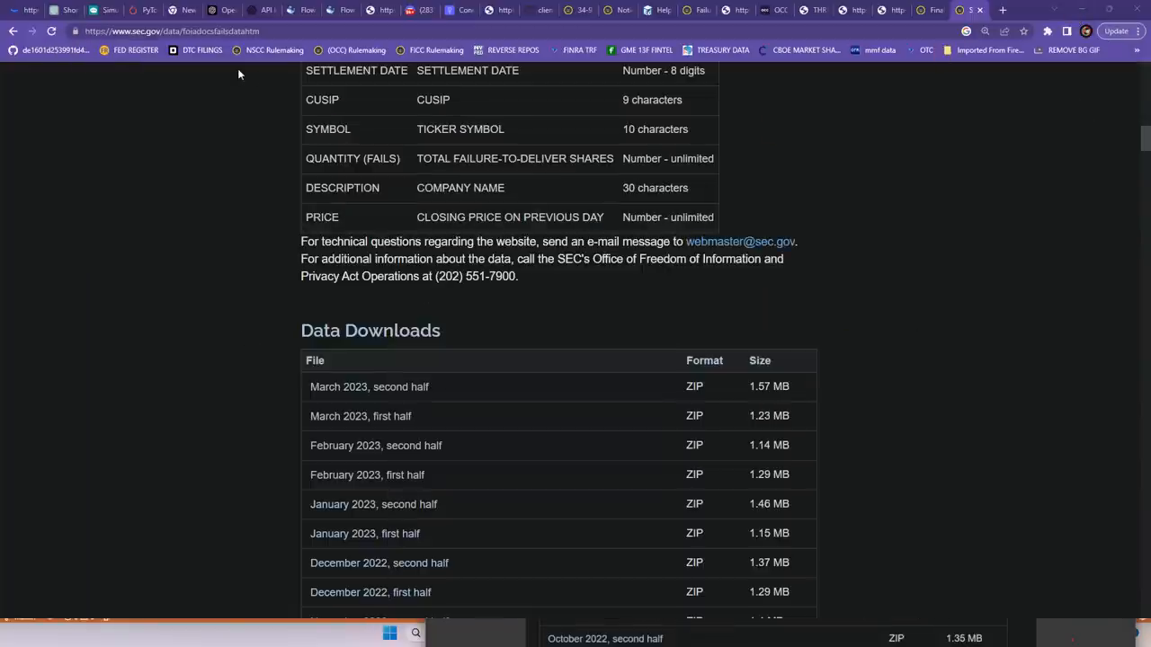
{"action": "mouse_move", "coordinate": [356, 288]}
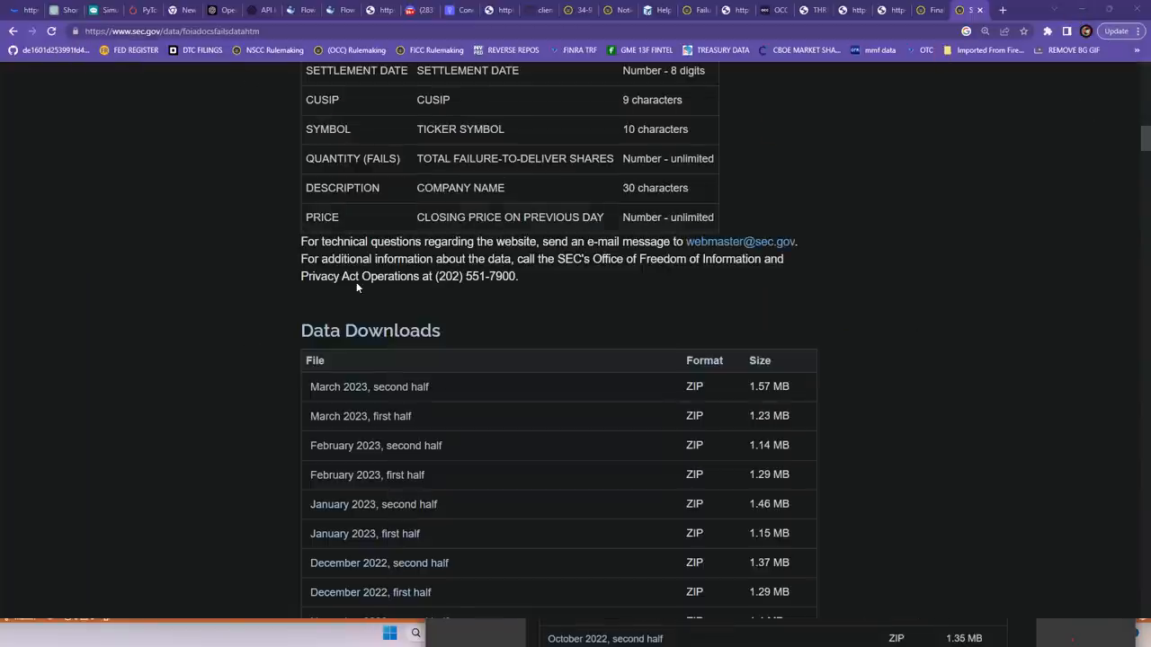